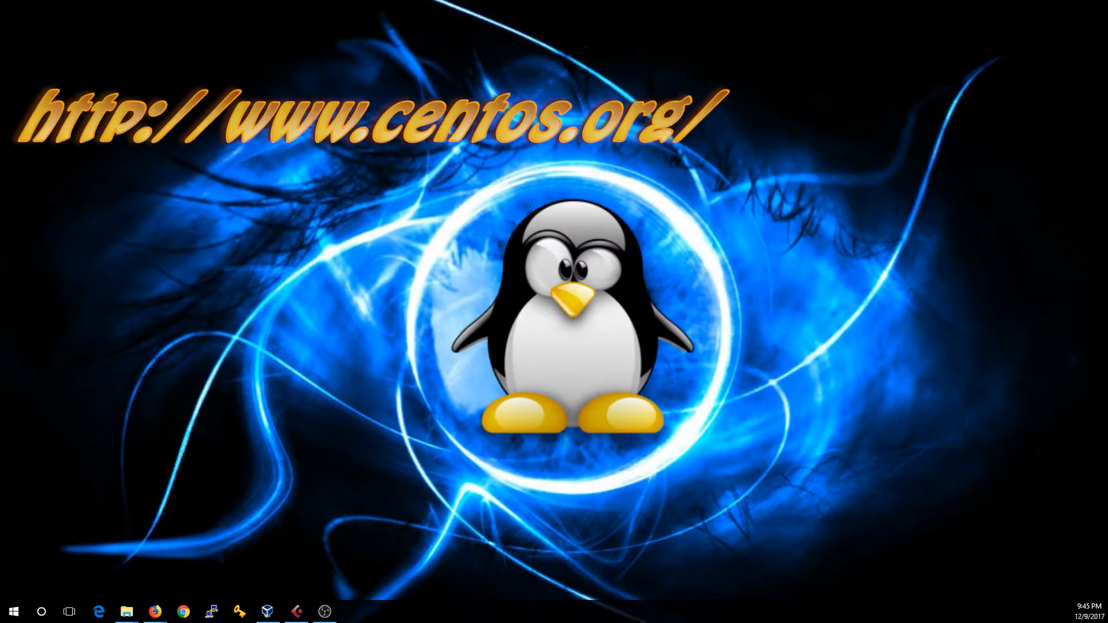
Step: Download the CentOS 7 Everything ISO from the first mirror via Save File, then close Firefox
{"action": "left_click", "coordinate": [154, 612]}
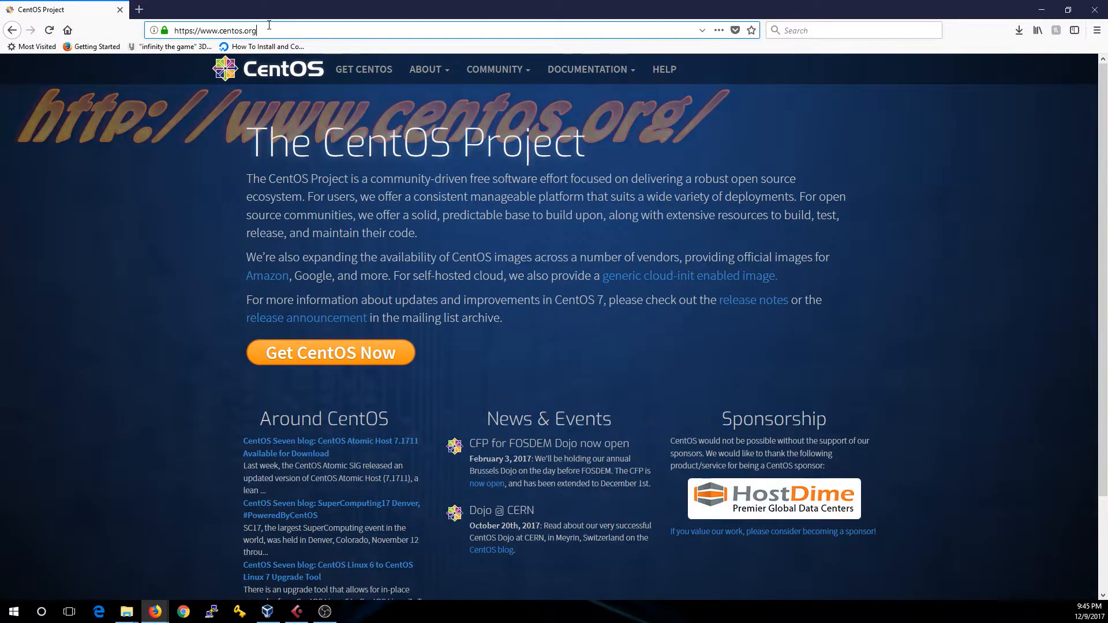
{"action": "left_click", "coordinate": [329, 352]}
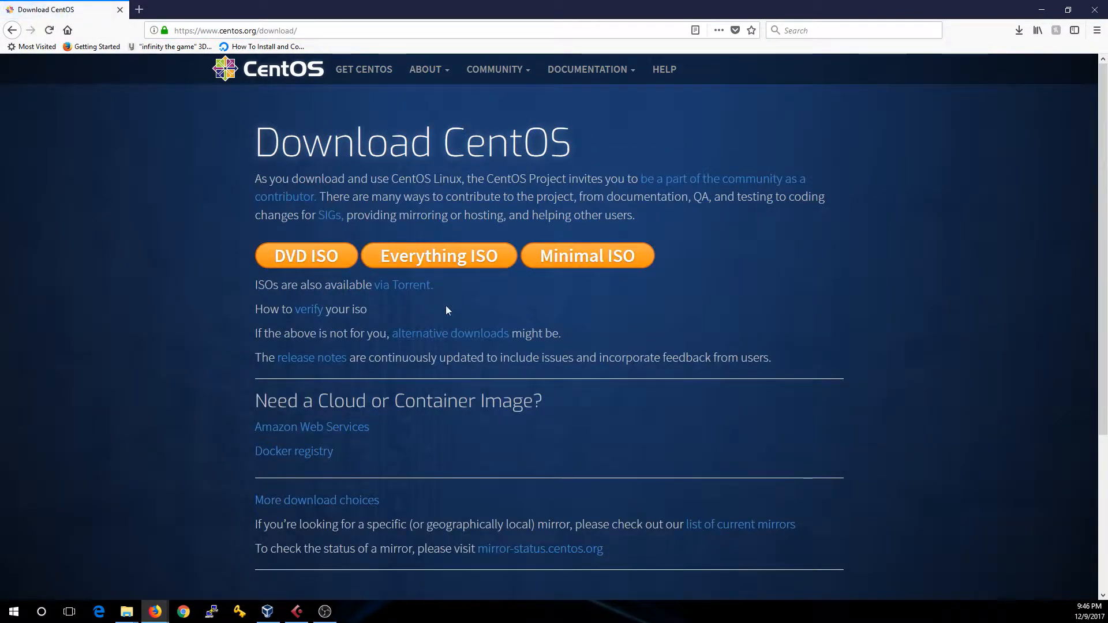
{"action": "left_click", "coordinate": [439, 256]}
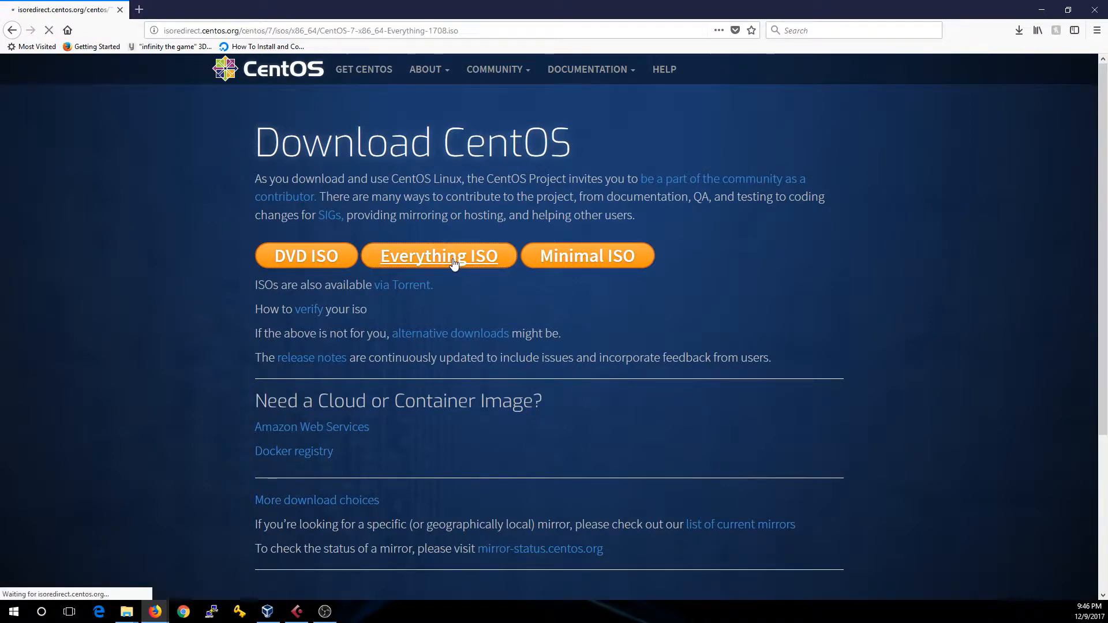
{"action": "left_click", "coordinate": [439, 256]}
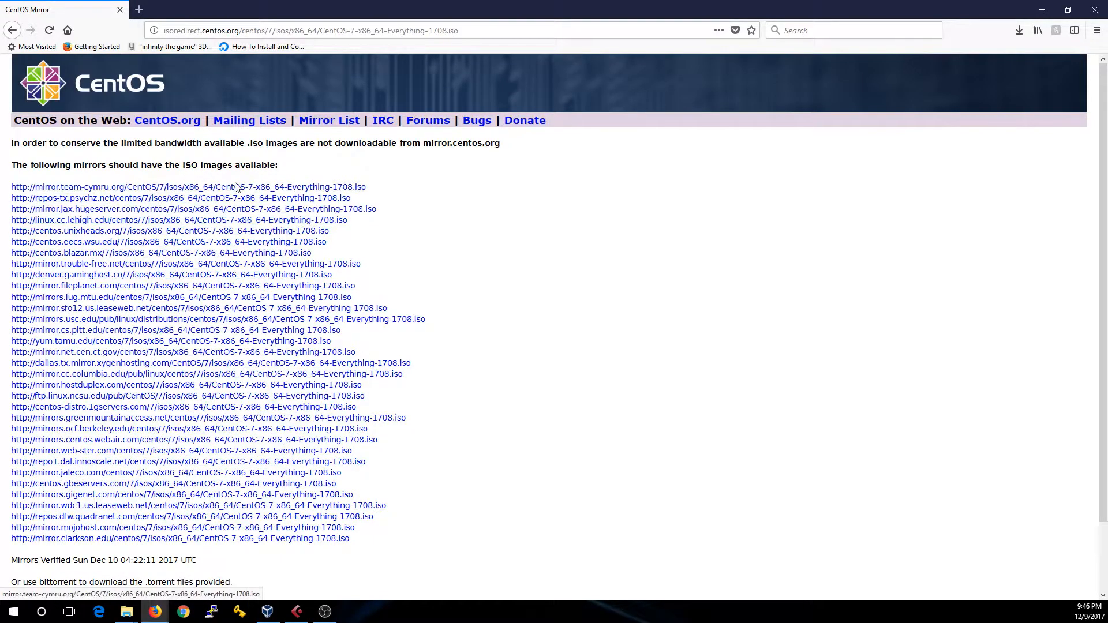
{"action": "left_click", "coordinate": [188, 187]}
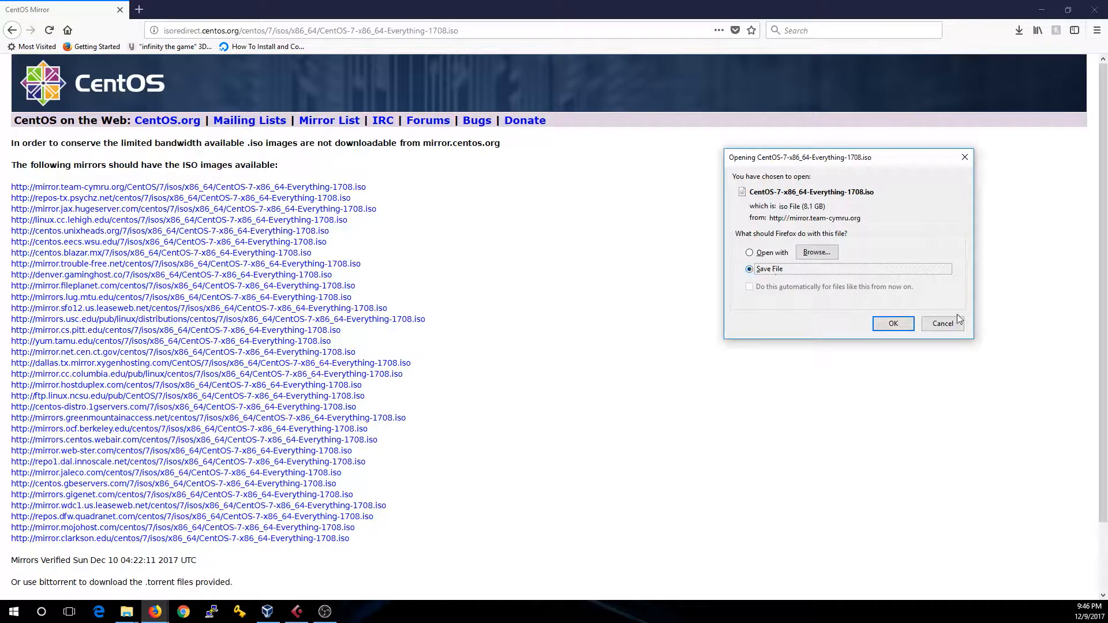
{"action": "left_click", "coordinate": [944, 323]}
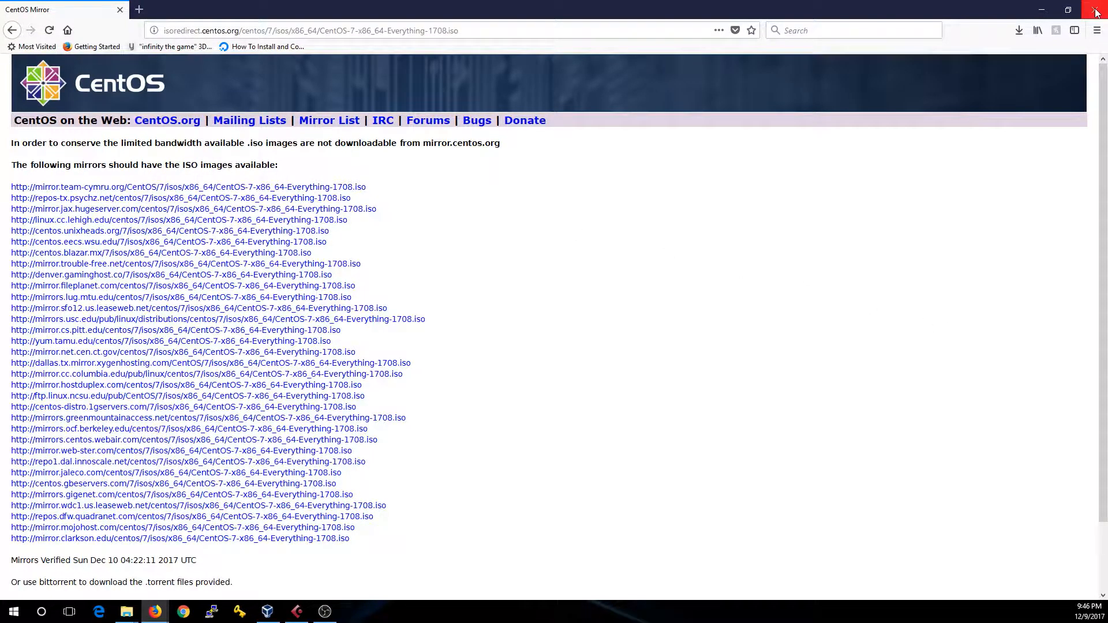
{"action": "left_click", "coordinate": [1097, 12]}
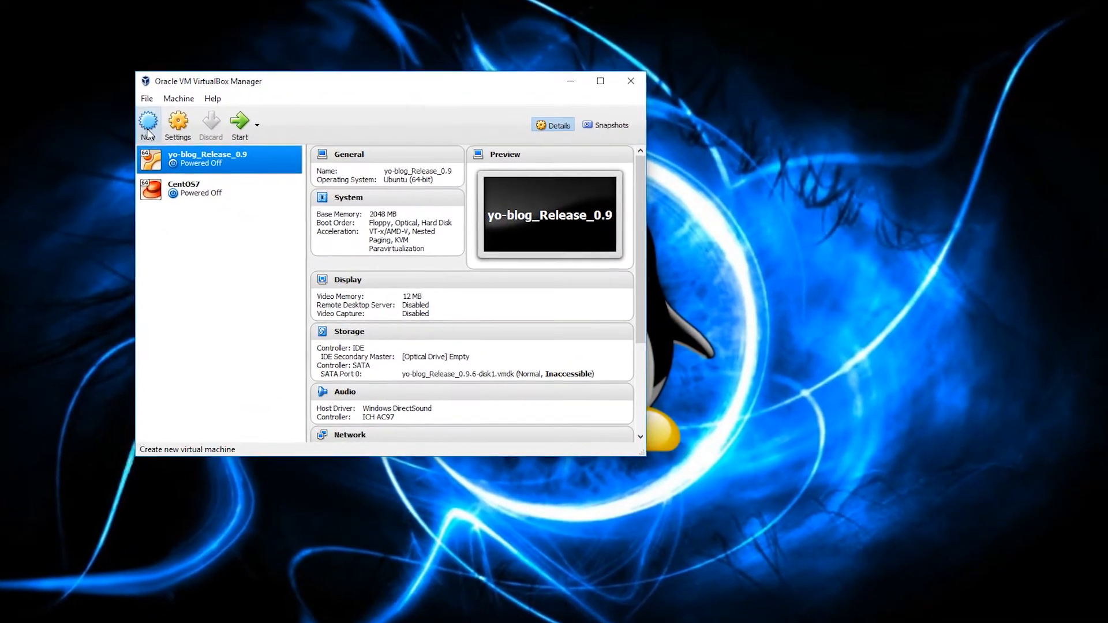
Step: Create a new VM named 'vsftpd CentOS 7' of type Linux, version Red Hat (64-bit)
{"action": "left_click", "coordinate": [149, 120]}
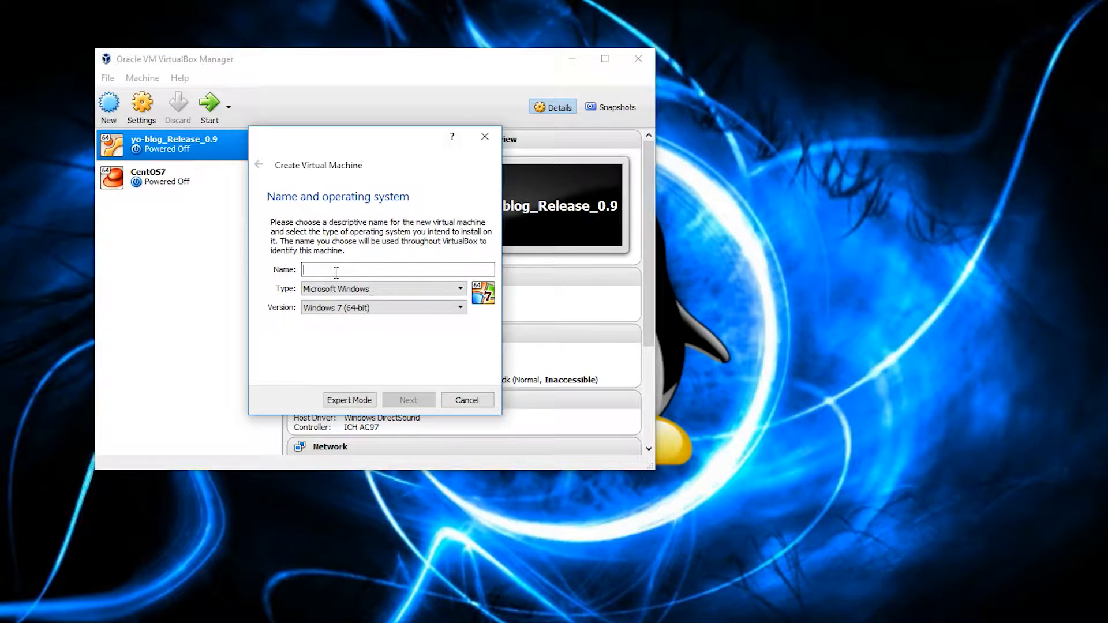
{"action": "type", "text": "vsftpd CentOS"}
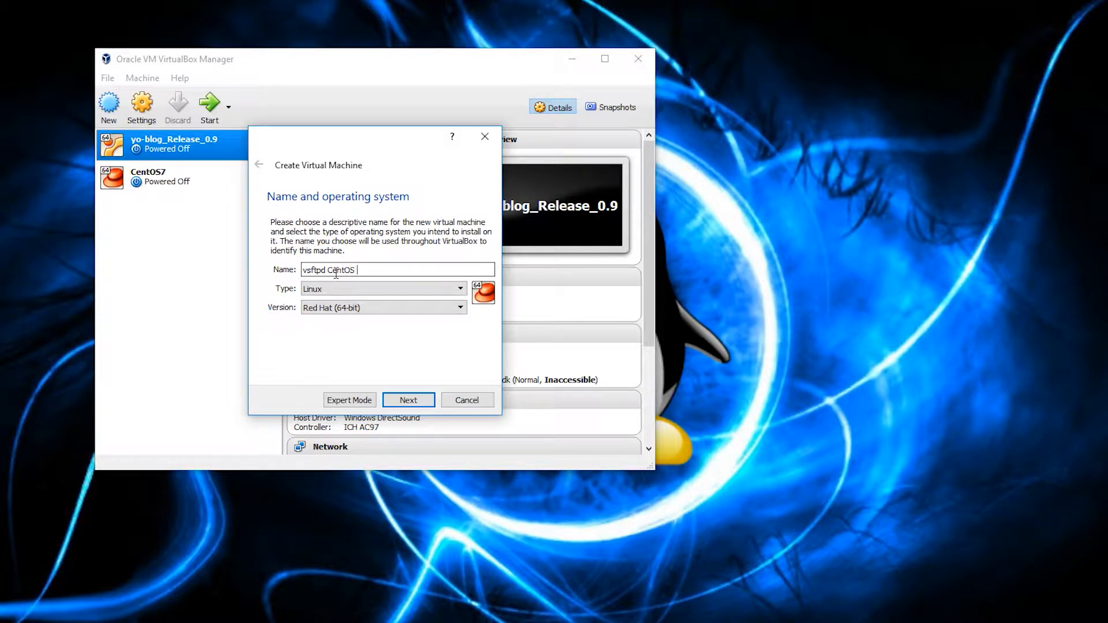
{"action": "type", "text": "7"}
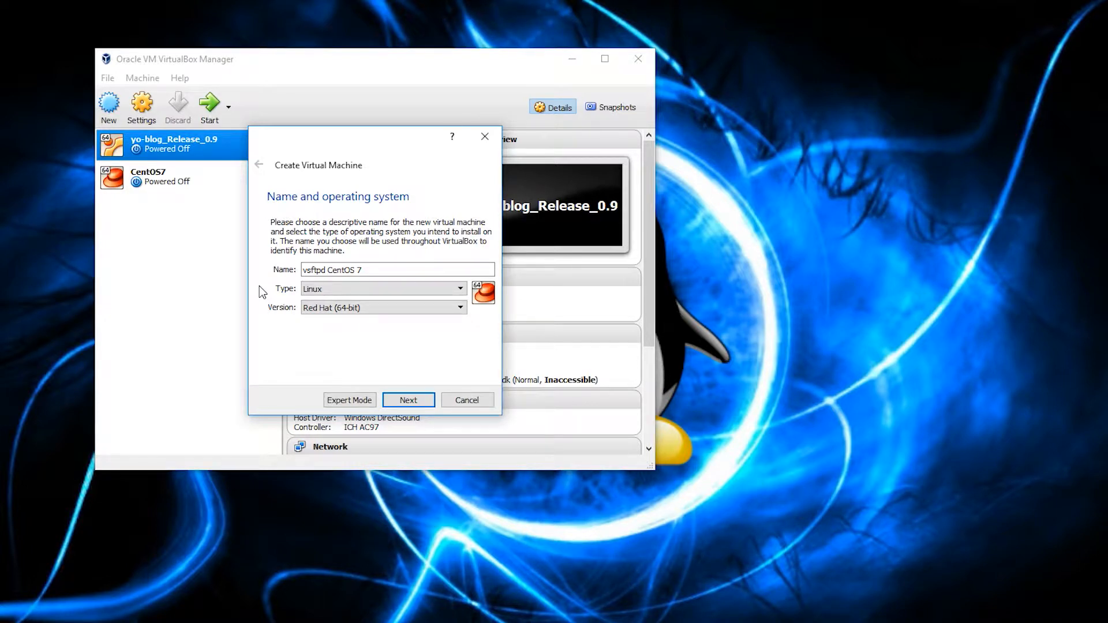
{"action": "mouse_move", "coordinate": [276, 297]}
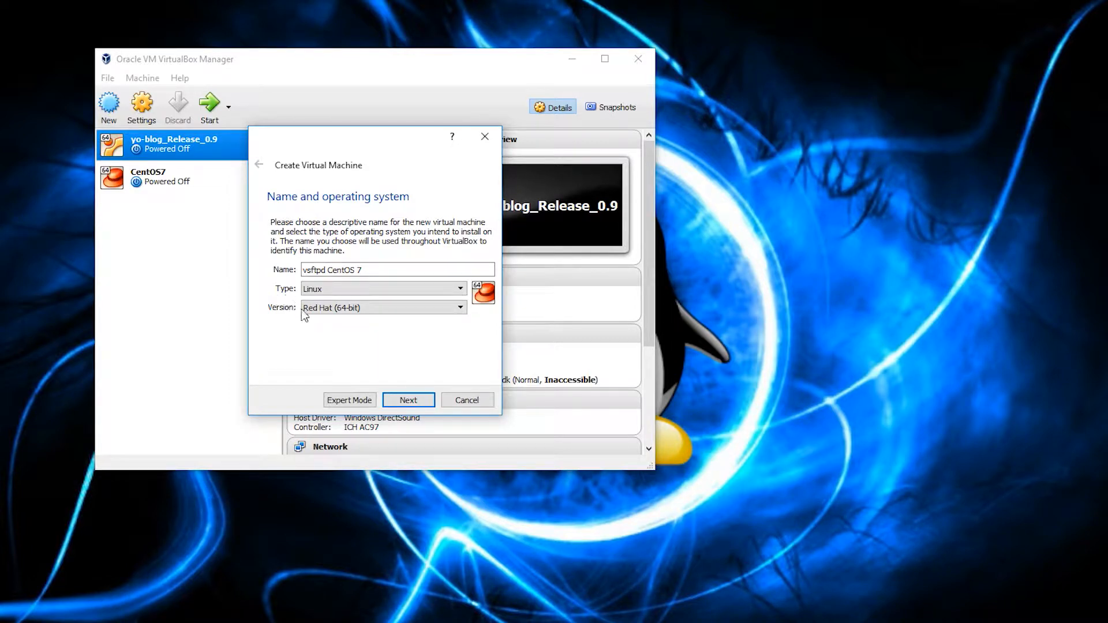
{"action": "mouse_move", "coordinate": [300, 347]}
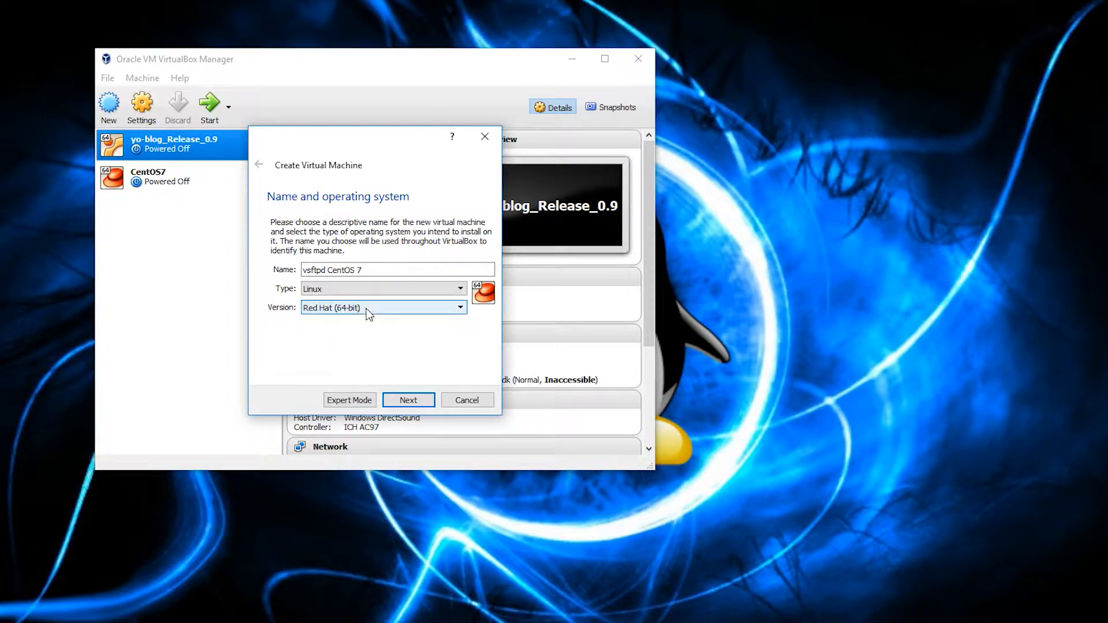
{"action": "left_click", "coordinate": [460, 307]}
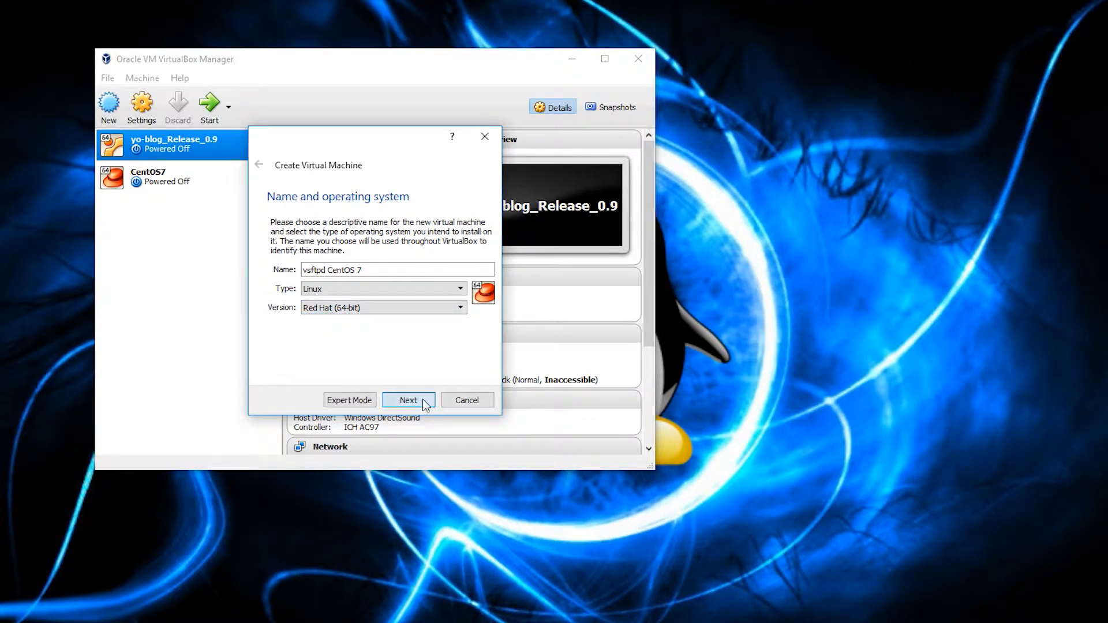
Step: Keep 2048 MB memory and create a new virtual hard disk of VMDK file type
{"action": "left_click", "coordinate": [408, 401]}
{"action": "type", "text": "2048"}
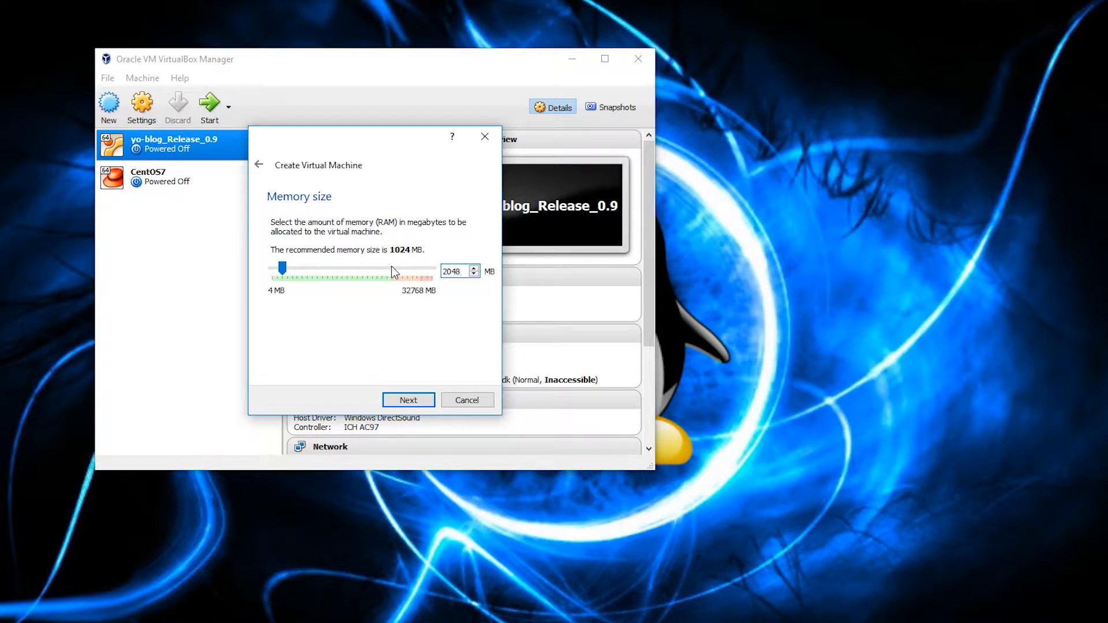
{"action": "left_click", "coordinate": [407, 400]}
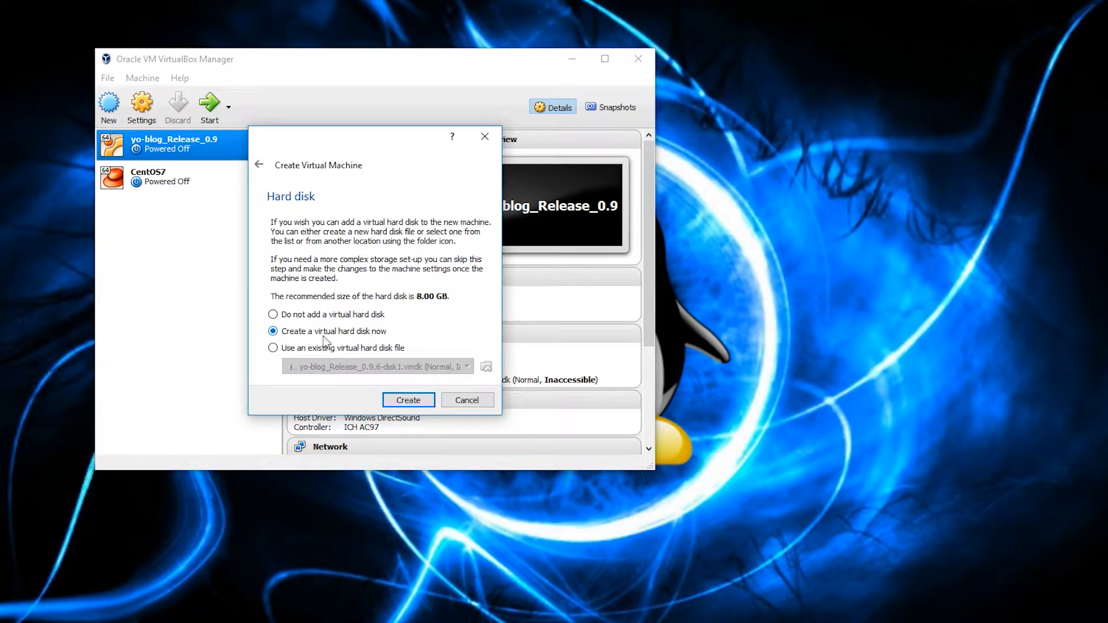
{"action": "left_click", "coordinate": [407, 400]}
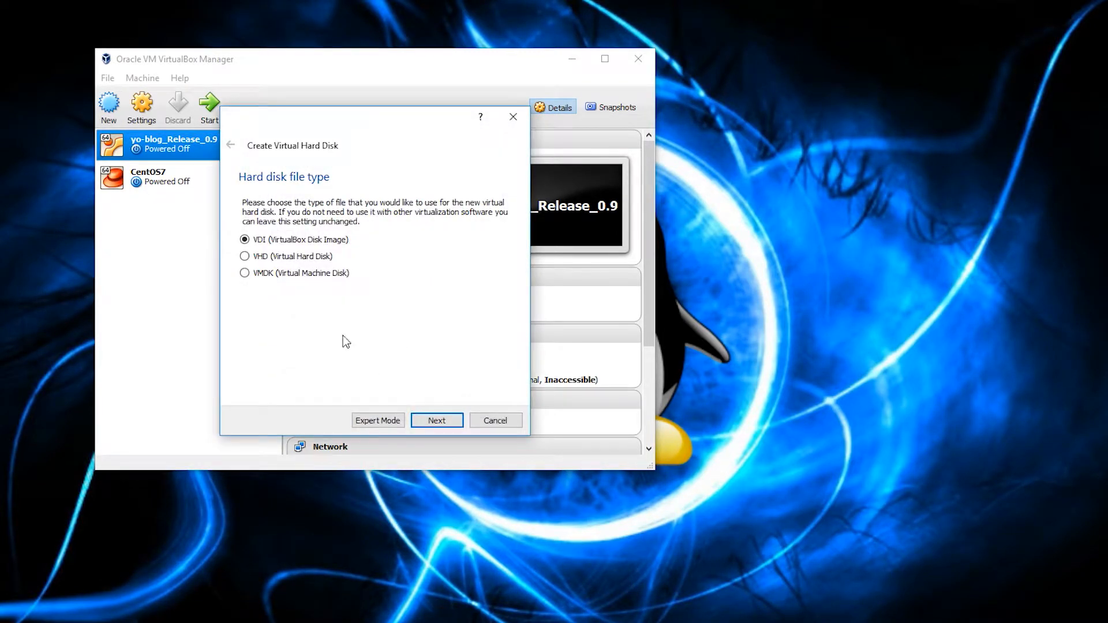
{"action": "left_click", "coordinate": [245, 272]}
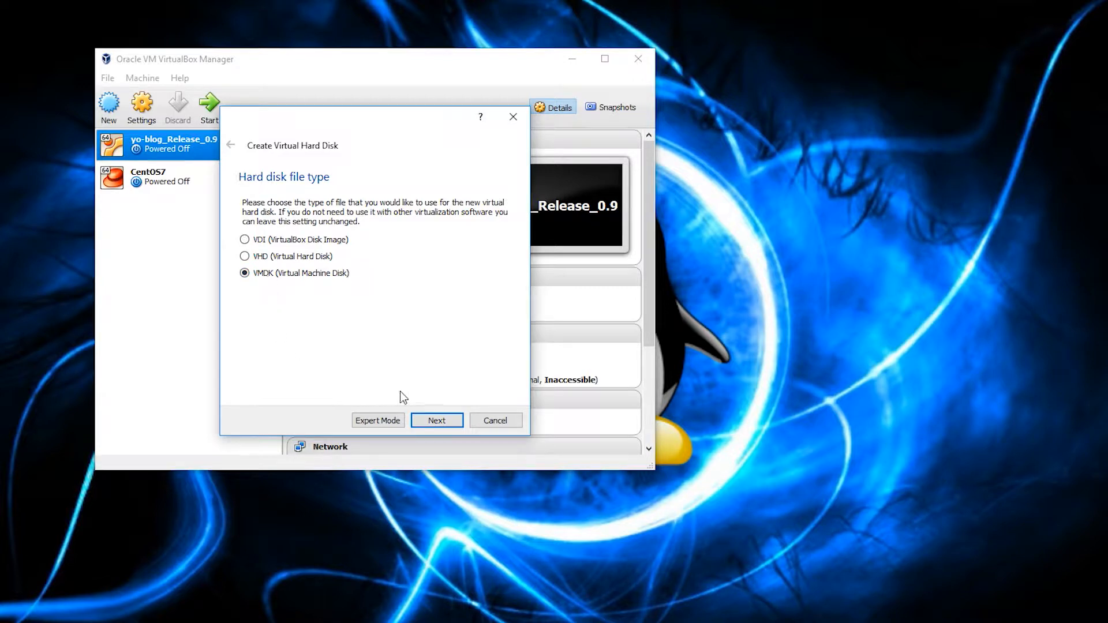
{"action": "mouse_move", "coordinate": [423, 402]}
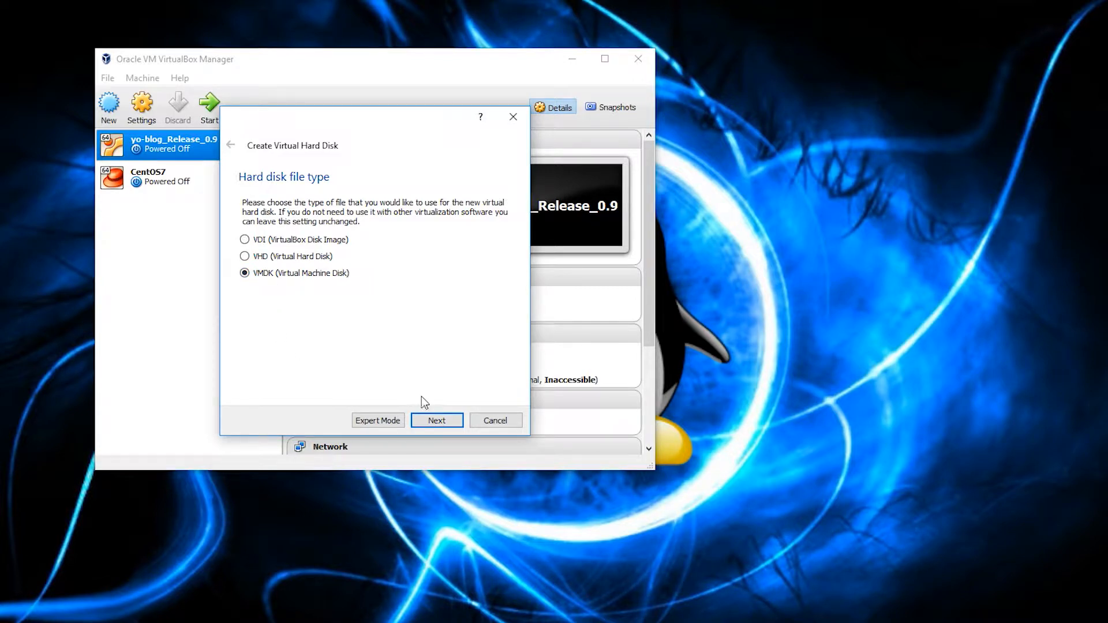
{"action": "mouse_move", "coordinate": [300, 335]}
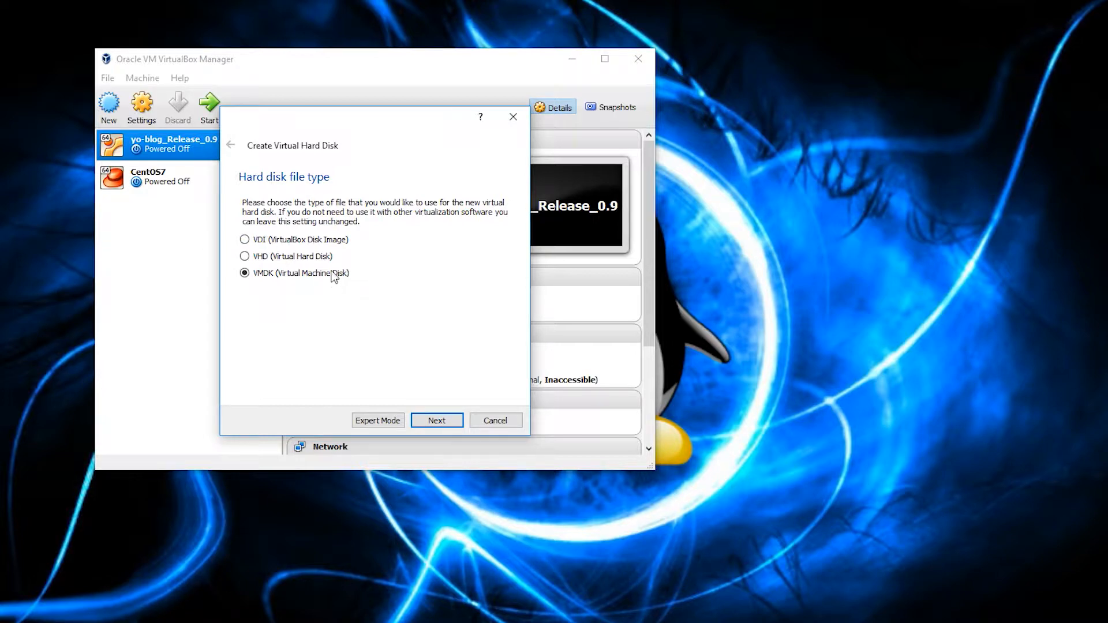
{"action": "mouse_move", "coordinate": [333, 313]}
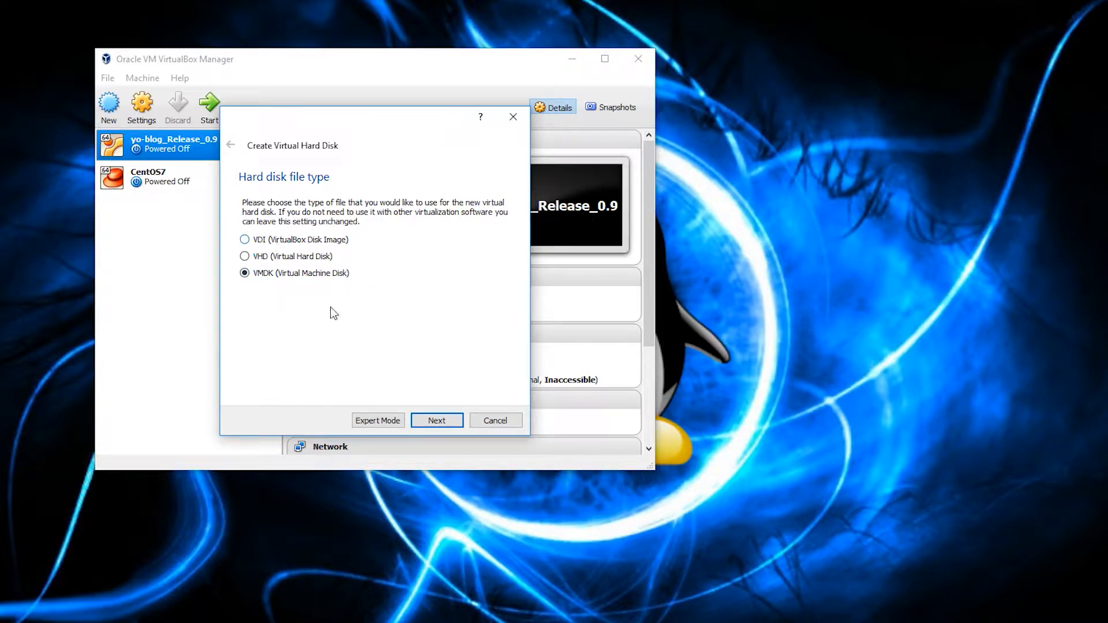
{"action": "left_click", "coordinate": [436, 420]}
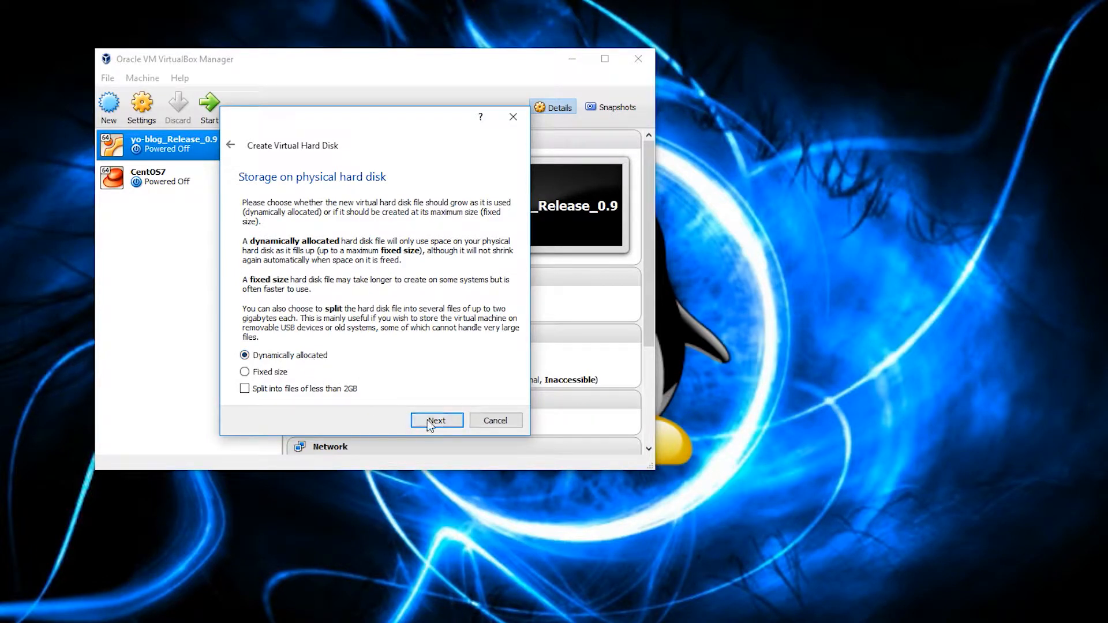
Step: Keep dynamic allocation and set the virtual disk size to 30.00 GB
{"action": "left_click", "coordinate": [436, 420]}
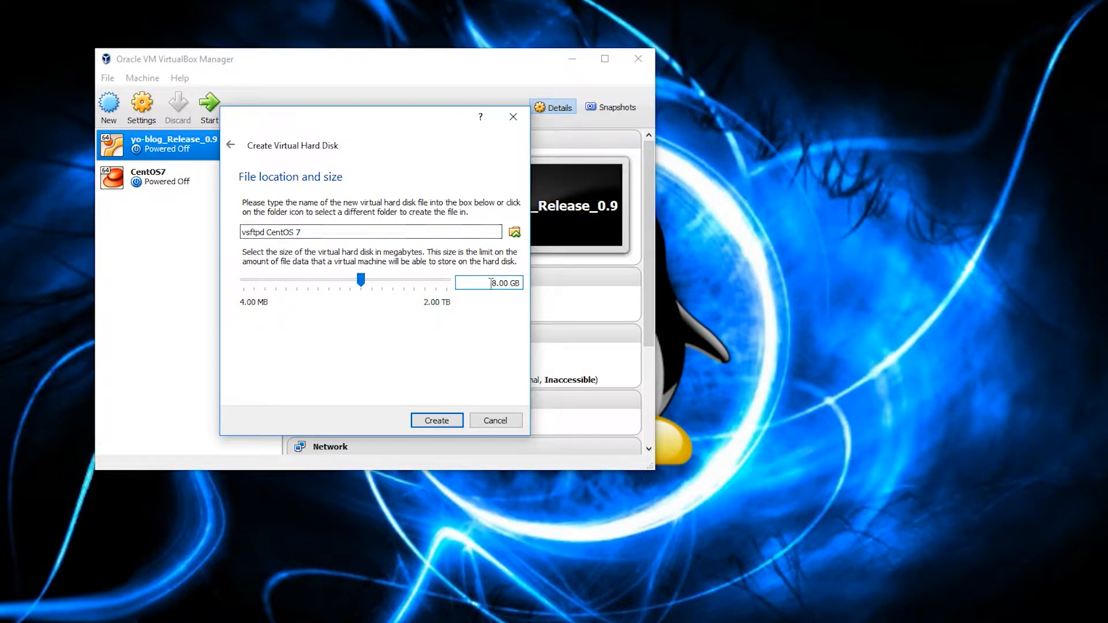
{"action": "left_click_drag", "start_coordinate": [360, 281], "coordinate": [243, 281]}
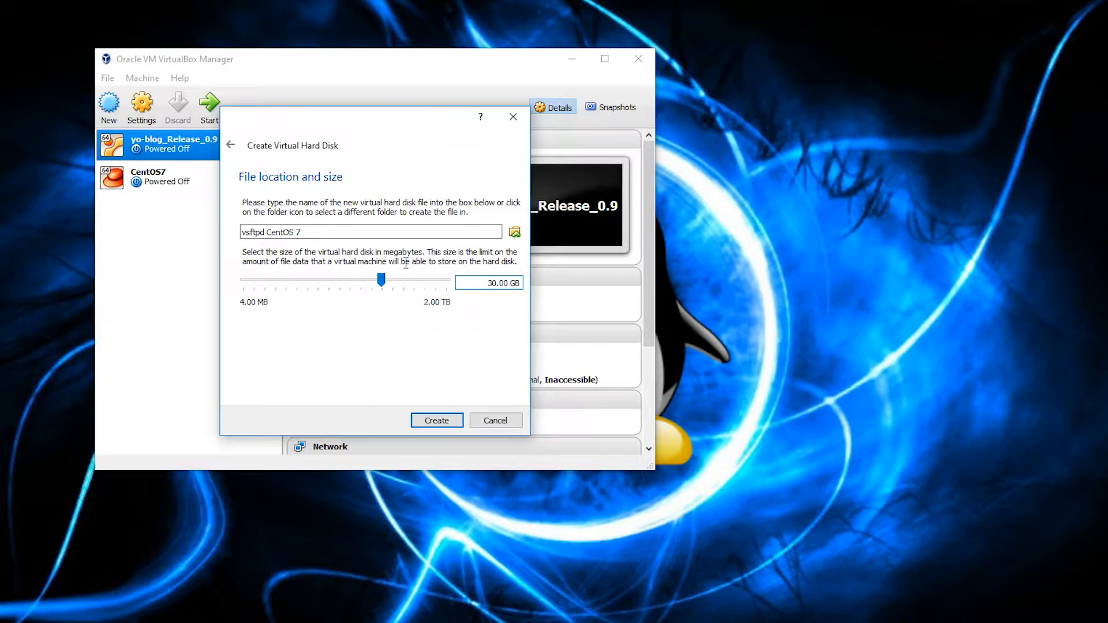
{"action": "mouse_move", "coordinate": [413, 356]}
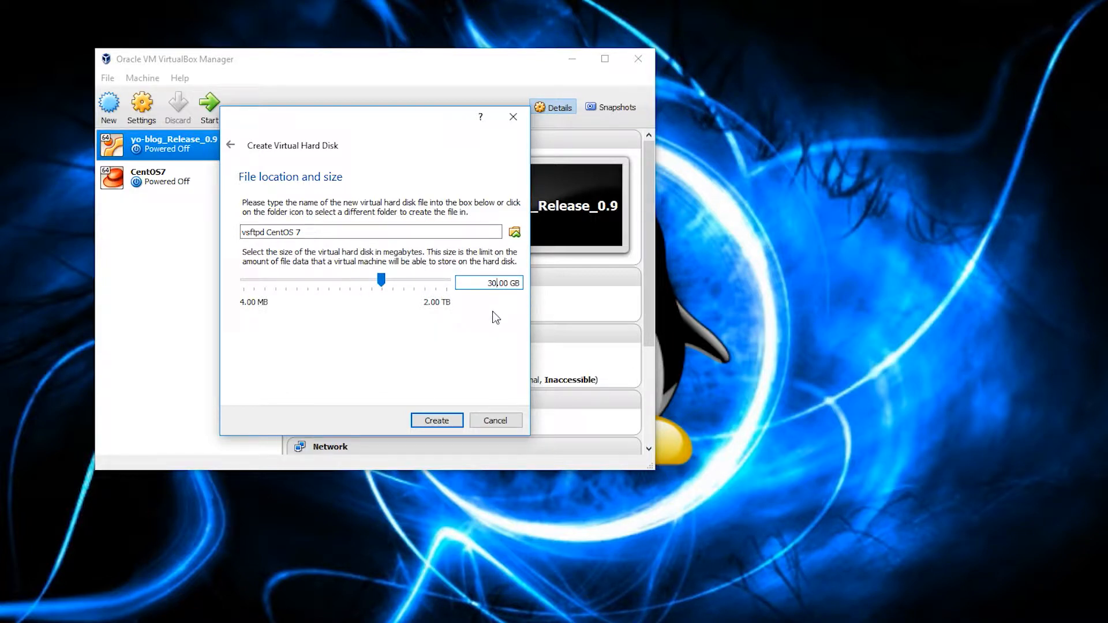
{"action": "mouse_move", "coordinate": [494, 322]}
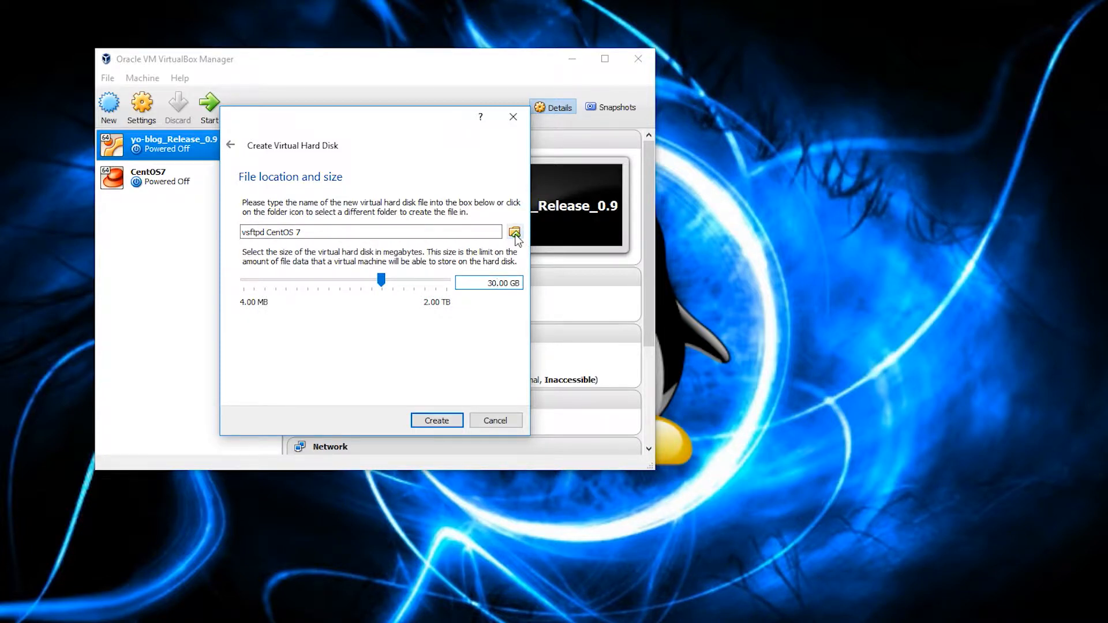
Step: Create a new 'vsftpd CentOS 7' folder under F:\VMs in the disk location chooser
{"action": "left_click", "coordinate": [515, 232]}
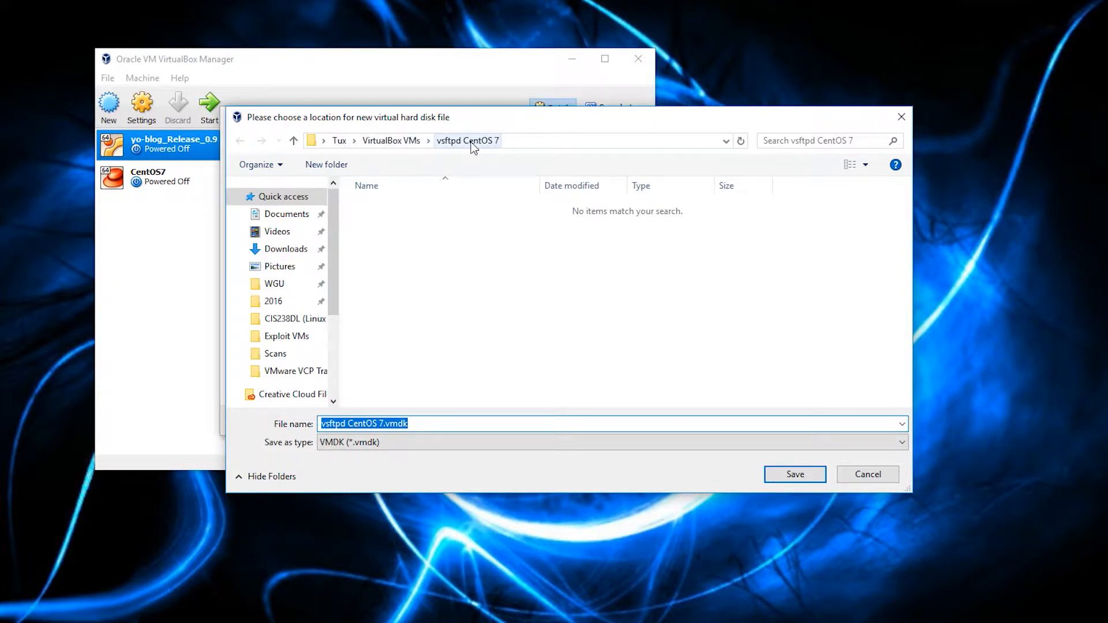
{"action": "mouse_move", "coordinate": [473, 130]}
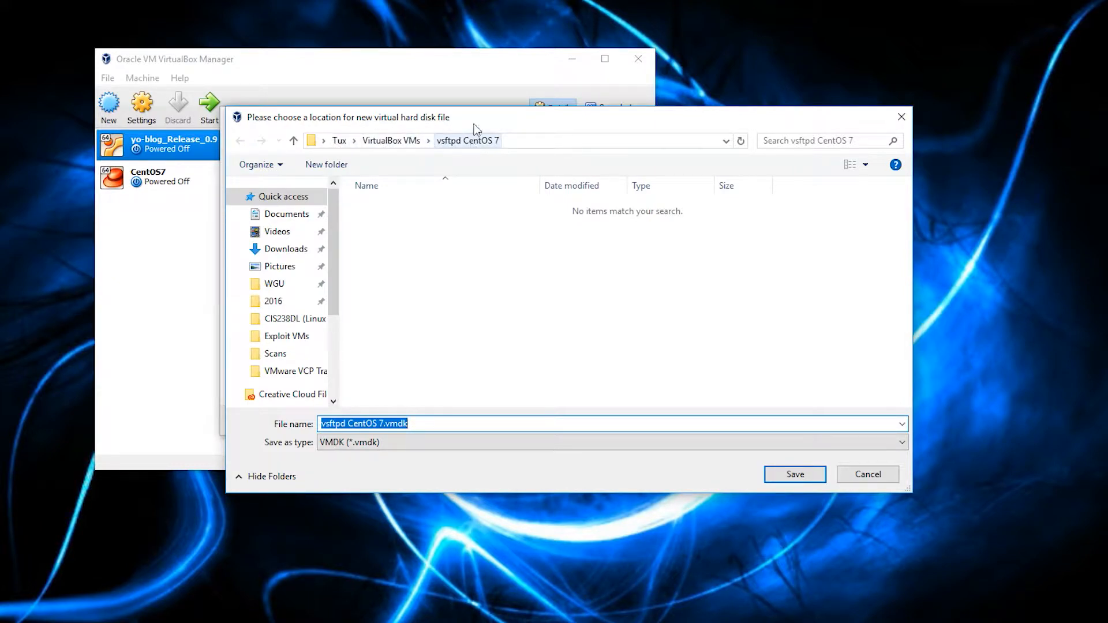
{"action": "left_click", "coordinate": [794, 475]}
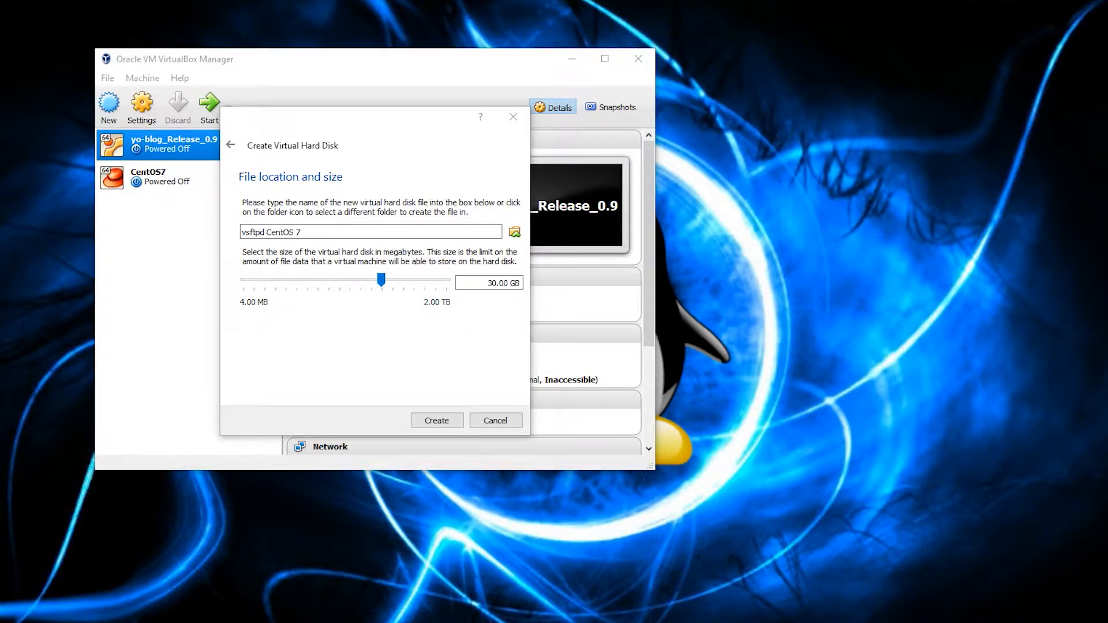
{"action": "left_click", "coordinate": [515, 232]}
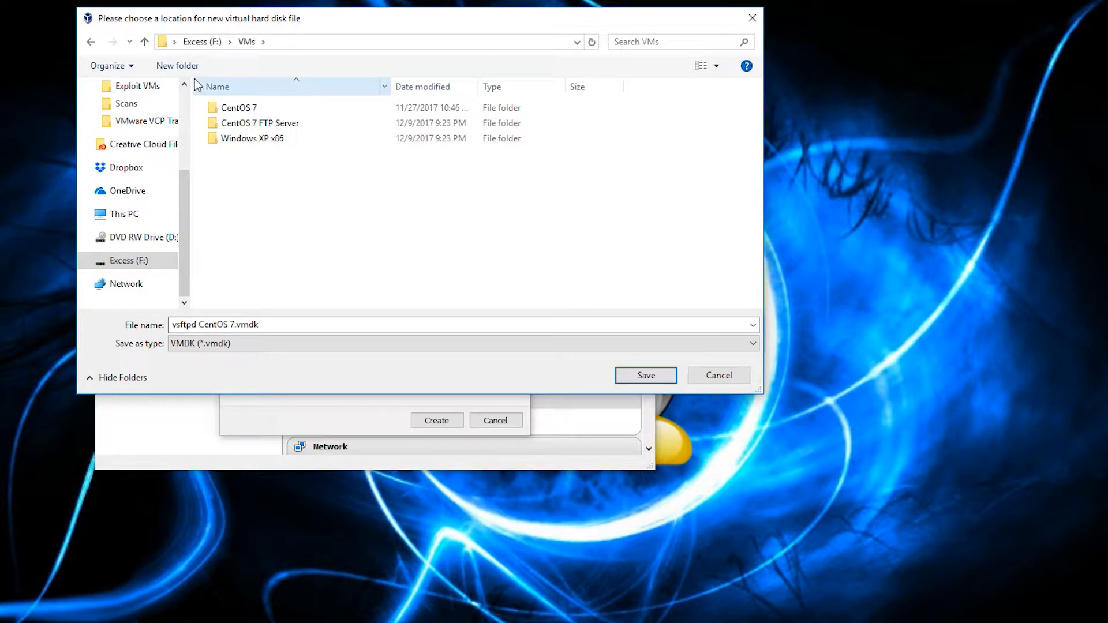
{"action": "left_click", "coordinate": [176, 66]}
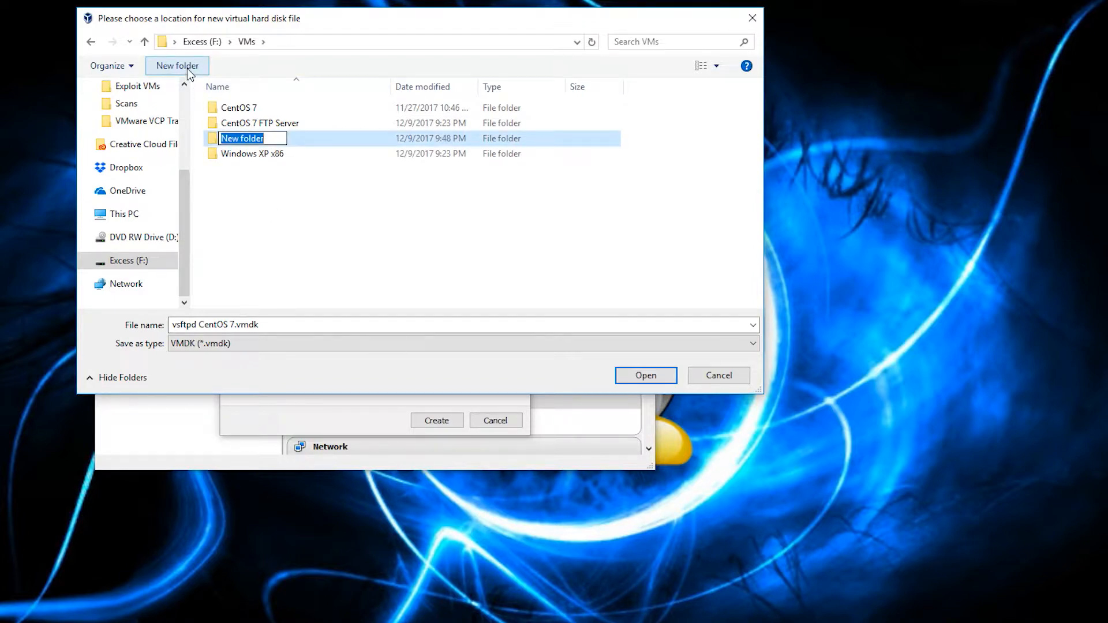
{"action": "type", "text": "vsftpd"}
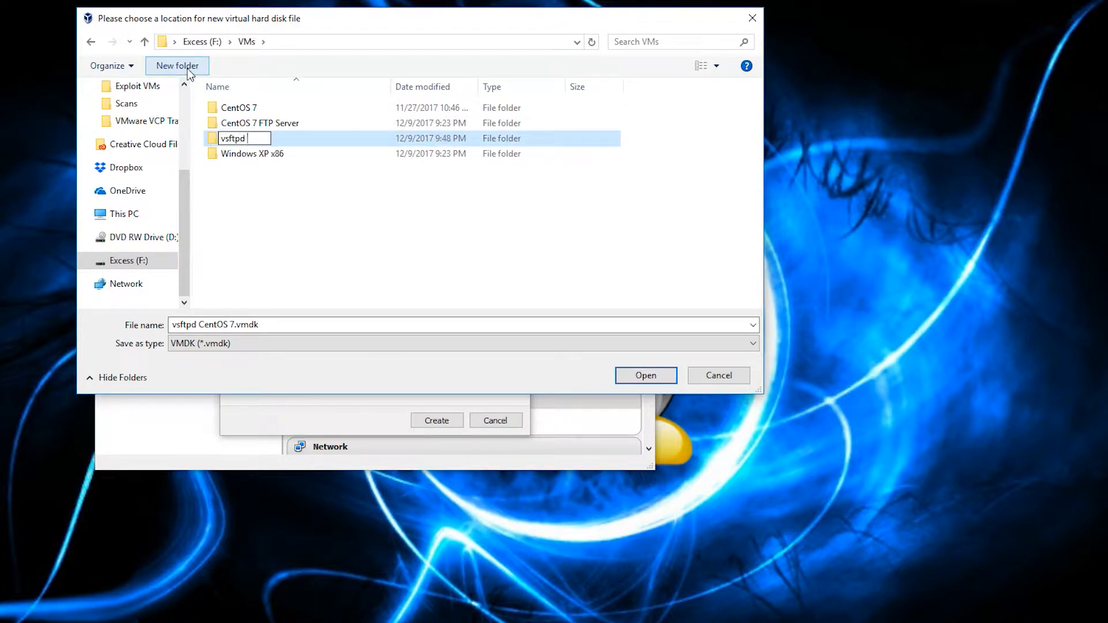
{"action": "type", "text": "CentOS 7"}
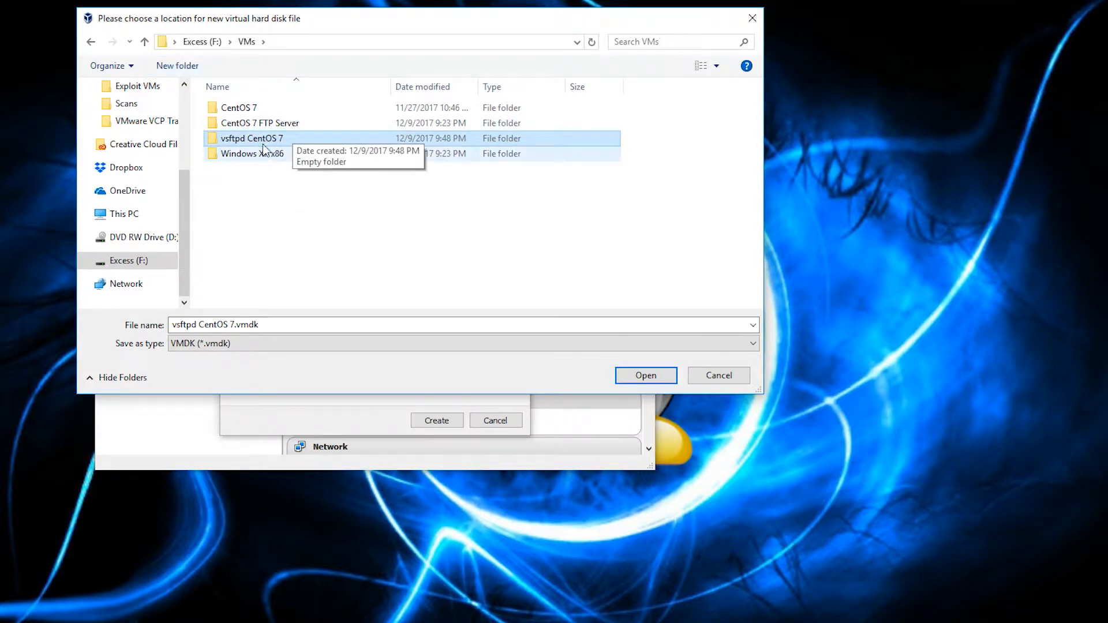
Step: Save the virtual disk file inside the new vsftpd CentOS 7 folder
{"action": "double_click", "coordinate": [250, 137]}
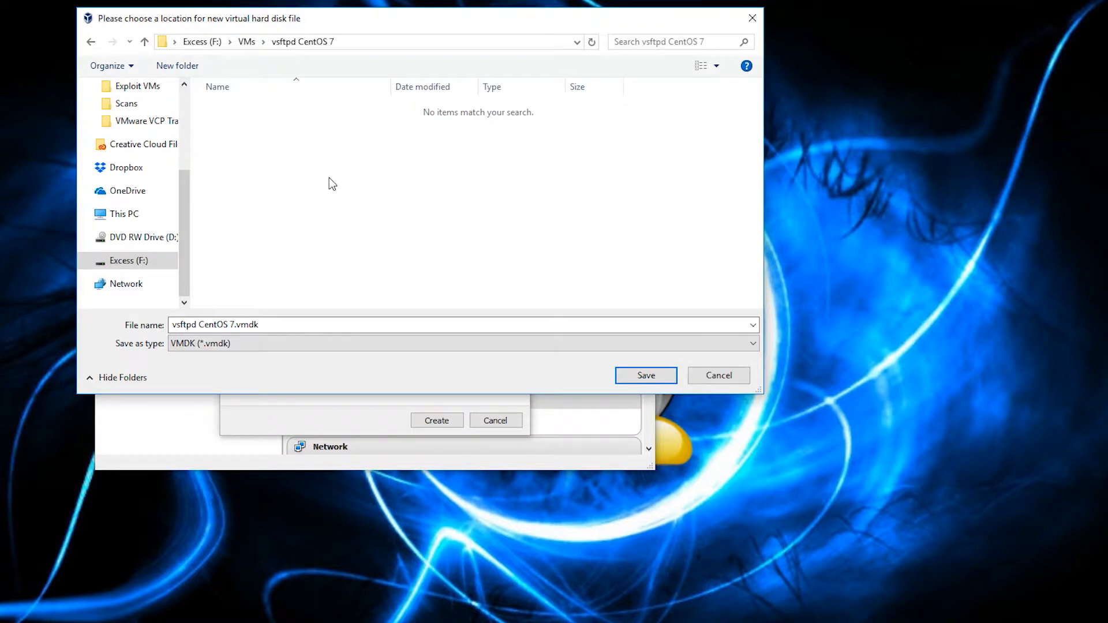
{"action": "mouse_move", "coordinate": [327, 191]}
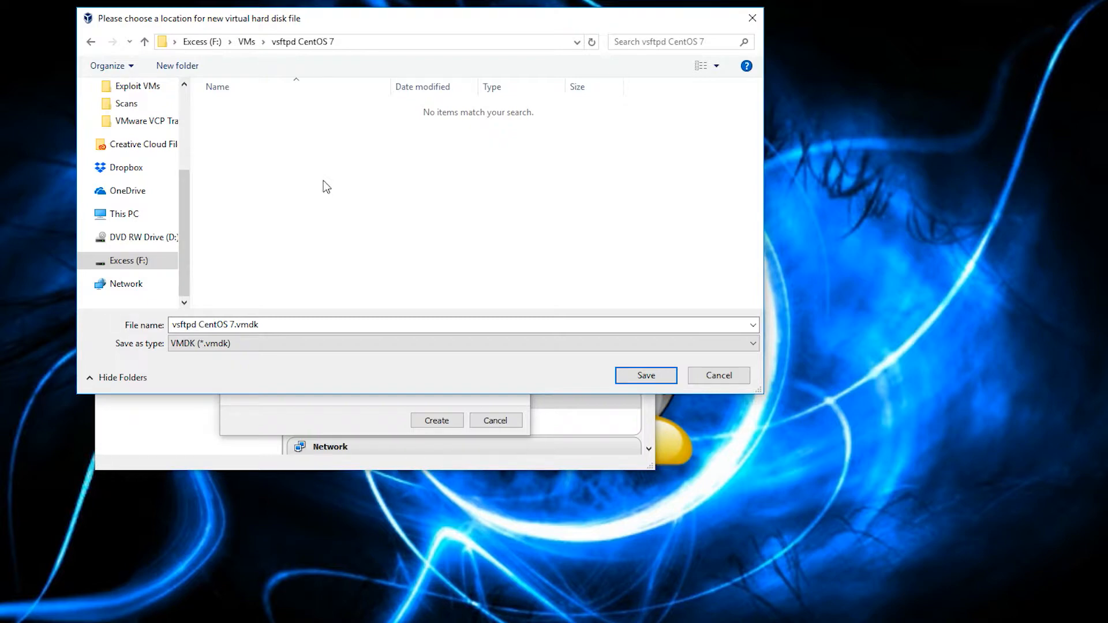
{"action": "mouse_move", "coordinate": [354, 209]}
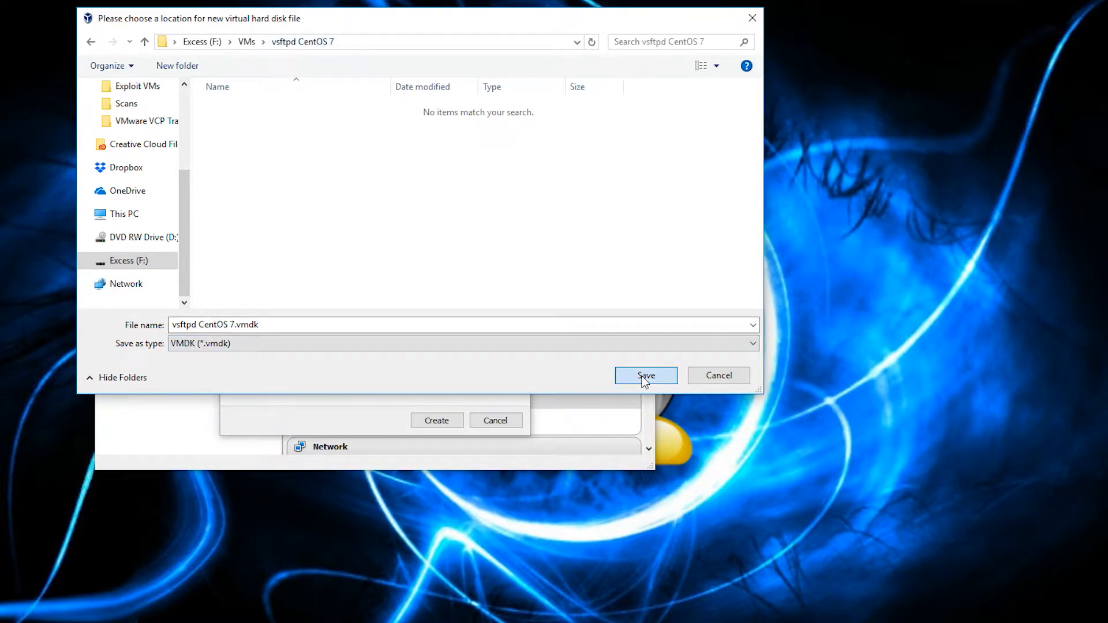
{"action": "left_click", "coordinate": [645, 375]}
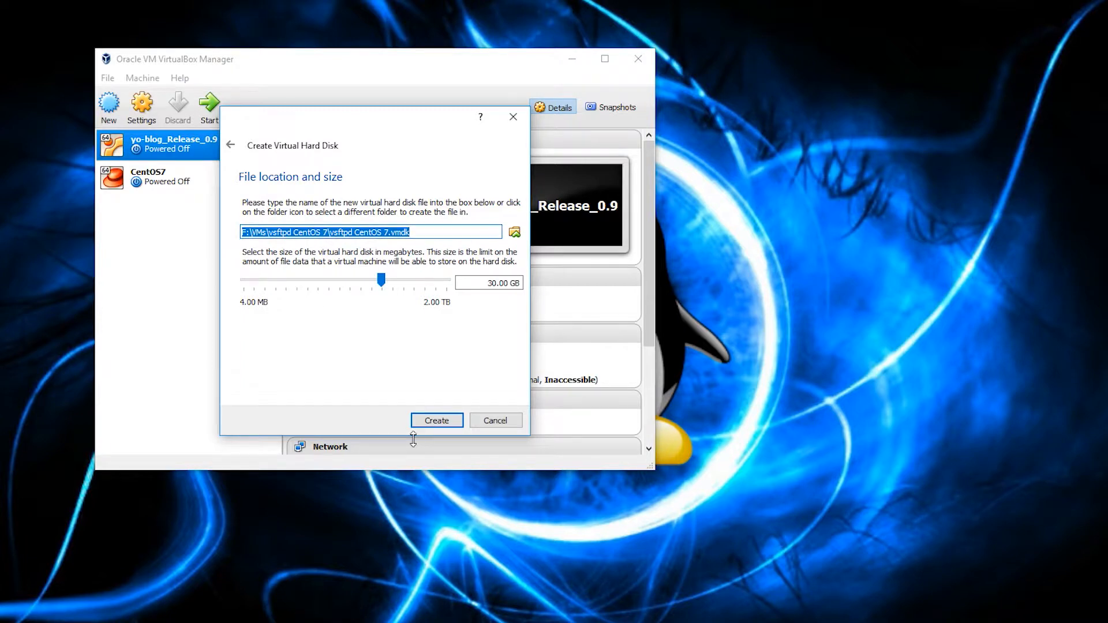
Step: Create the vsftpd CentOS 7 machine with its 30 GB VMDK disk
{"action": "left_click", "coordinate": [436, 420]}
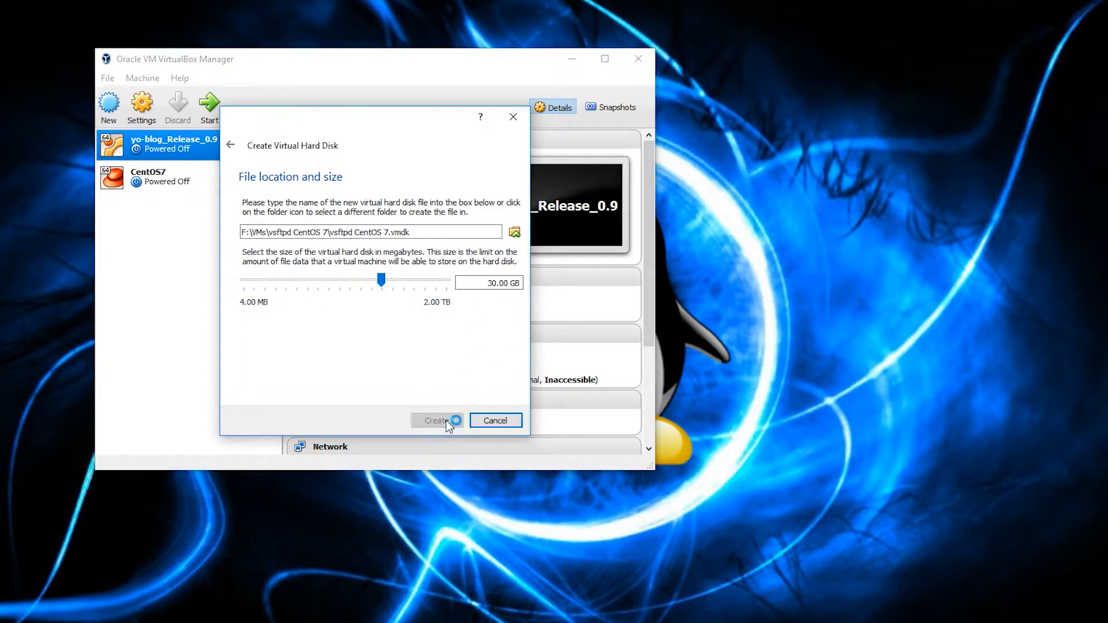
{"action": "left_click", "coordinate": [436, 421]}
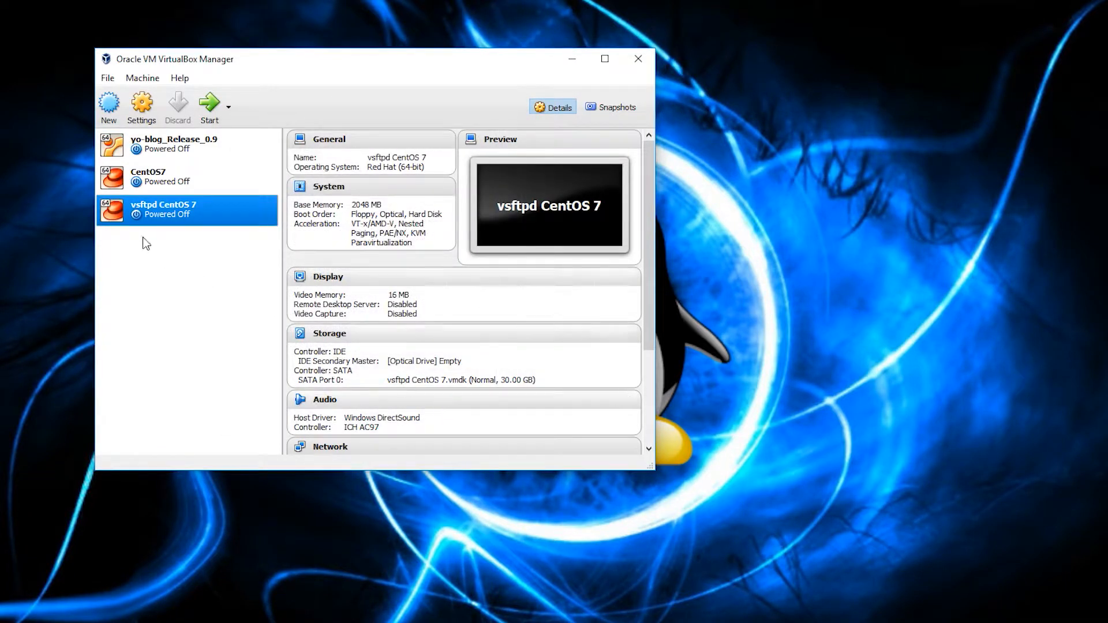
{"action": "mouse_move", "coordinate": [169, 210]}
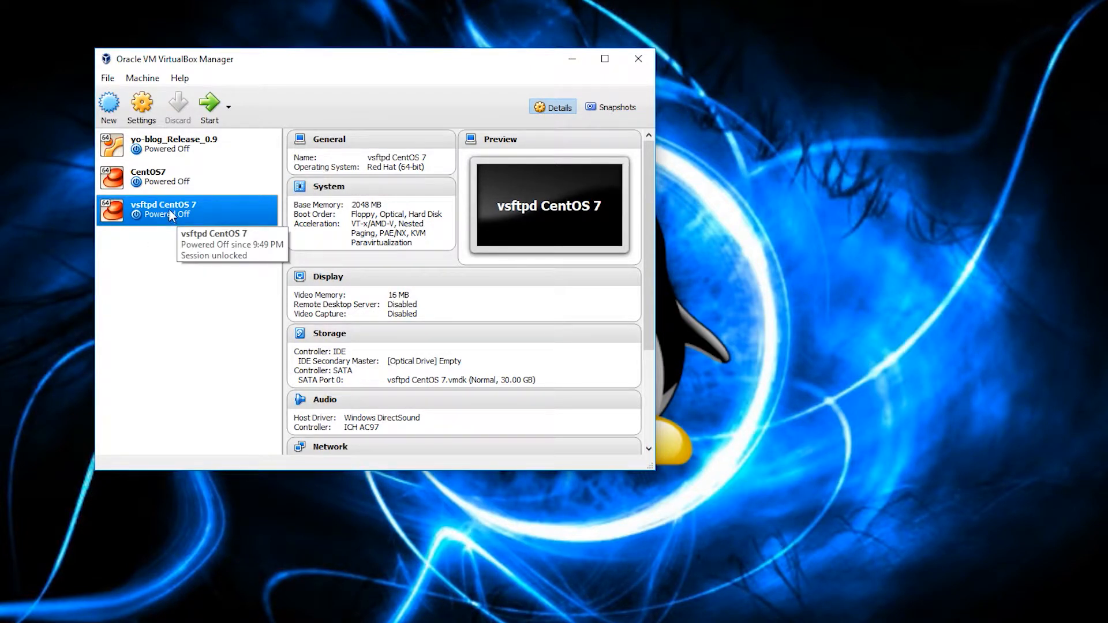
{"action": "right_click", "coordinate": [163, 210]}
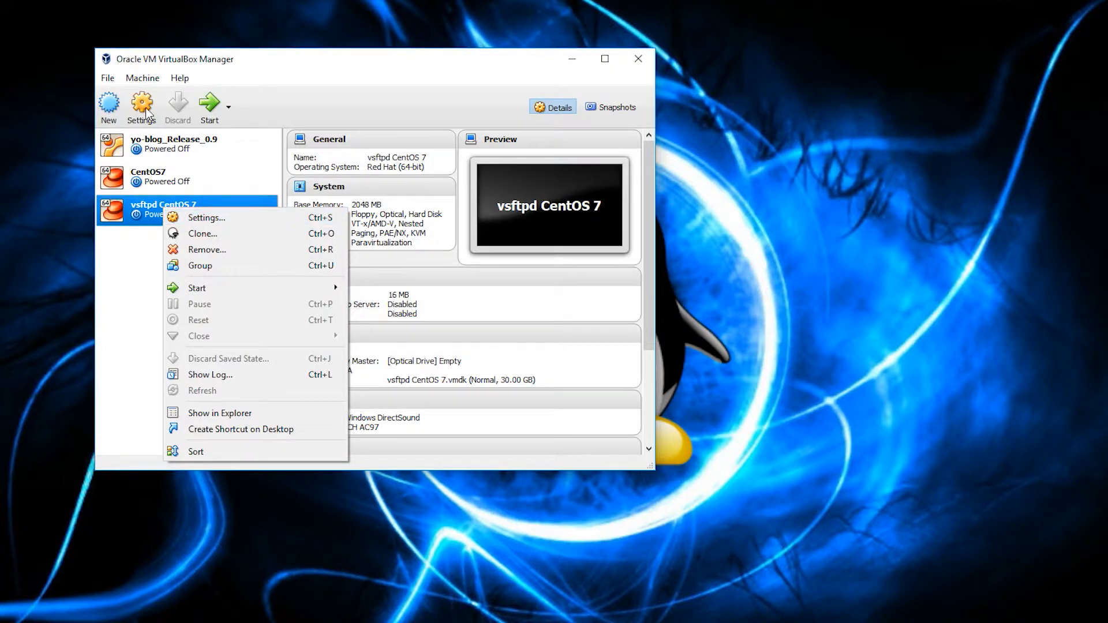
Step: Select the empty optical drive in the machine's Storage settings
{"action": "left_click", "coordinate": [206, 218]}
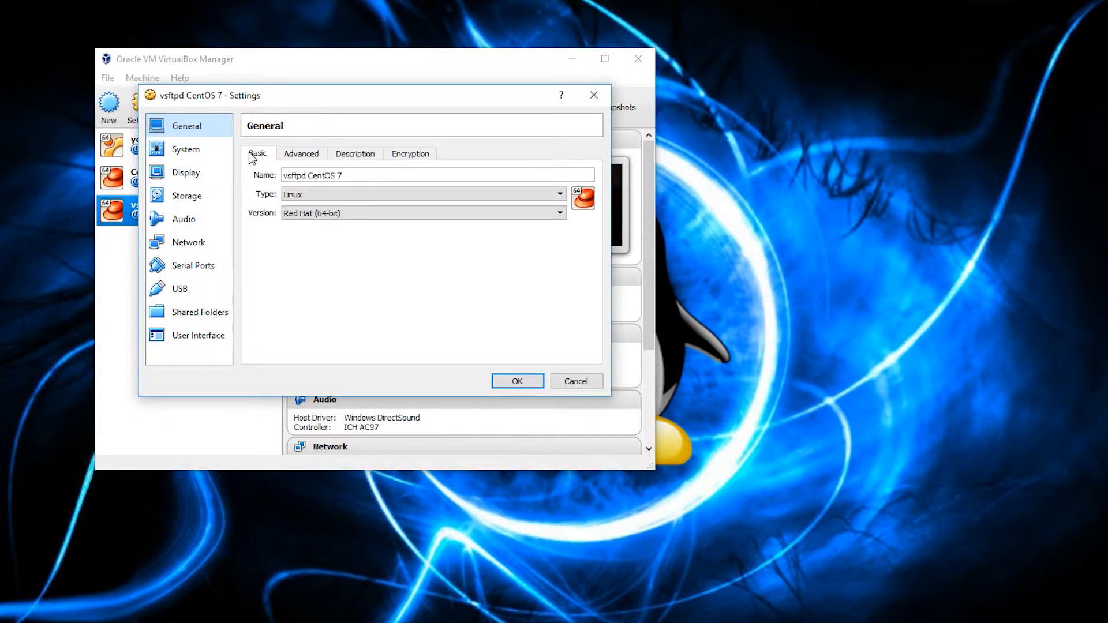
{"action": "mouse_move", "coordinate": [205, 198]}
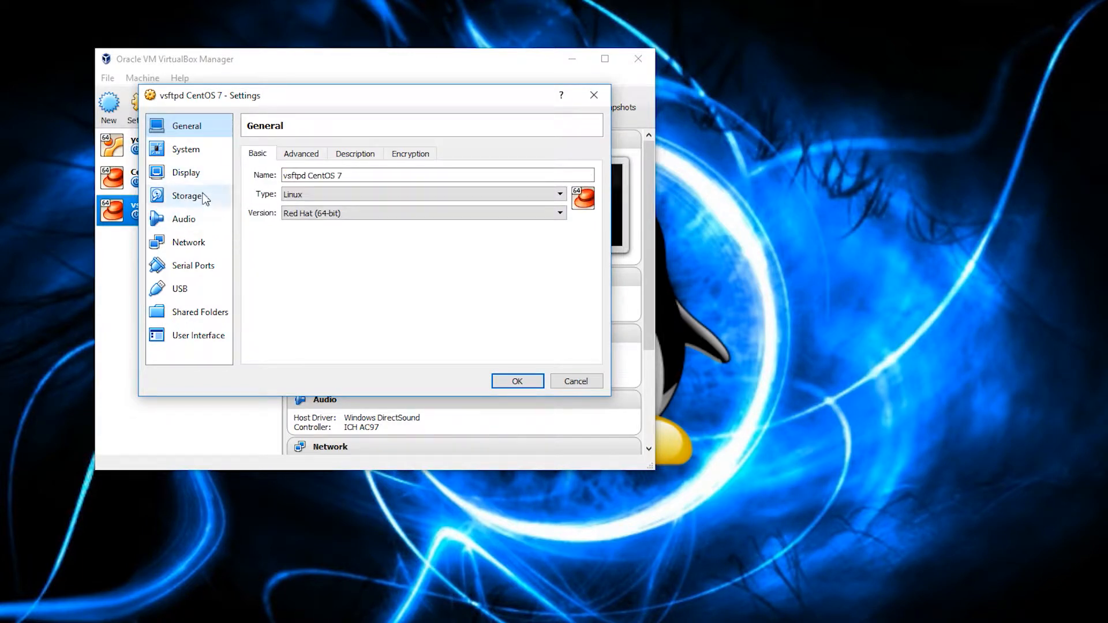
{"action": "left_click", "coordinate": [187, 196]}
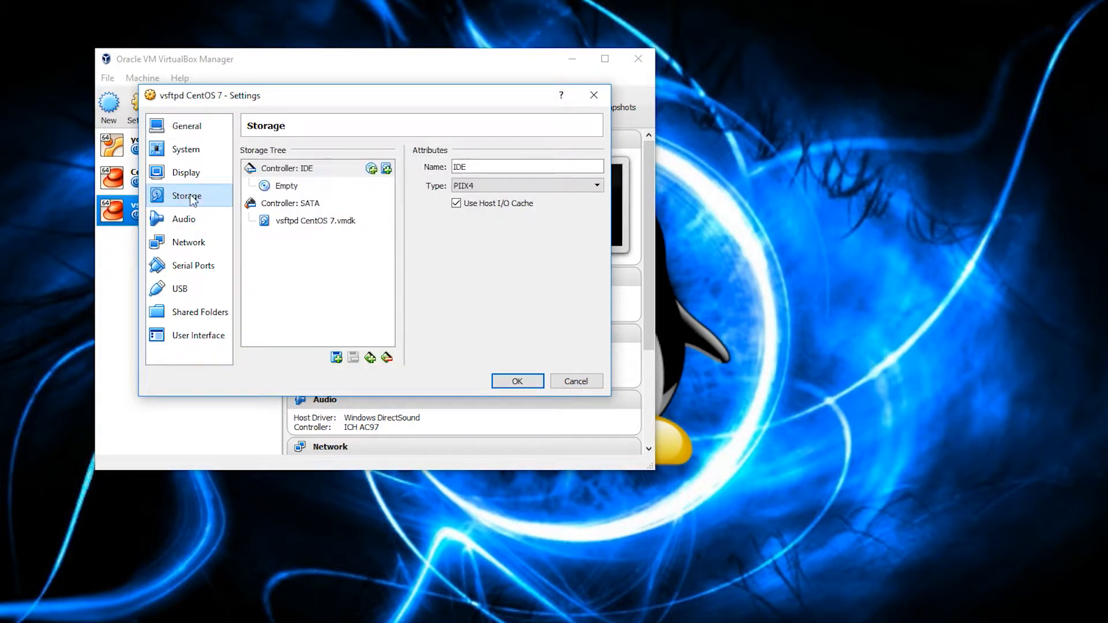
{"action": "left_click", "coordinate": [285, 184]}
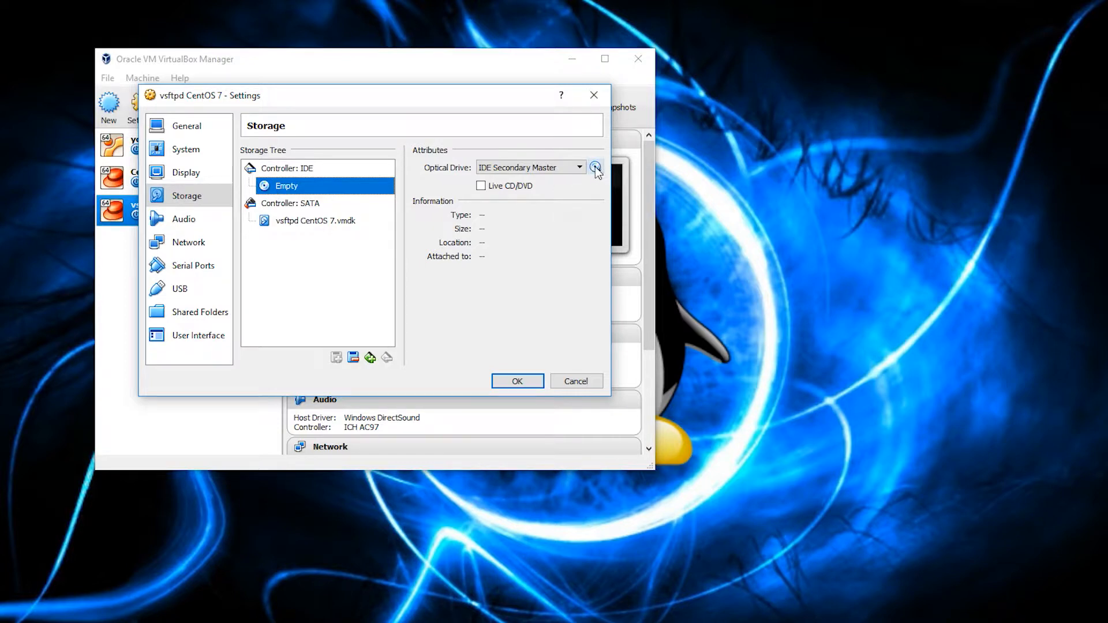
{"action": "left_click", "coordinate": [596, 167]}
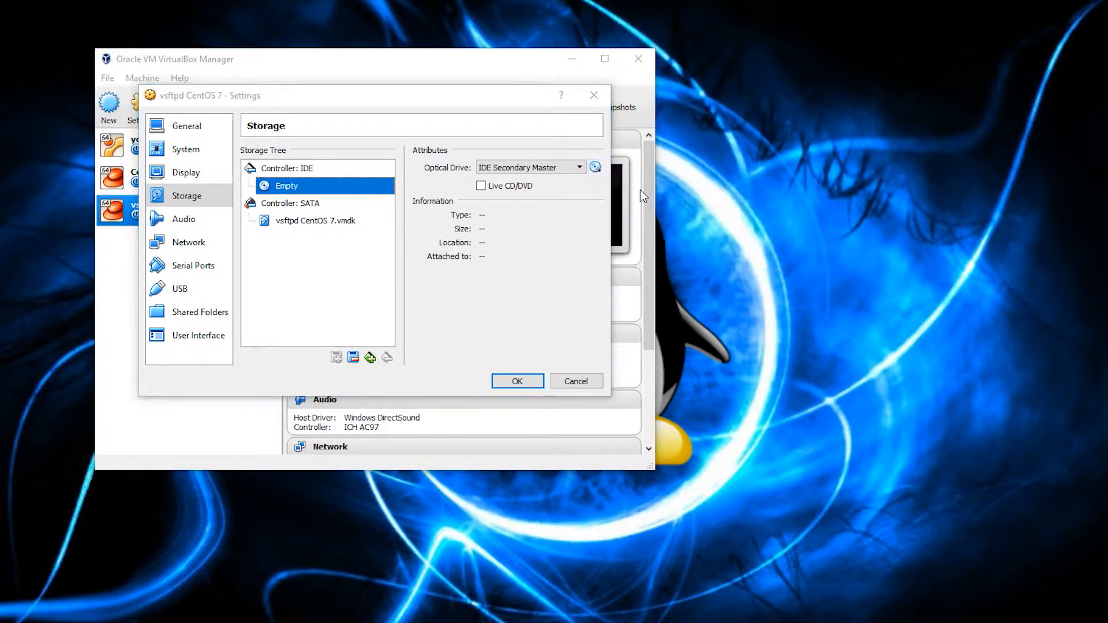
Step: Insert CentOS-7-x86_64-Everything-1708.iso as the virtual optical disk
{"action": "left_click", "coordinate": [596, 166]}
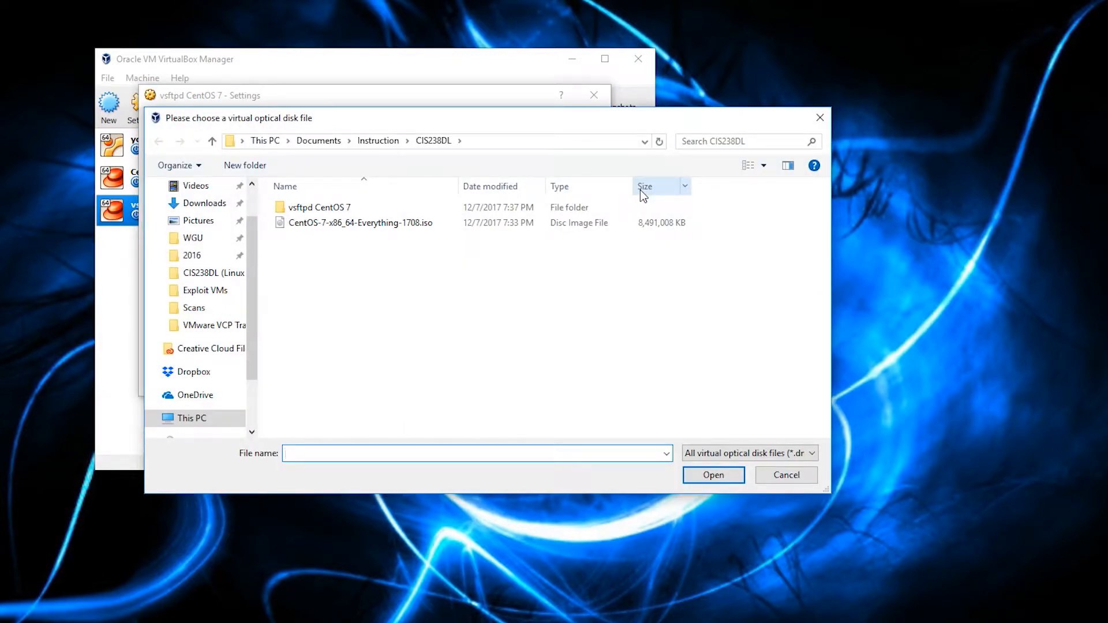
{"action": "left_click", "coordinate": [360, 223]}
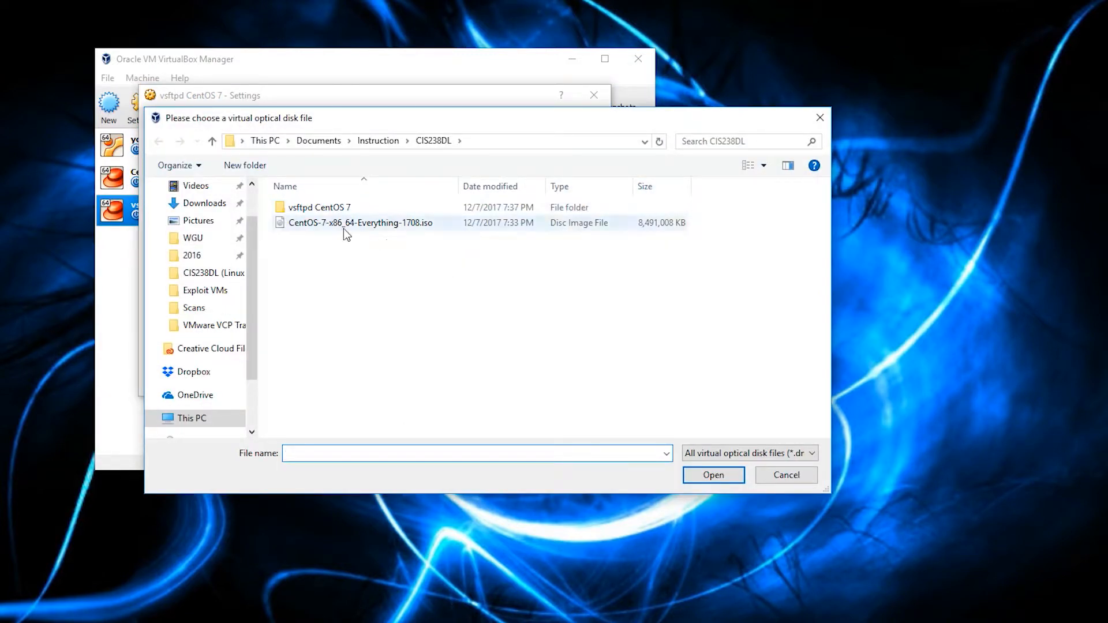
{"action": "left_click", "coordinate": [360, 223]}
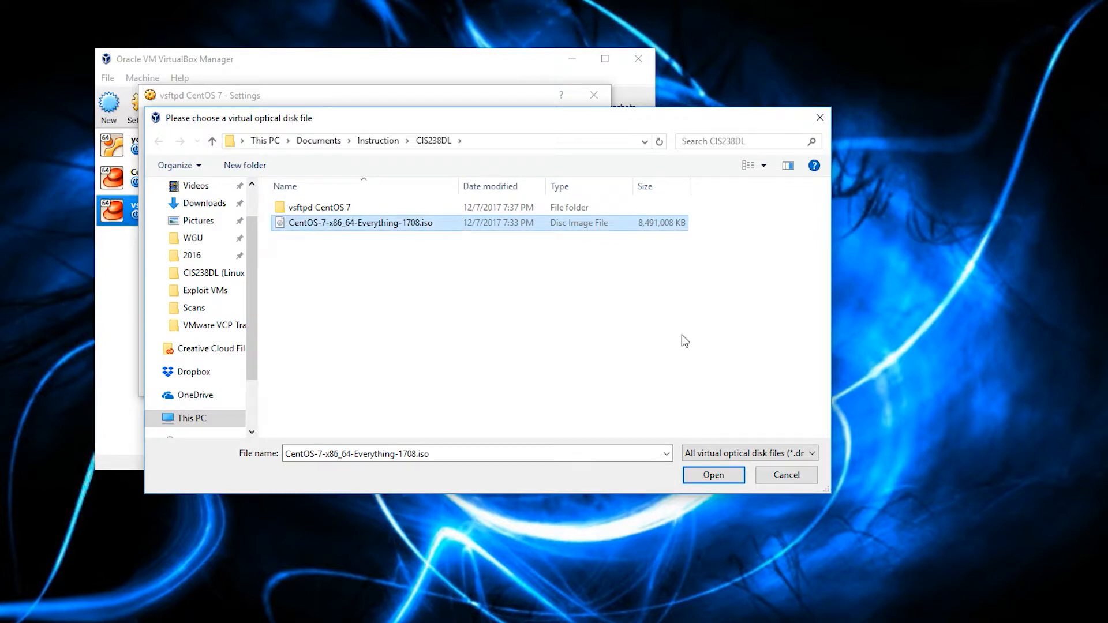
{"action": "left_click", "coordinate": [714, 474]}
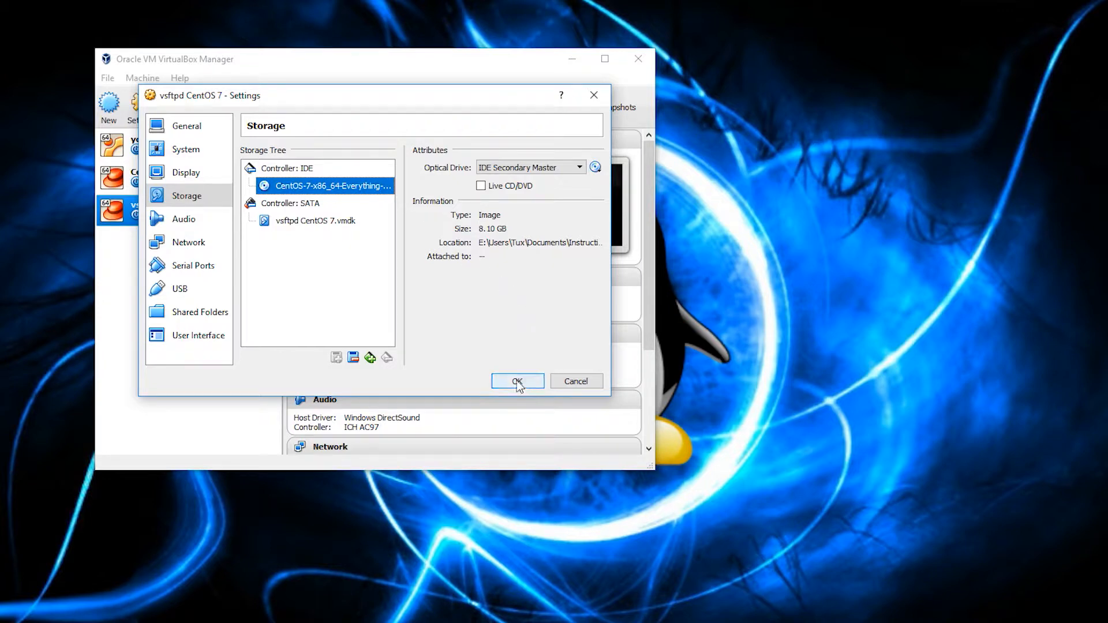
Step: Start the vsftpd CentOS 7 machine and choose Install CentOS 7 from the boot menu
{"action": "left_click", "coordinate": [517, 381]}
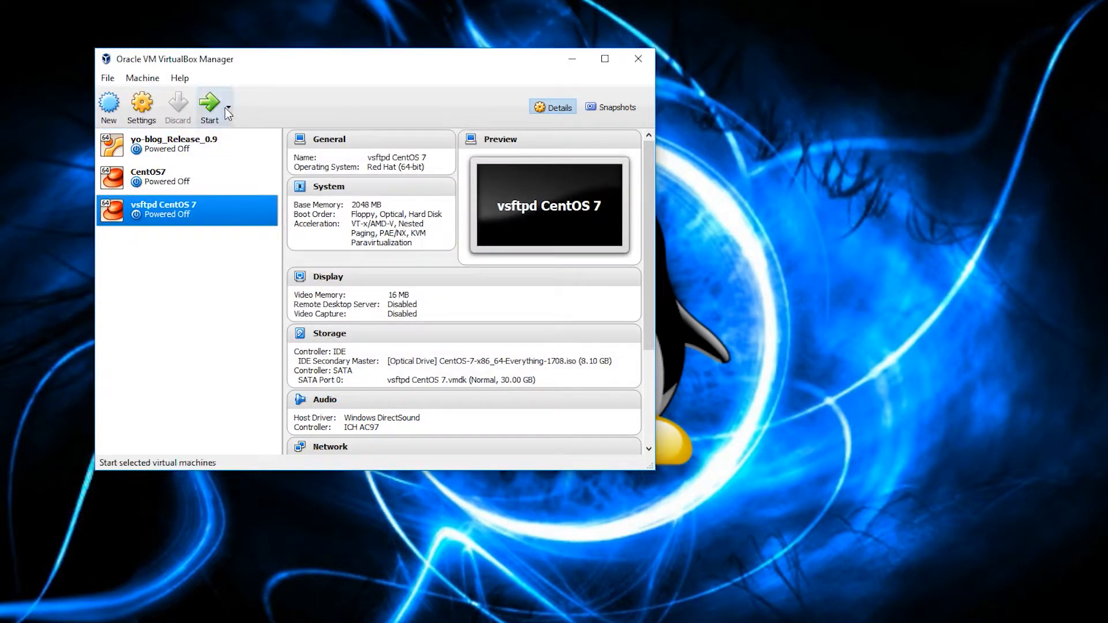
{"action": "left_click", "coordinate": [209, 102]}
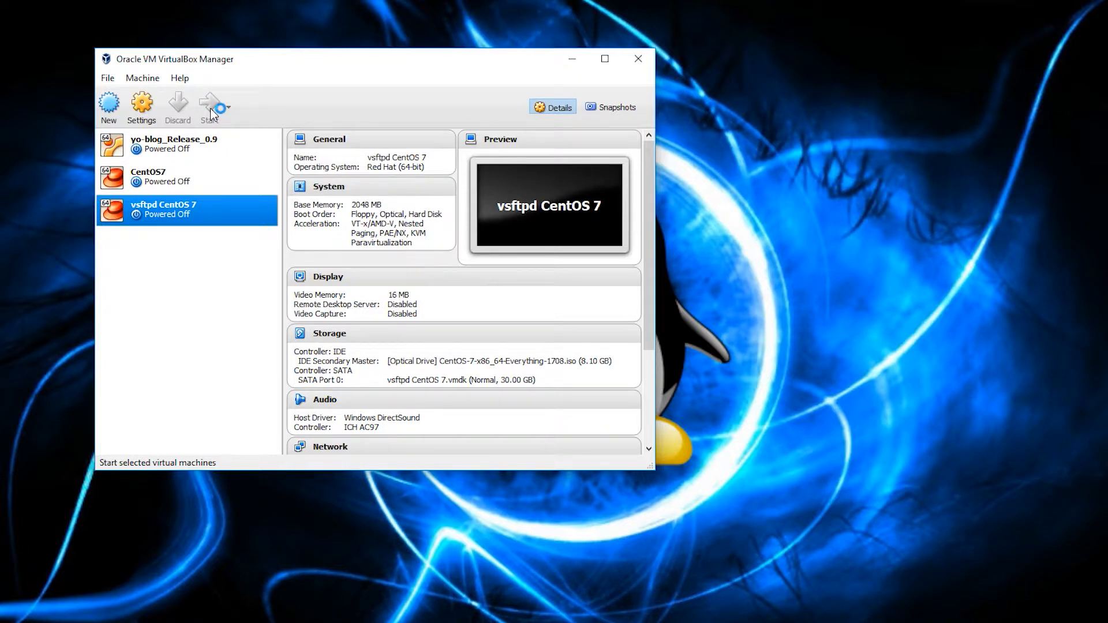
{"action": "left_click", "coordinate": [210, 107]}
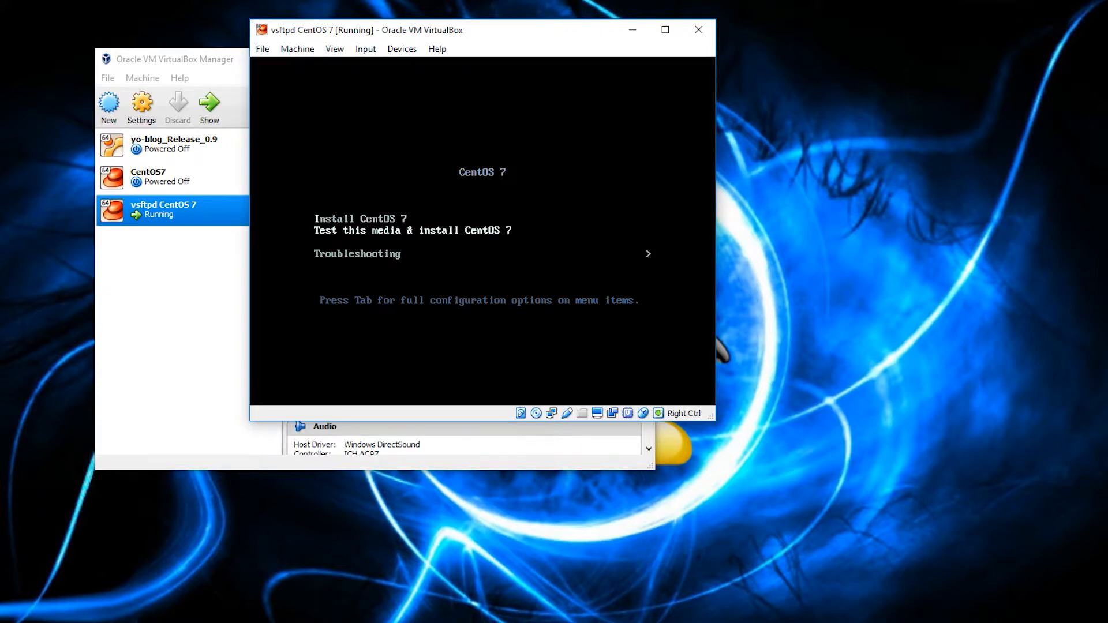
{"action": "key", "text": "Down"}
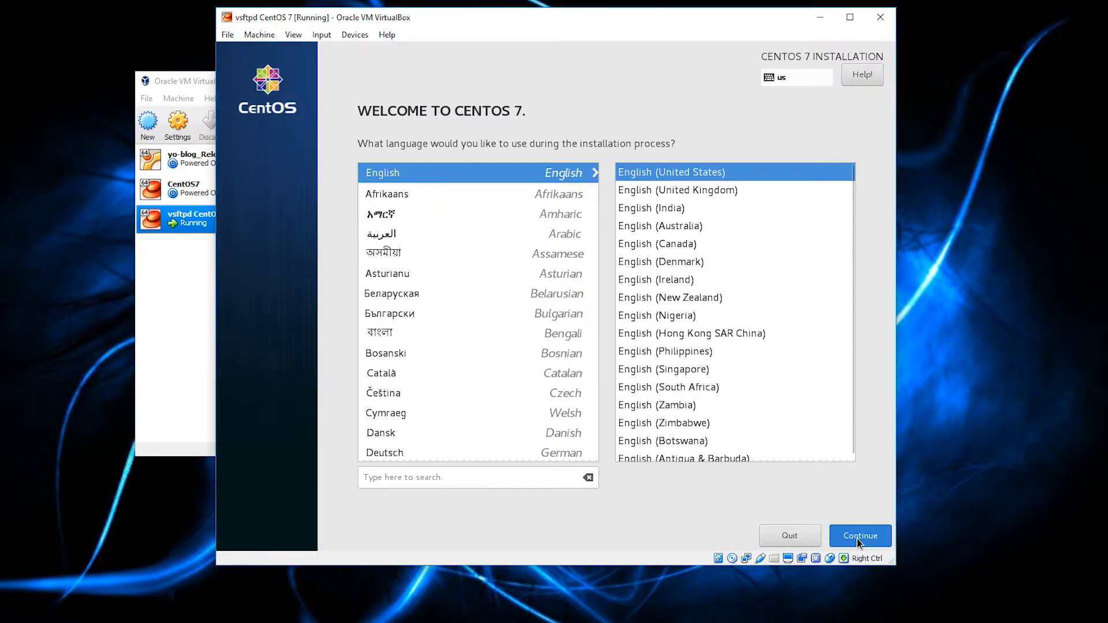
Step: Accept English (United States) and set the time zone to Americas/New York
{"action": "left_click", "coordinate": [861, 535]}
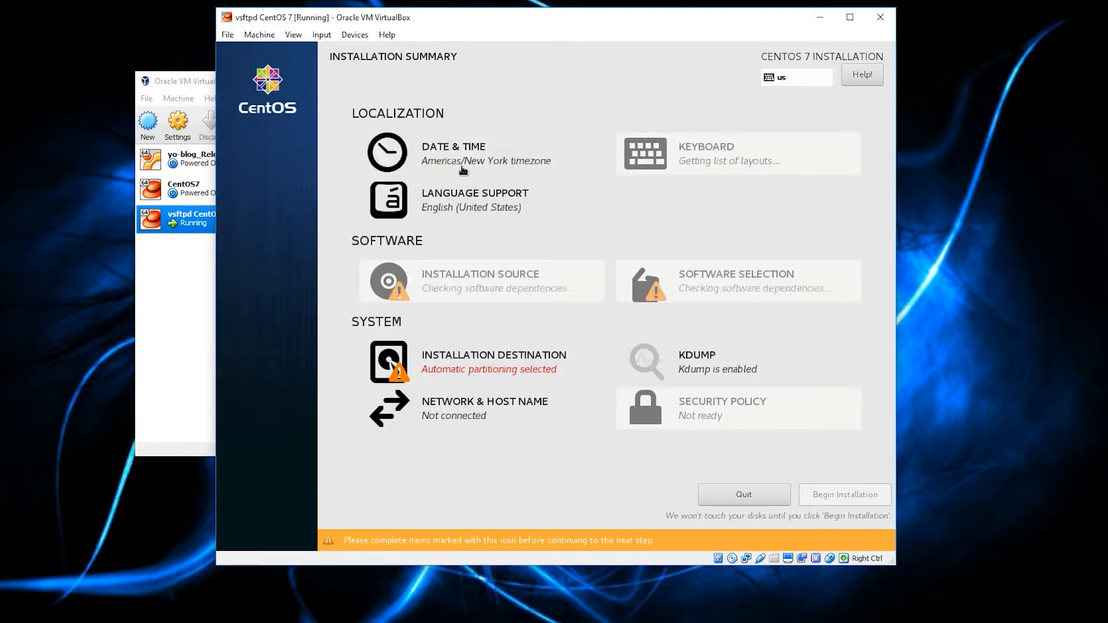
{"action": "mouse_move", "coordinate": [387, 150]}
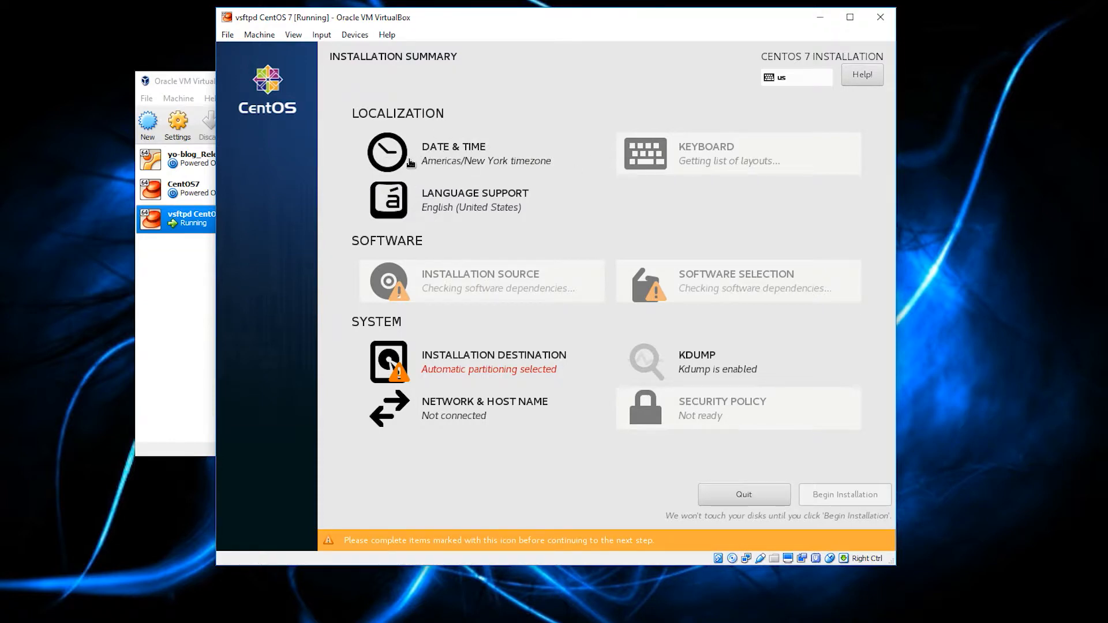
{"action": "left_click", "coordinate": [388, 153]}
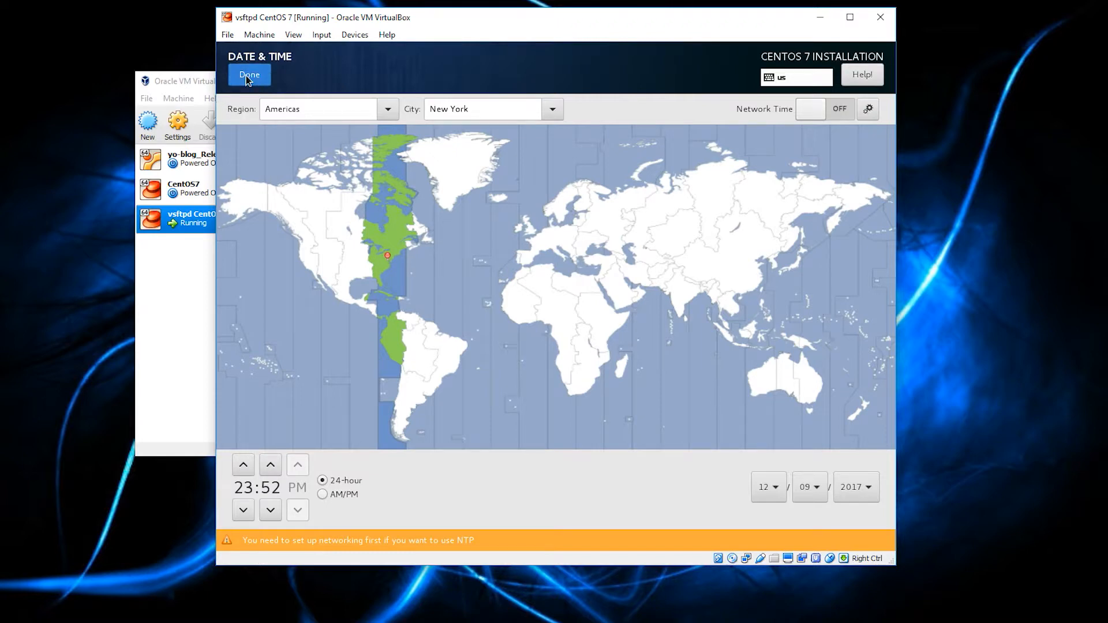
{"action": "left_click", "coordinate": [249, 74]}
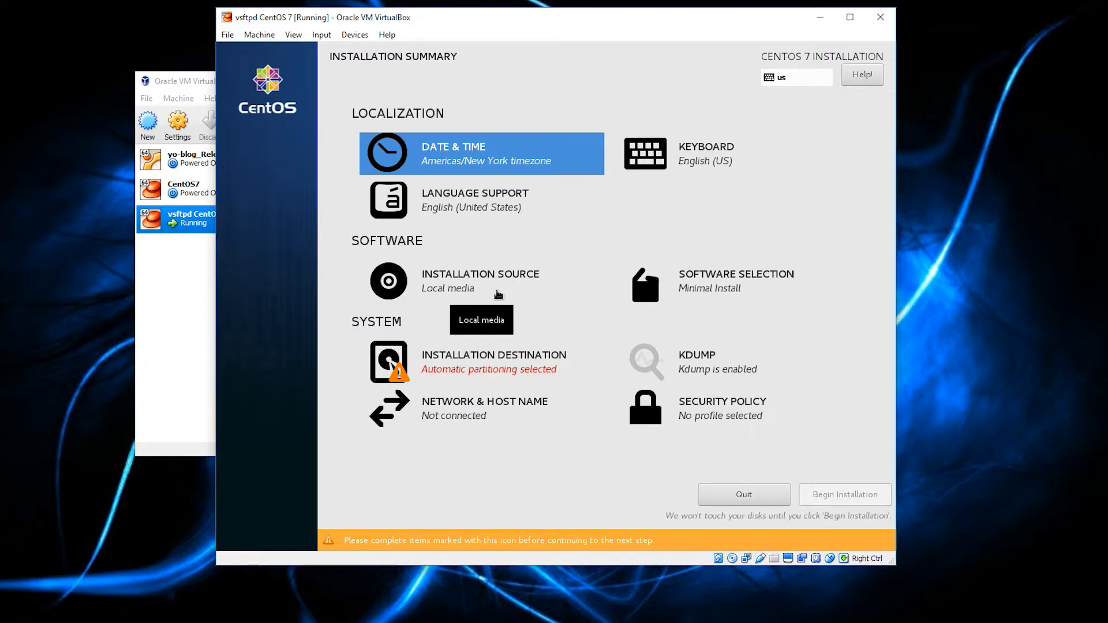
{"action": "mouse_move", "coordinate": [743, 291]}
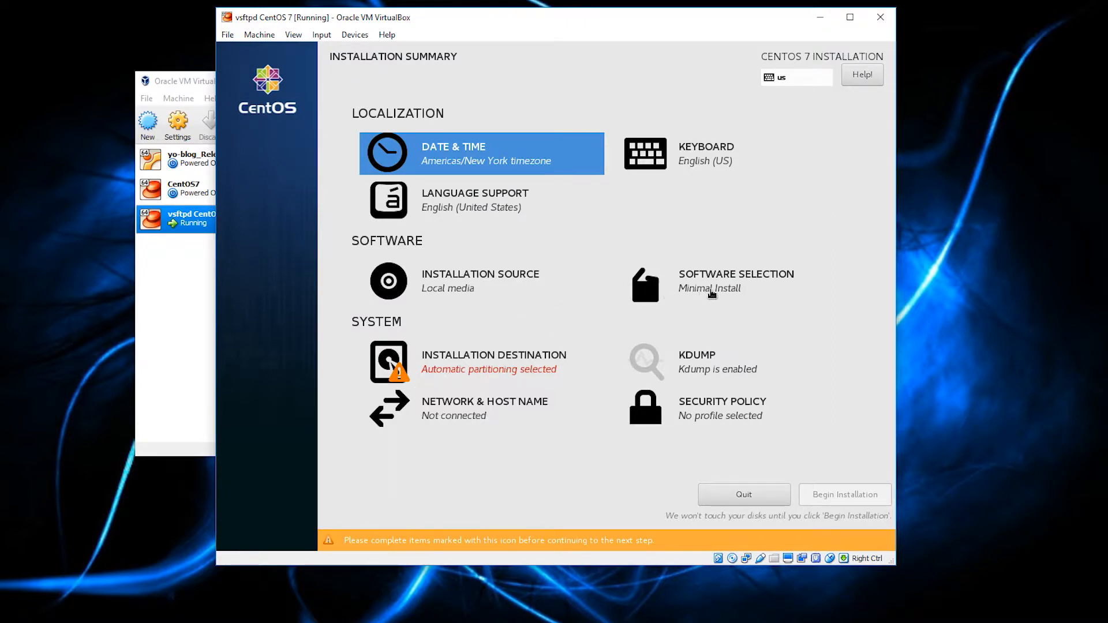
{"action": "mouse_move", "coordinate": [704, 295]}
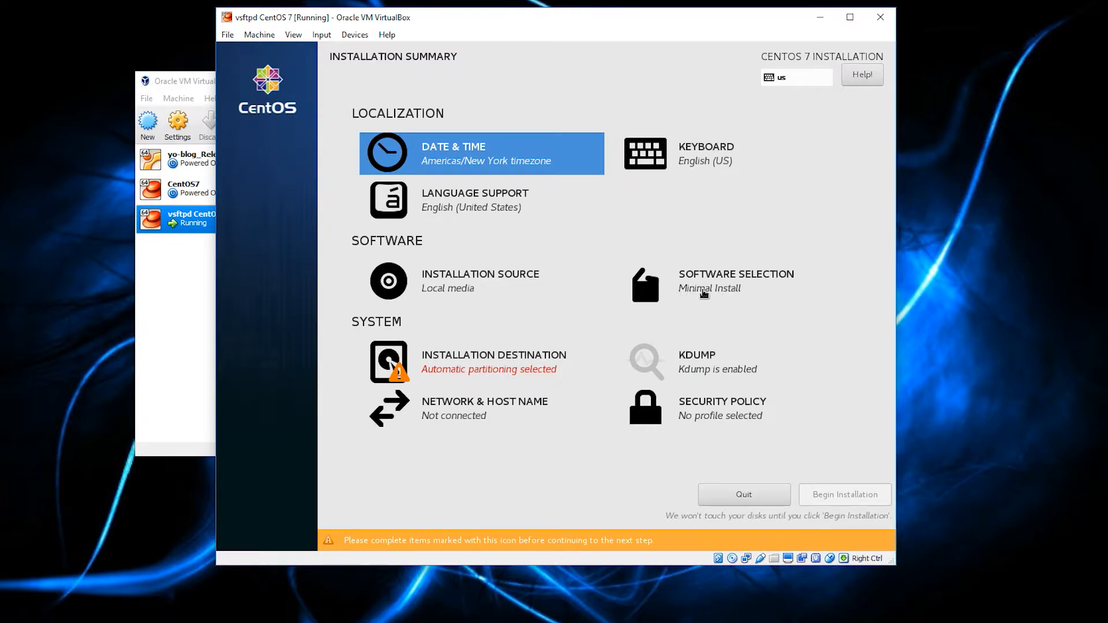
{"action": "mouse_move", "coordinate": [694, 298]}
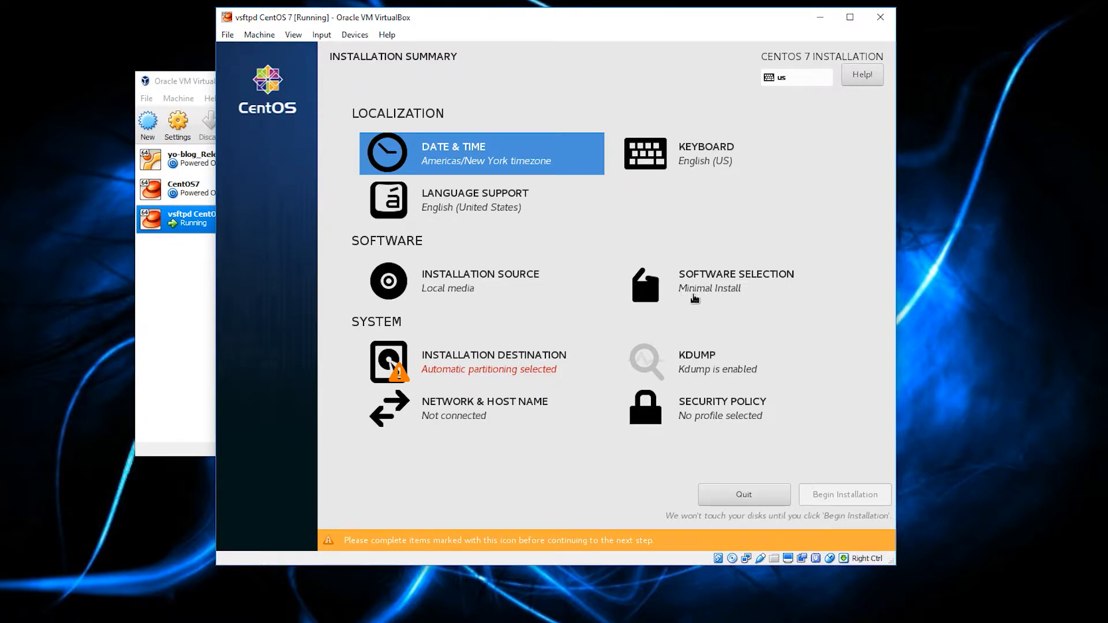
Step: Select GNOME Desktop with Compatibility Libraries, Development Tools and Security Tools add-ons
{"action": "left_click", "coordinate": [735, 282]}
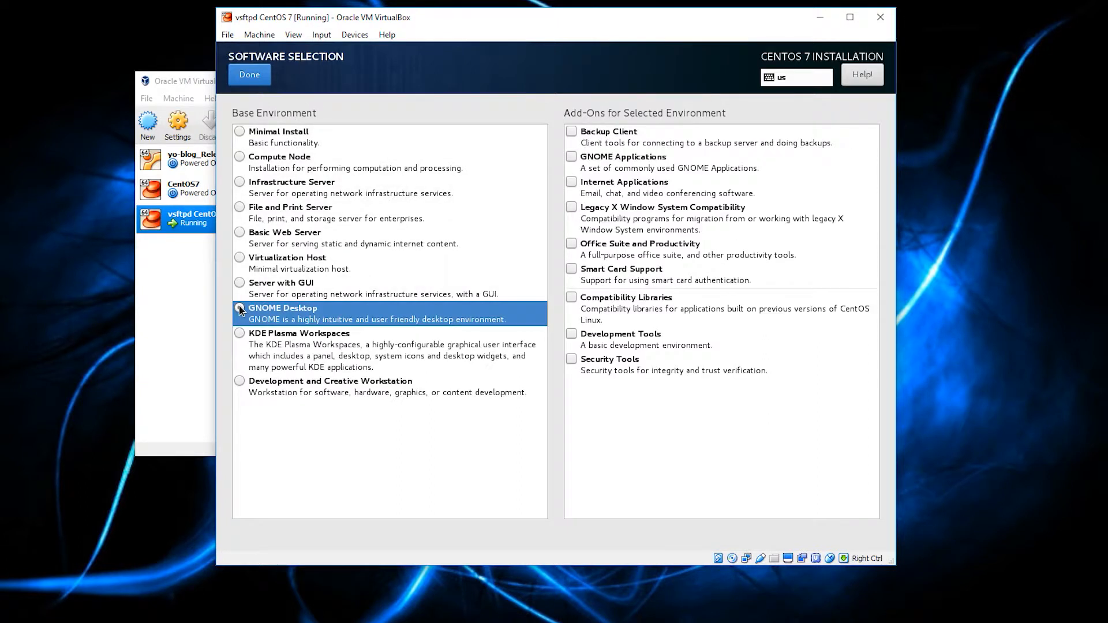
{"action": "left_click", "coordinate": [241, 310]}
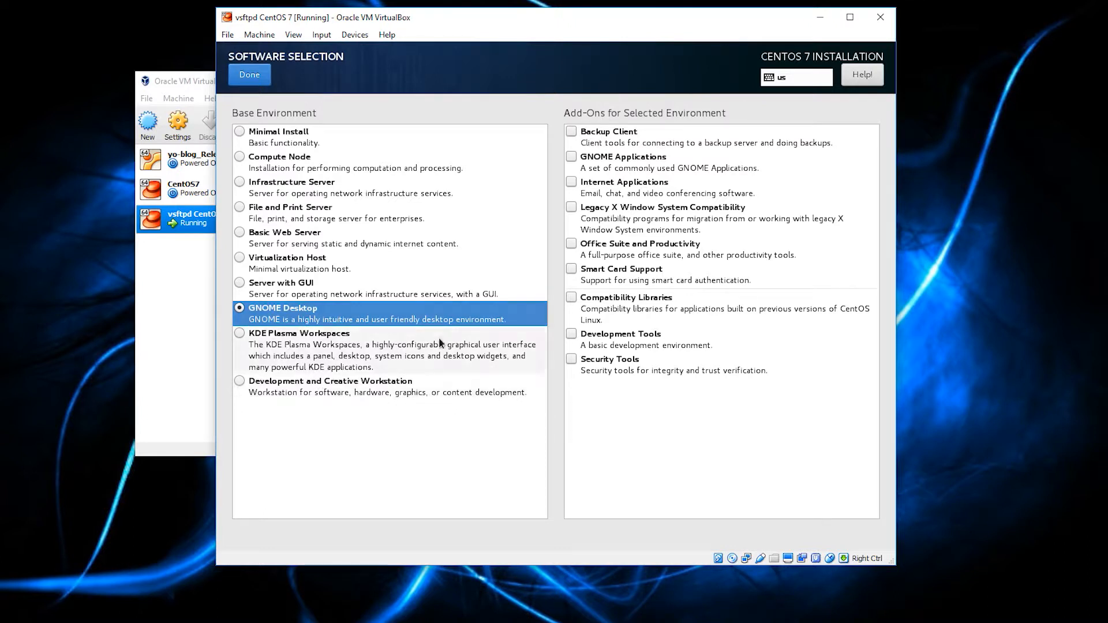
{"action": "mouse_move", "coordinate": [406, 333]}
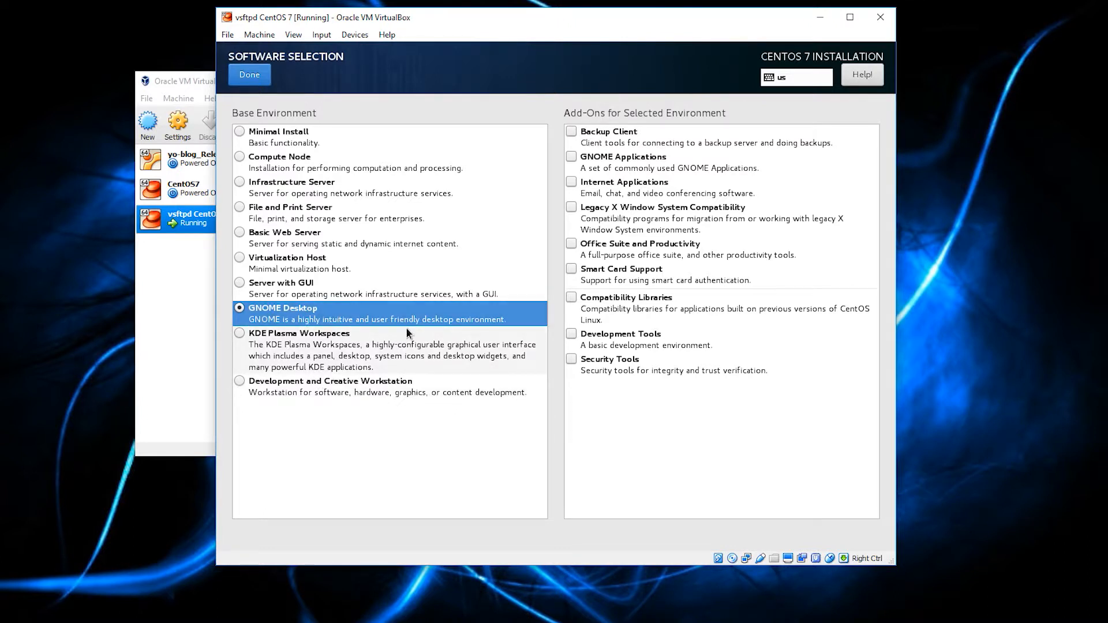
{"action": "left_click", "coordinate": [572, 298]}
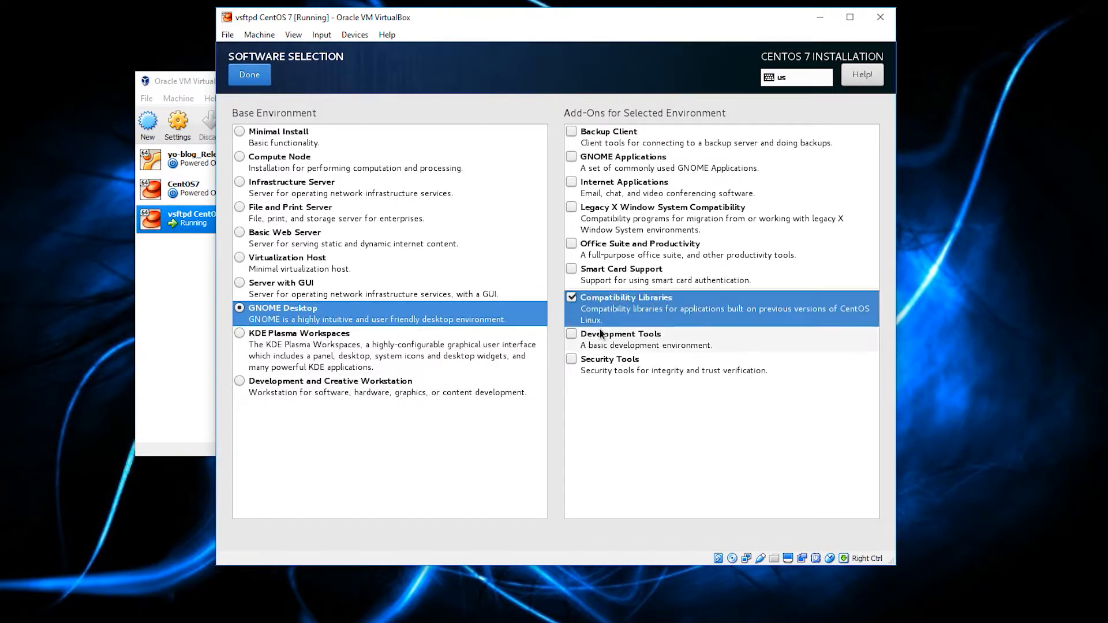
{"action": "left_click", "coordinate": [571, 359]}
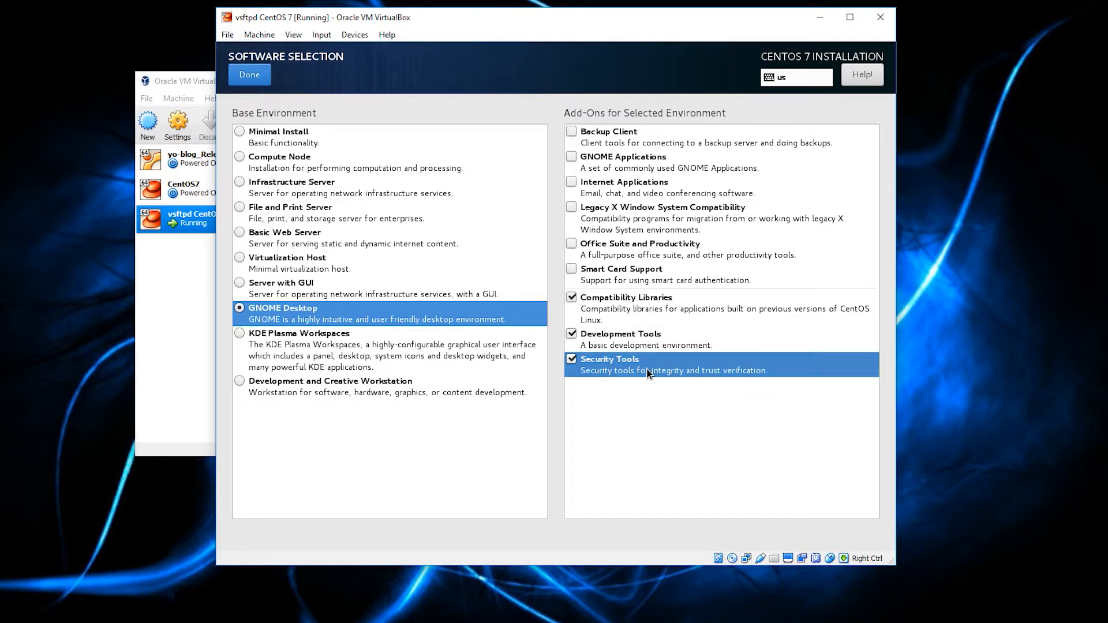
{"action": "mouse_move", "coordinate": [645, 362]}
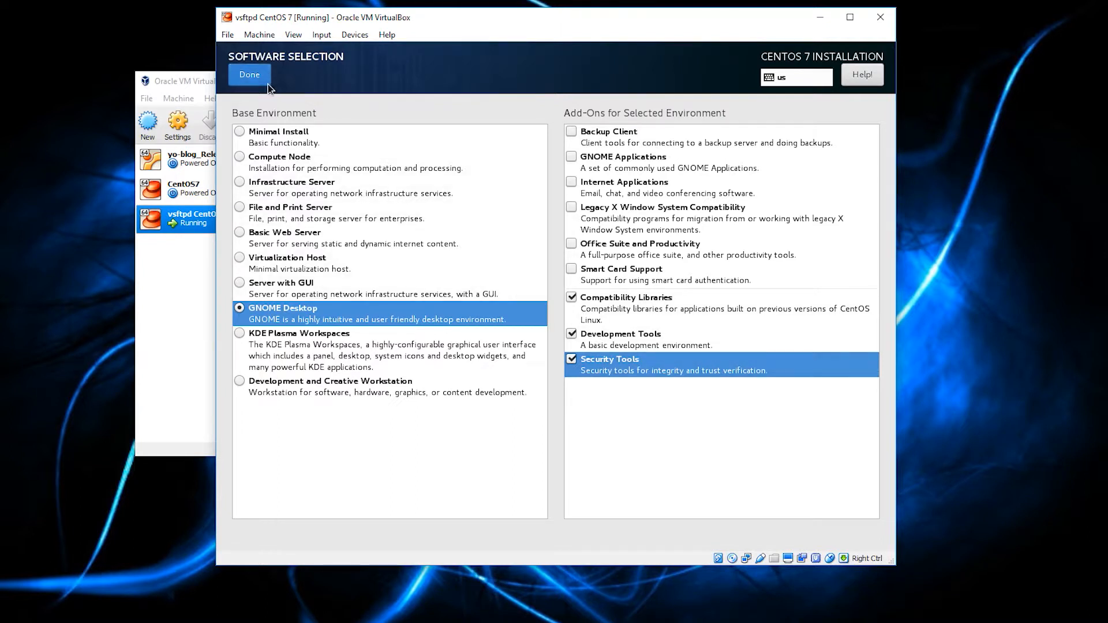
{"action": "left_click", "coordinate": [250, 74]}
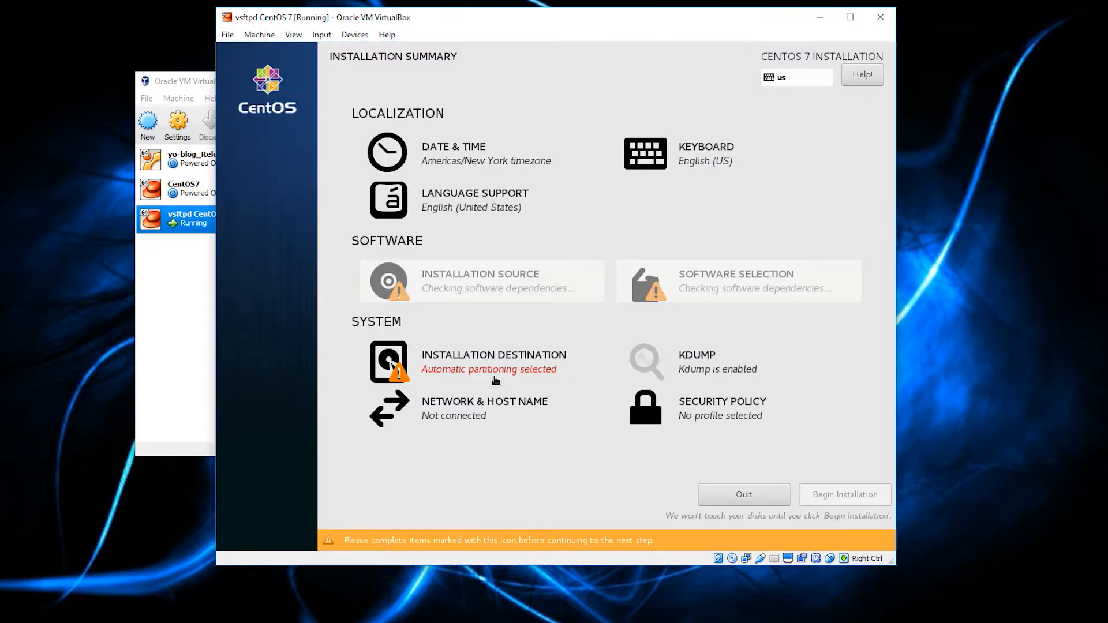
{"action": "mouse_move", "coordinate": [496, 372]}
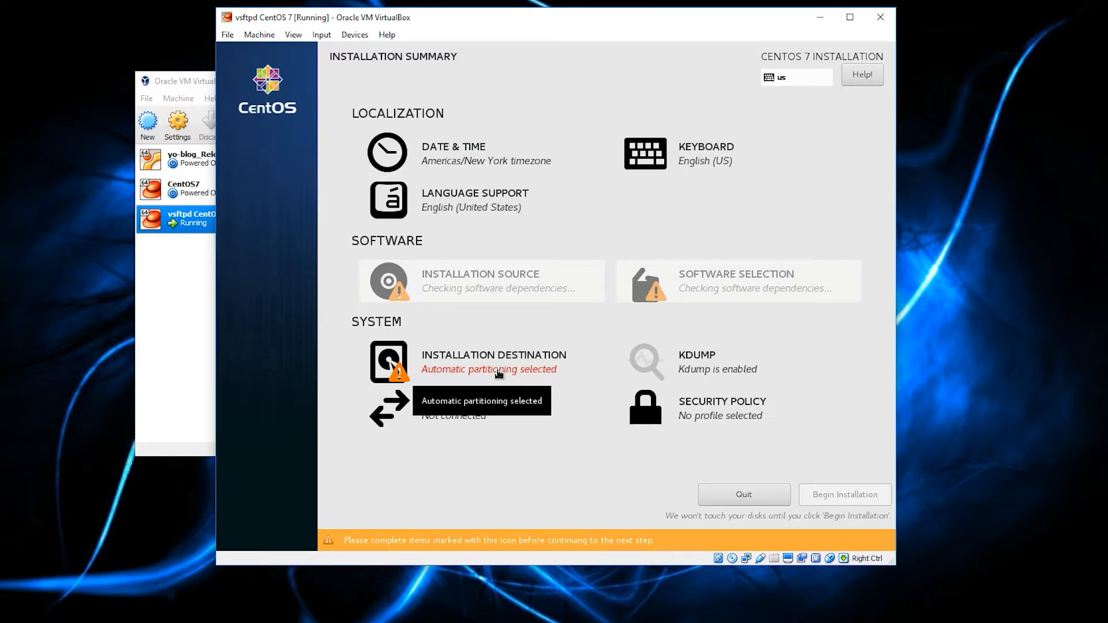
{"action": "mouse_move", "coordinate": [402, 373]}
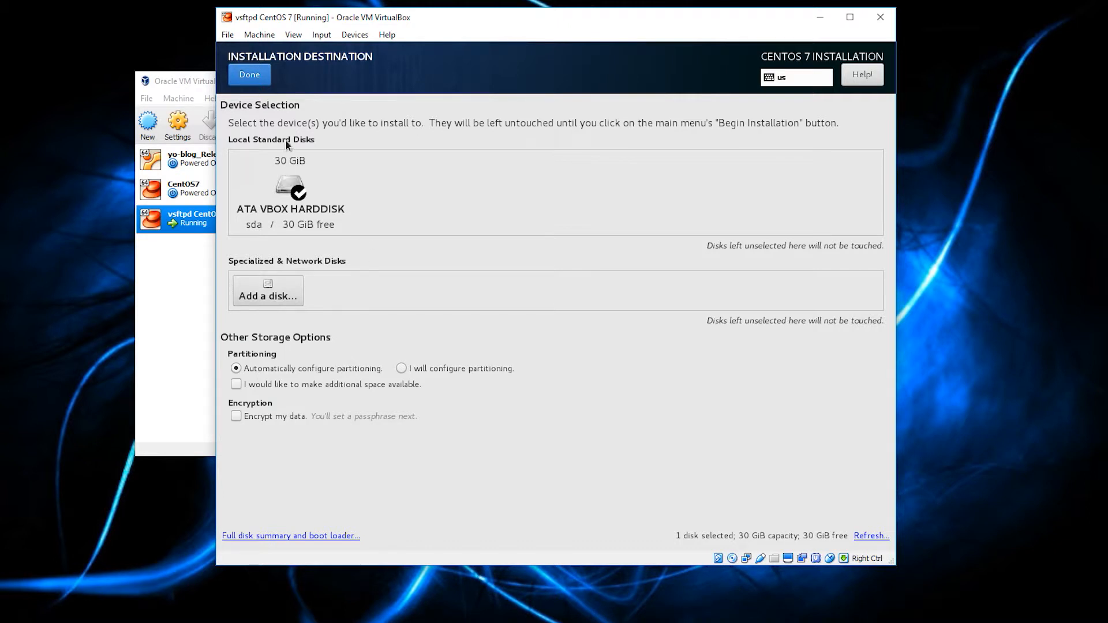
Step: Confirm the default ATA VBOX HARDDISK with automatic partitioning as the installation destination
{"action": "left_click", "coordinate": [249, 74]}
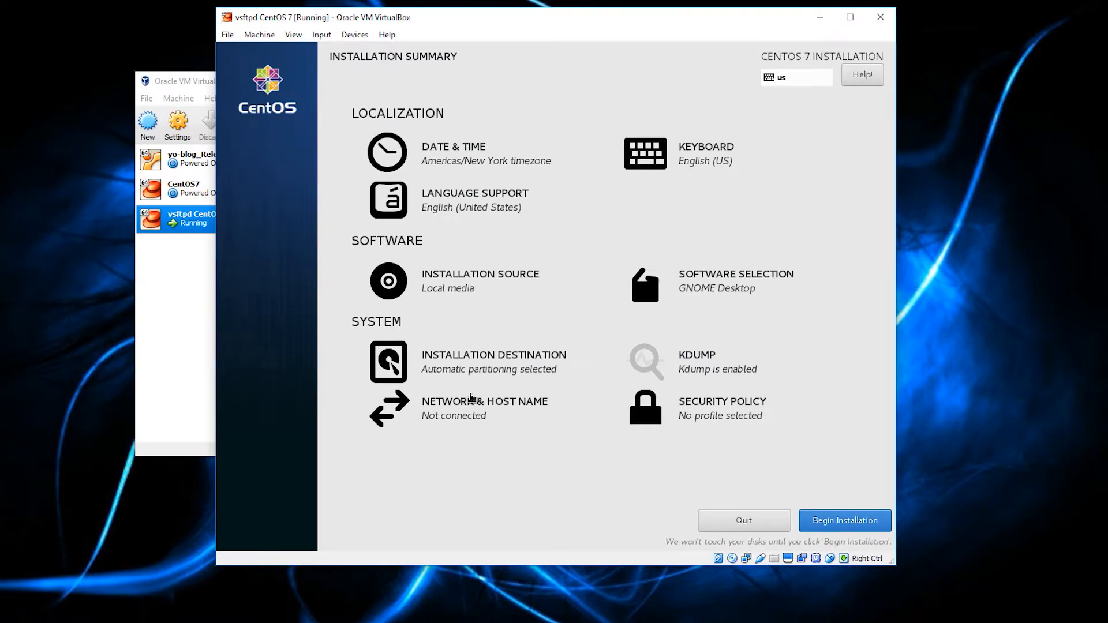
{"action": "mouse_move", "coordinate": [465, 425]}
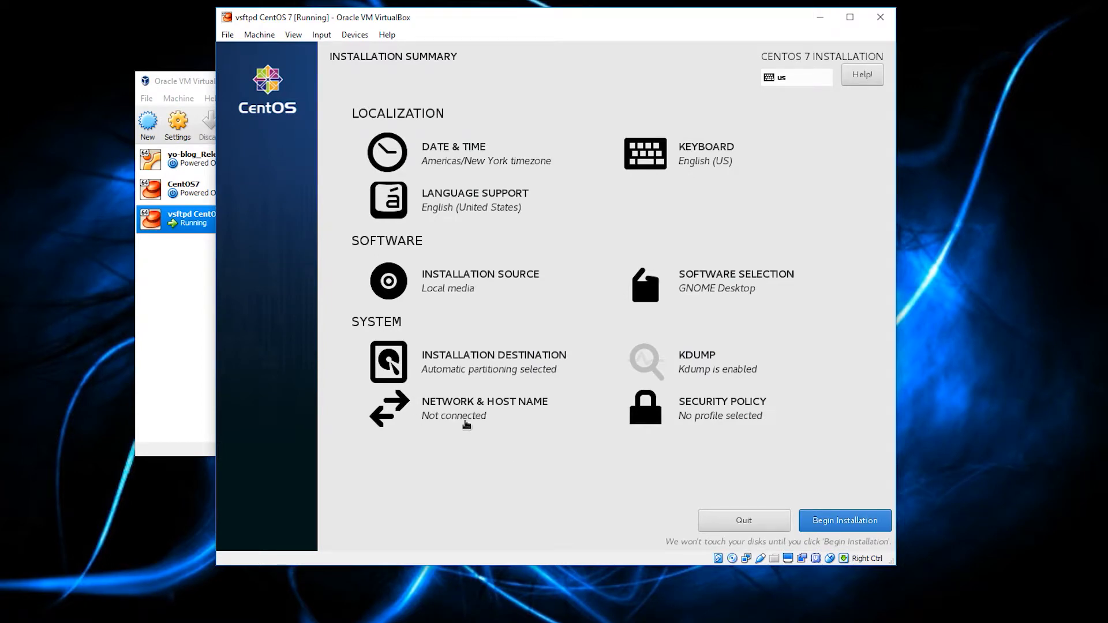
{"action": "mouse_move", "coordinate": [453, 415]}
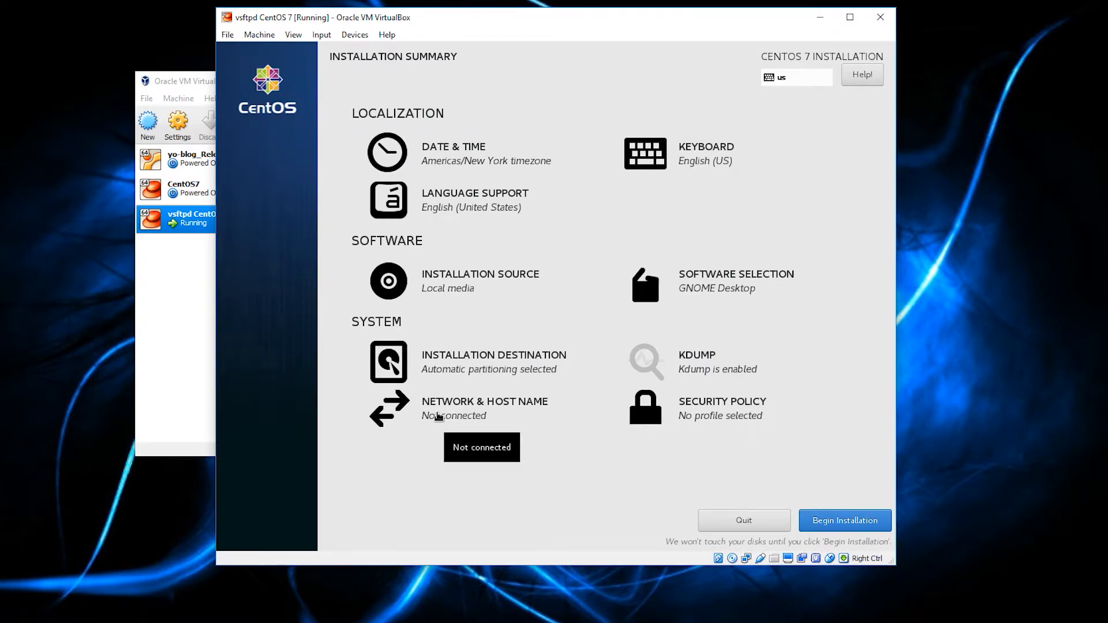
Step: Switch the enp0s3 Ethernet connection ON in Network & Host Name and return to the summary
{"action": "left_click", "coordinate": [483, 408]}
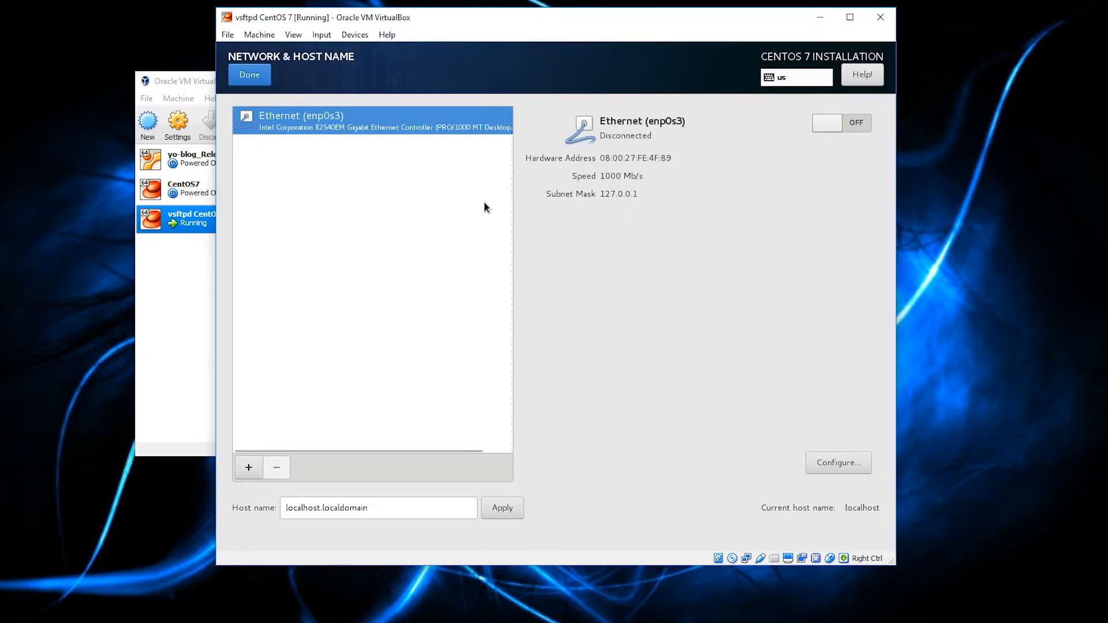
{"action": "mouse_move", "coordinate": [726, 133]}
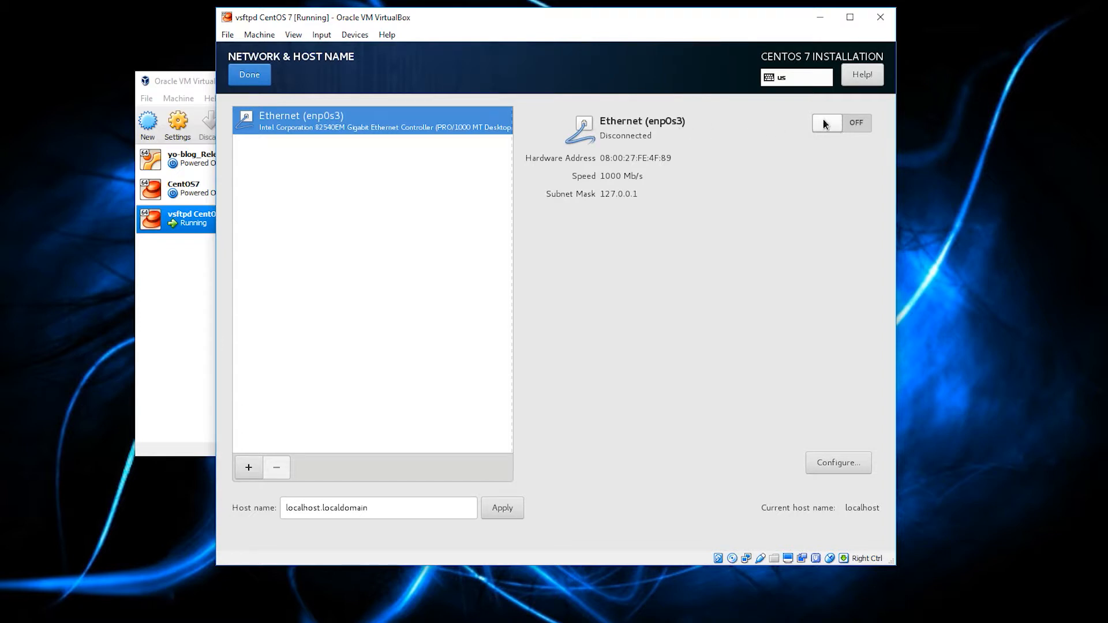
{"action": "left_click", "coordinate": [842, 122]}
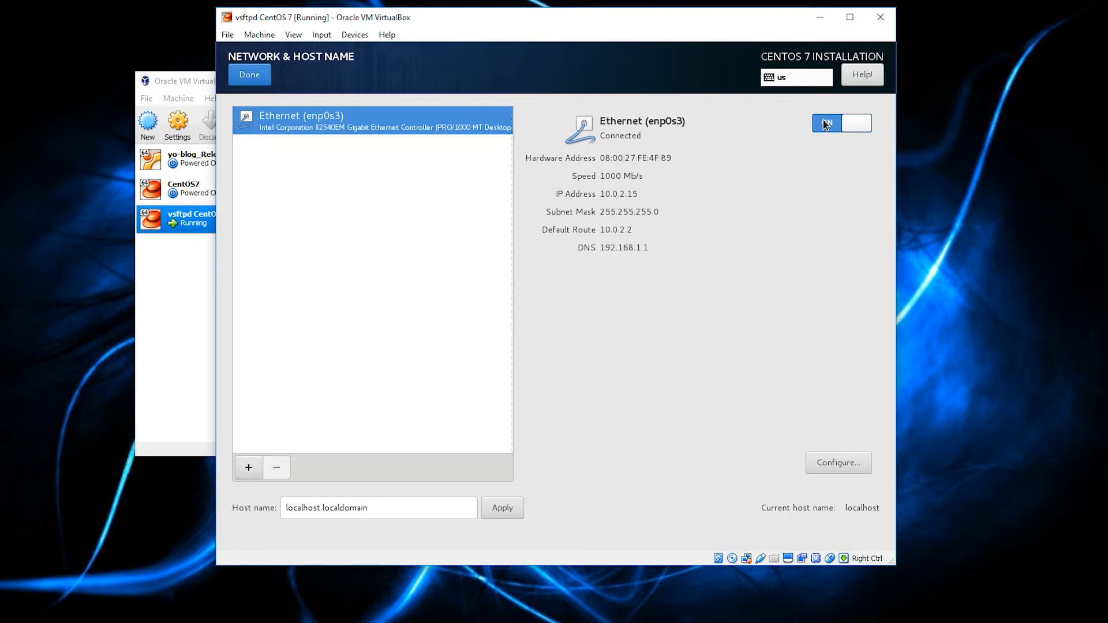
{"action": "left_click", "coordinate": [842, 124]}
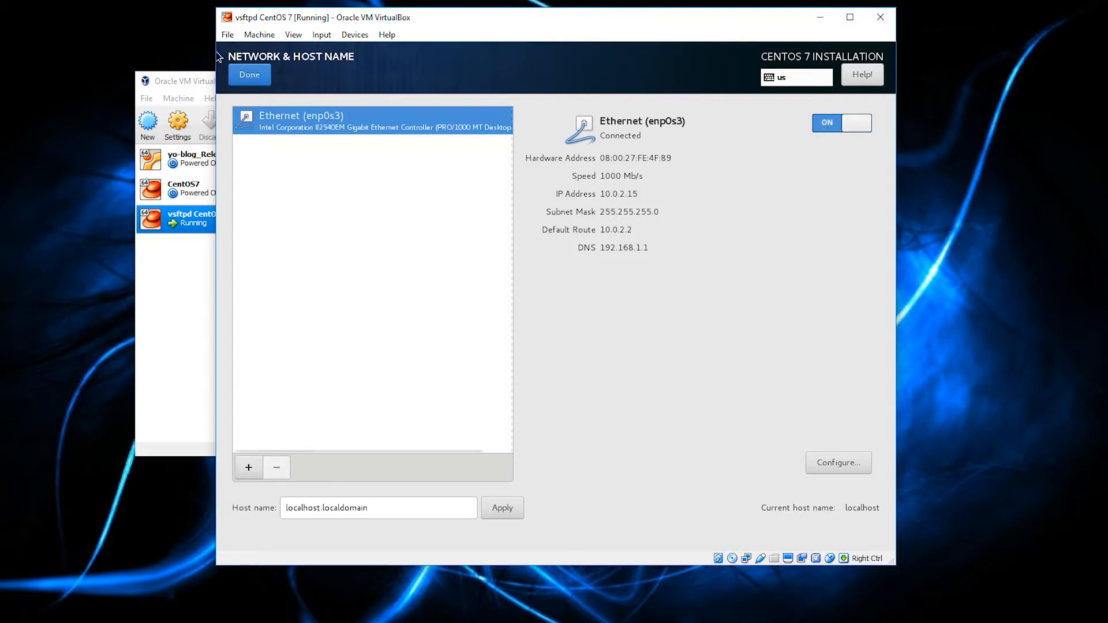
{"action": "left_click", "coordinate": [249, 74]}
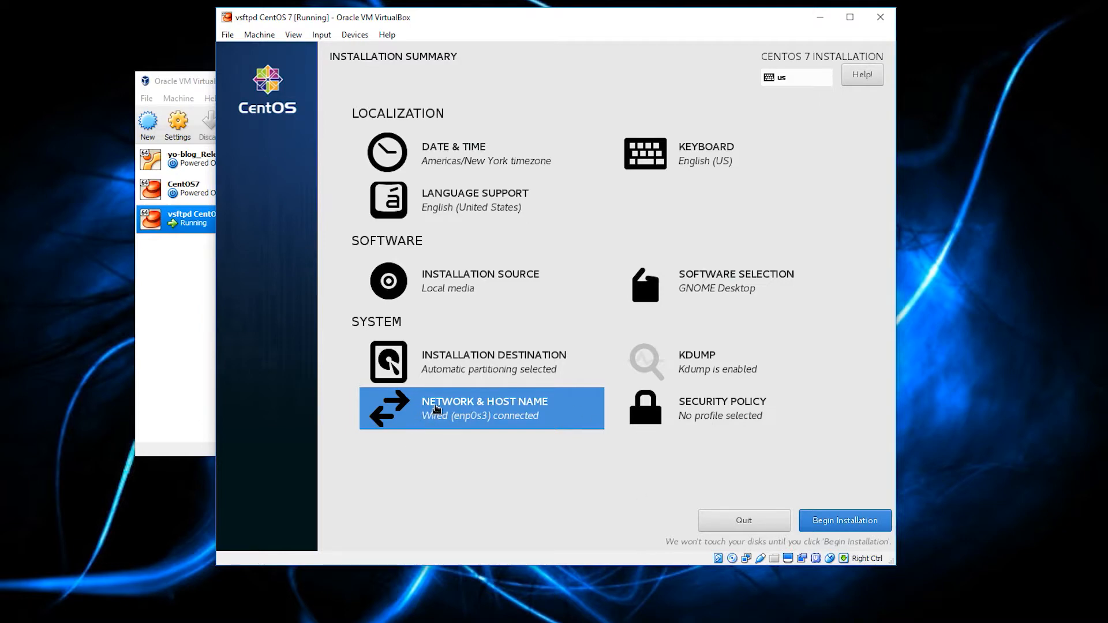
Step: Recheck that enp0s3 shows as connected, then return to the installation summary
{"action": "left_click", "coordinate": [480, 407]}
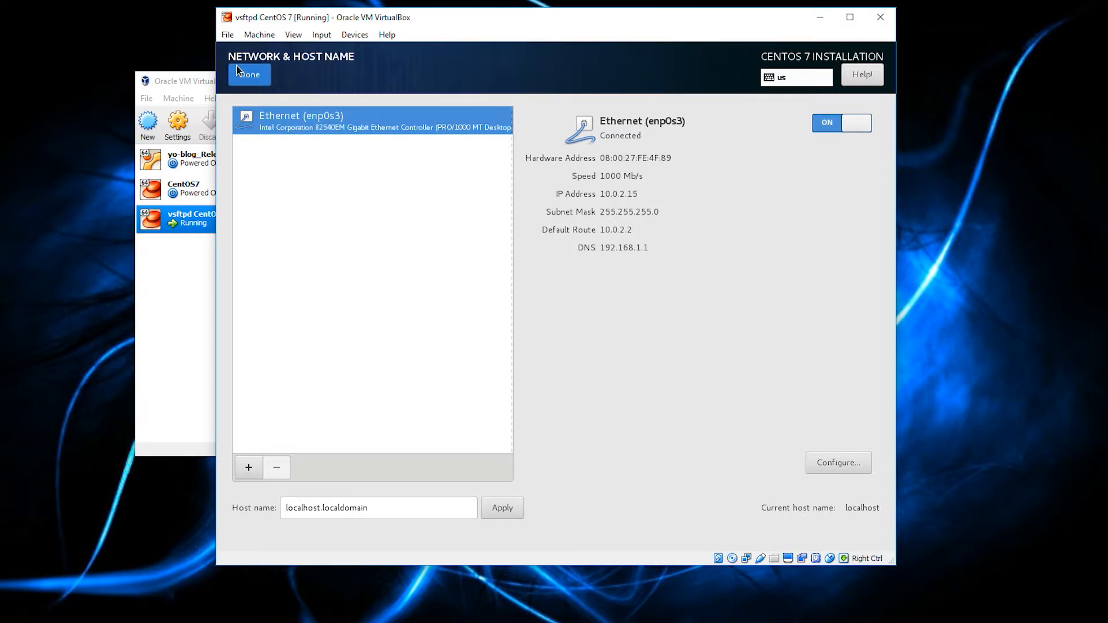
{"action": "left_click", "coordinate": [248, 74]}
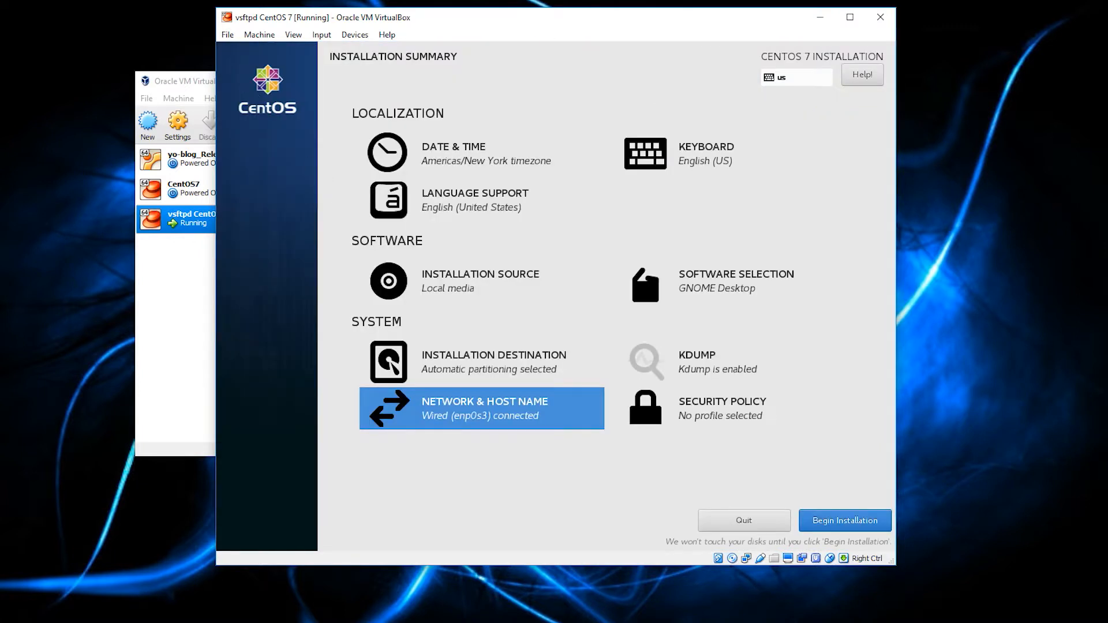
{"action": "mouse_move", "coordinate": [867, 526]}
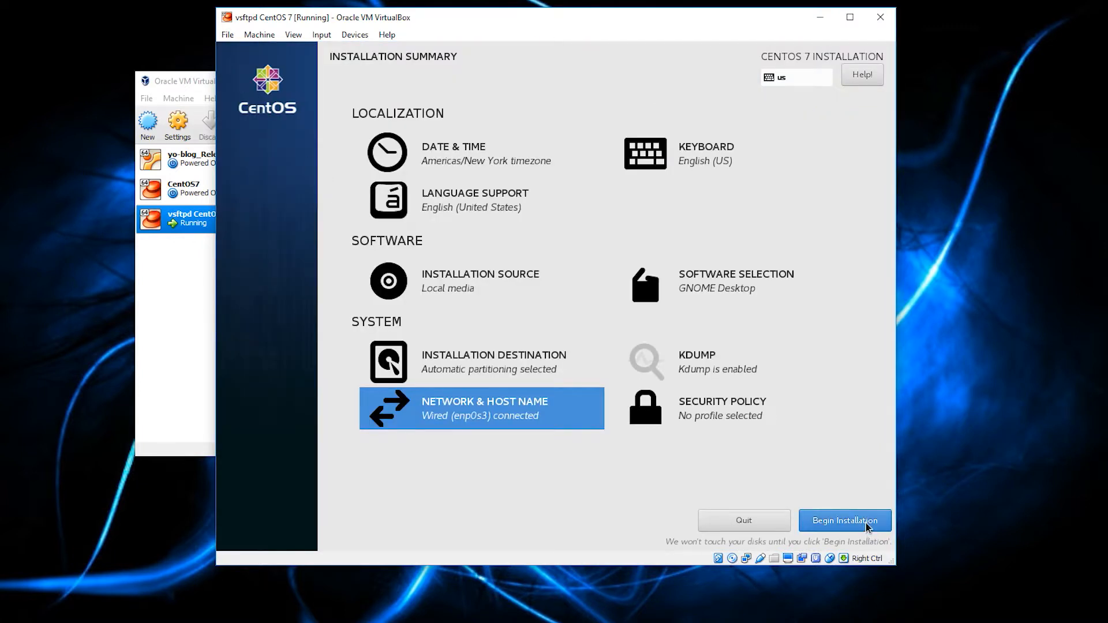
Step: Begin installing CentOS from the Installation Summary screen
{"action": "left_click", "coordinate": [844, 521]}
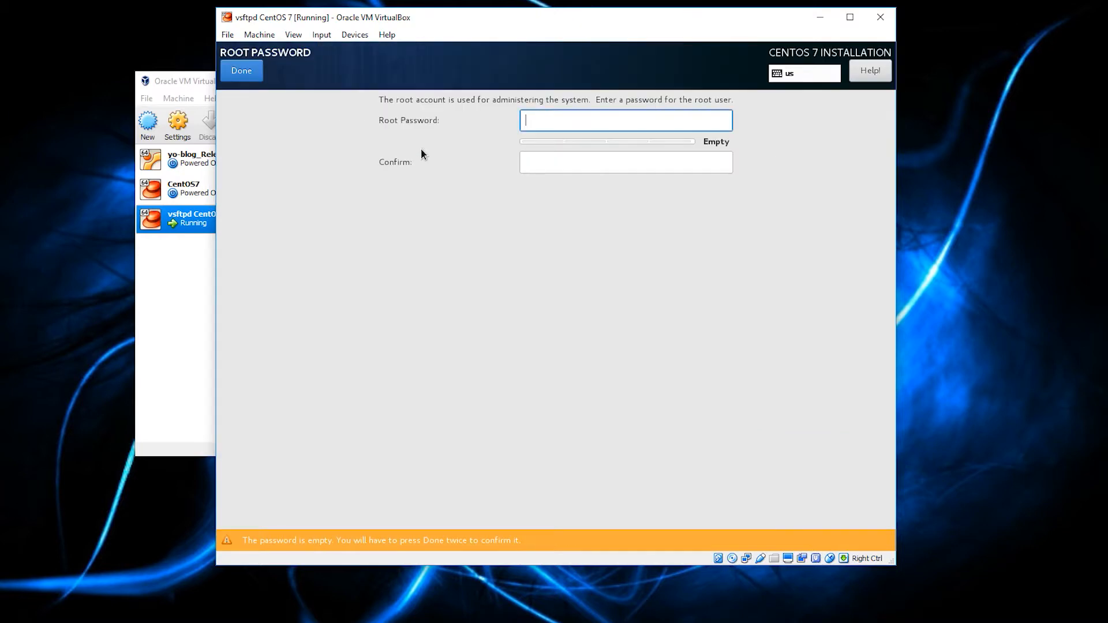
{"action": "mouse_move", "coordinate": [535, 119]}
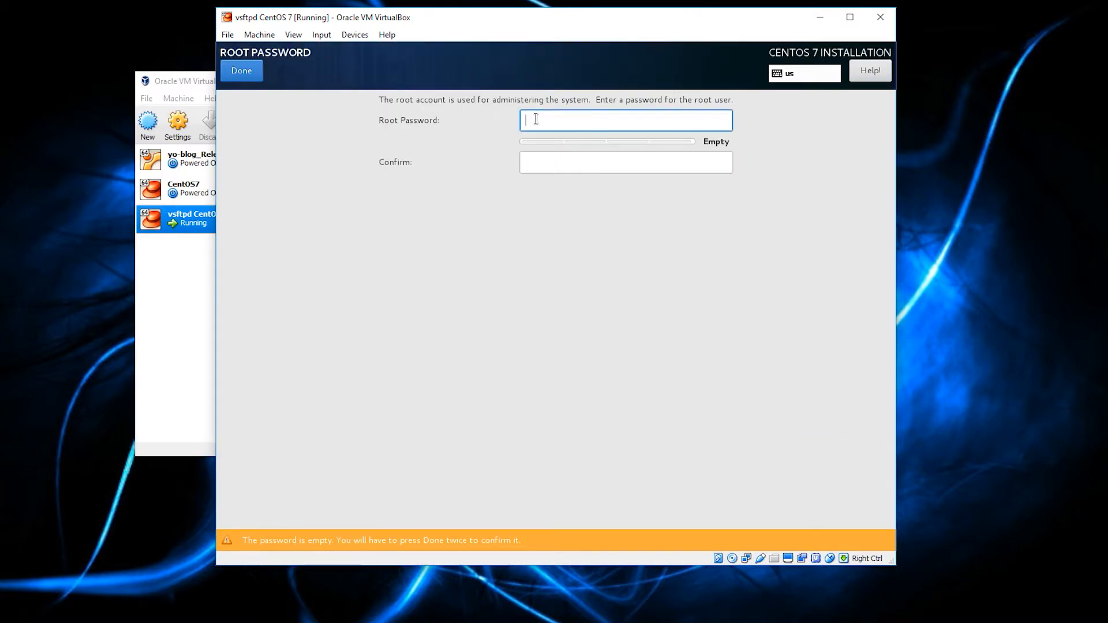
Step: Enter the root password in both fields and save it
{"action": "type", "text": "•"}
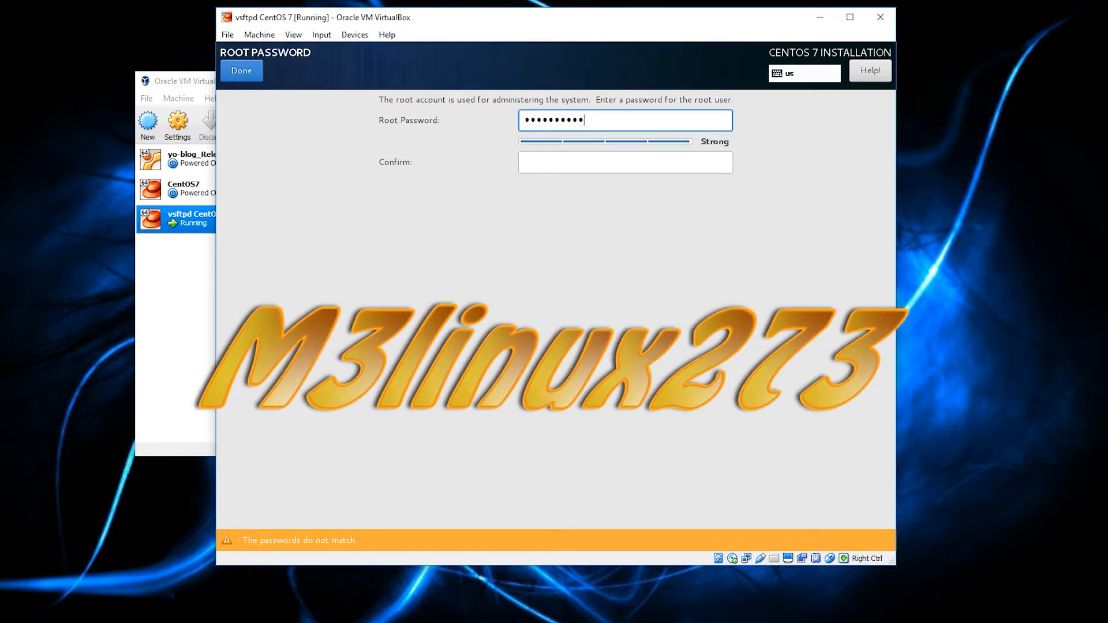
{"action": "type", "text": "•"}
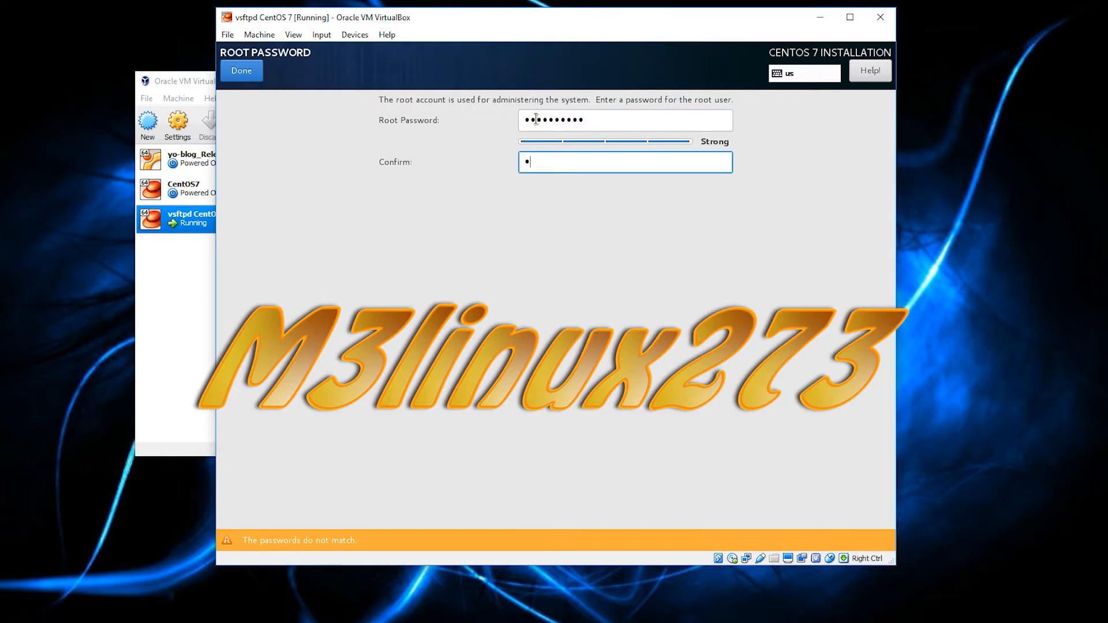
{"action": "type", "text": "***"}
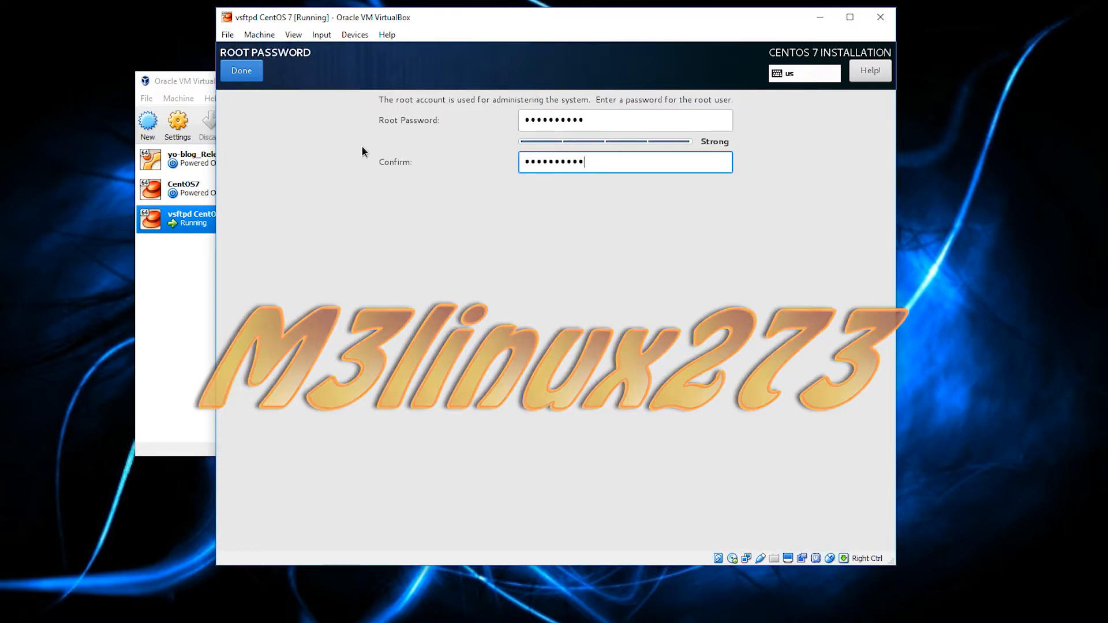
{"action": "left_click", "coordinate": [241, 70]}
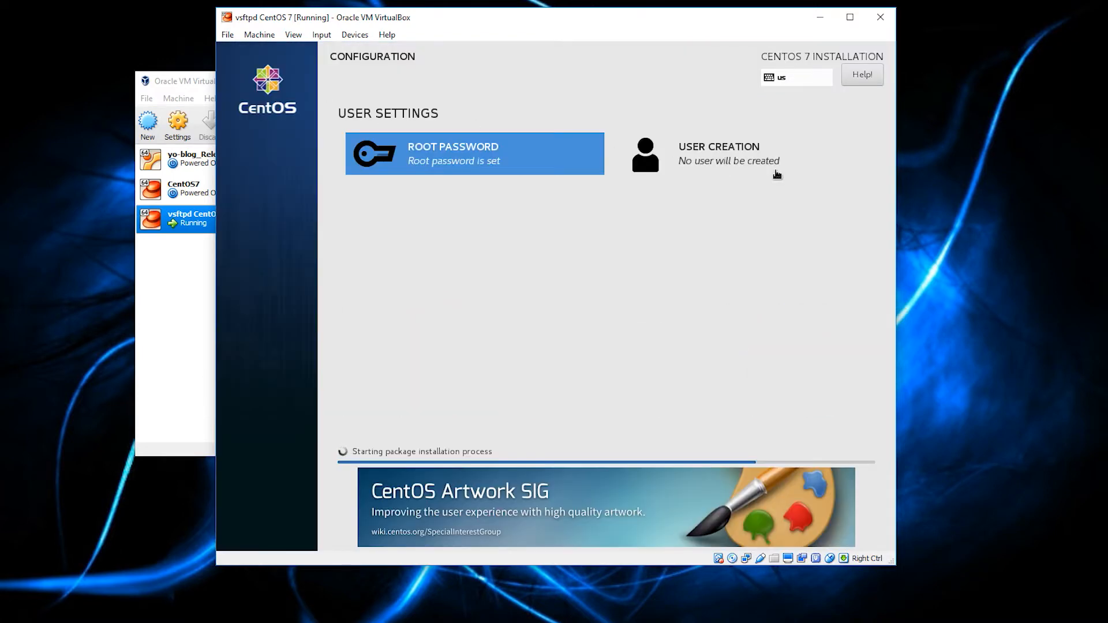
Step: Create user Tux Penguin (tux) with a password on the Create User screen
{"action": "left_click", "coordinate": [719, 154]}
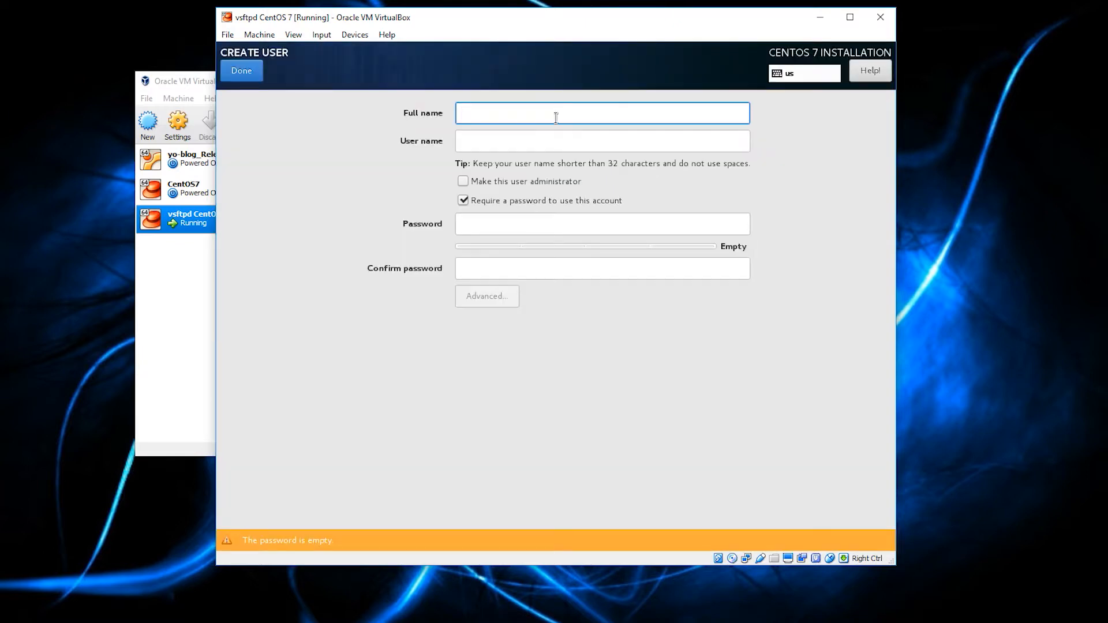
{"action": "type", "text": "Tux Penguin"}
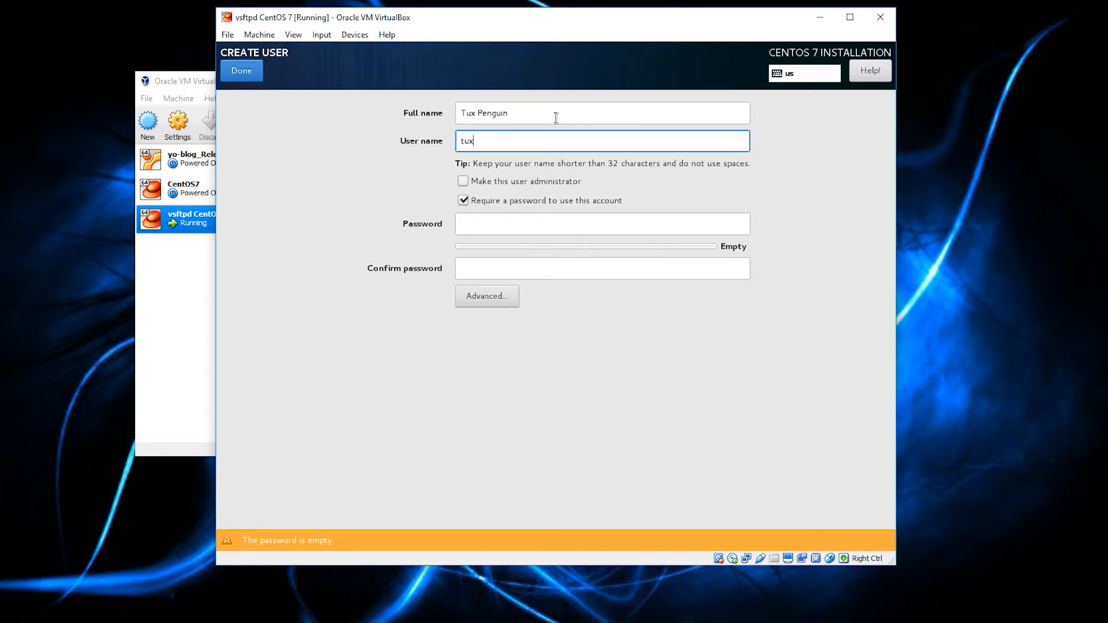
{"action": "left_click", "coordinate": [601, 223]}
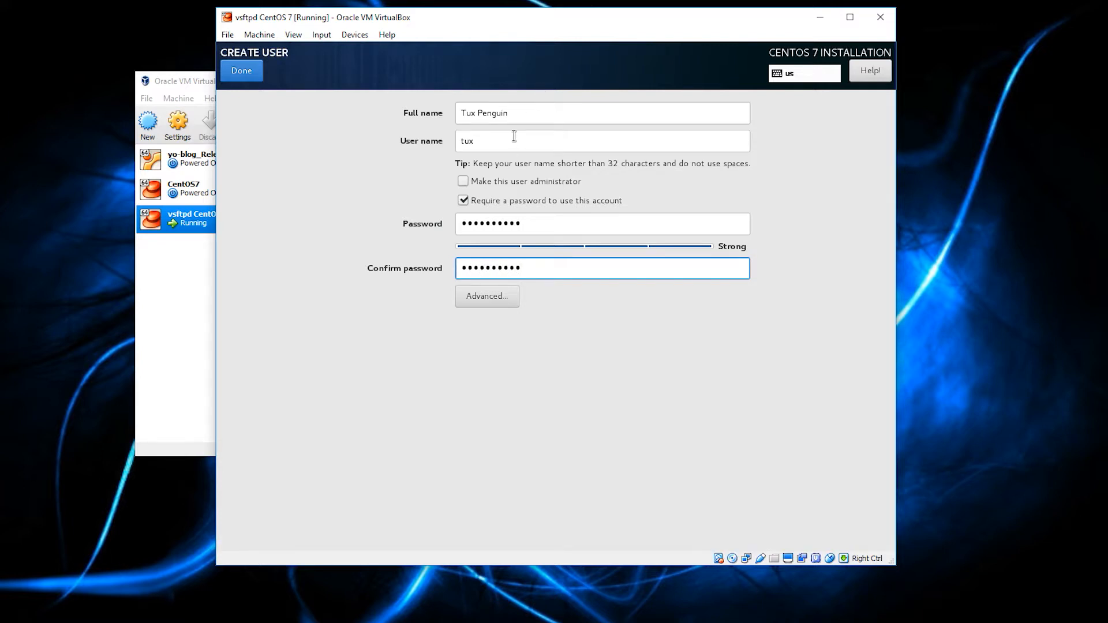
{"action": "left_click", "coordinate": [600, 141]}
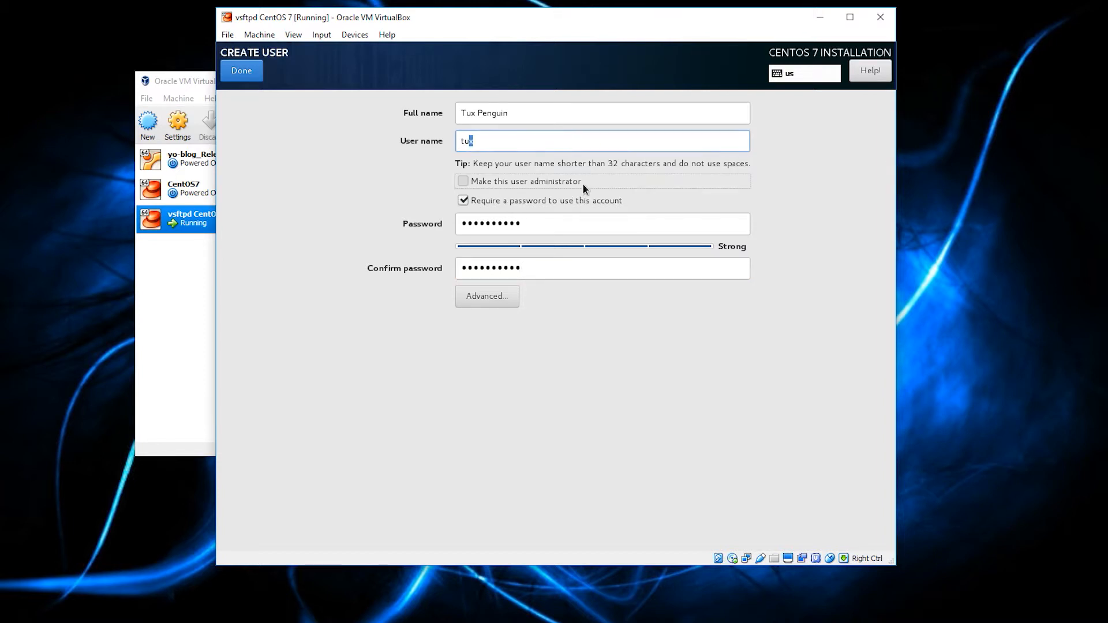
Step: Toggle administrator on then off so tux stays a regular user, and confirm the account
{"action": "left_click", "coordinate": [464, 181]}
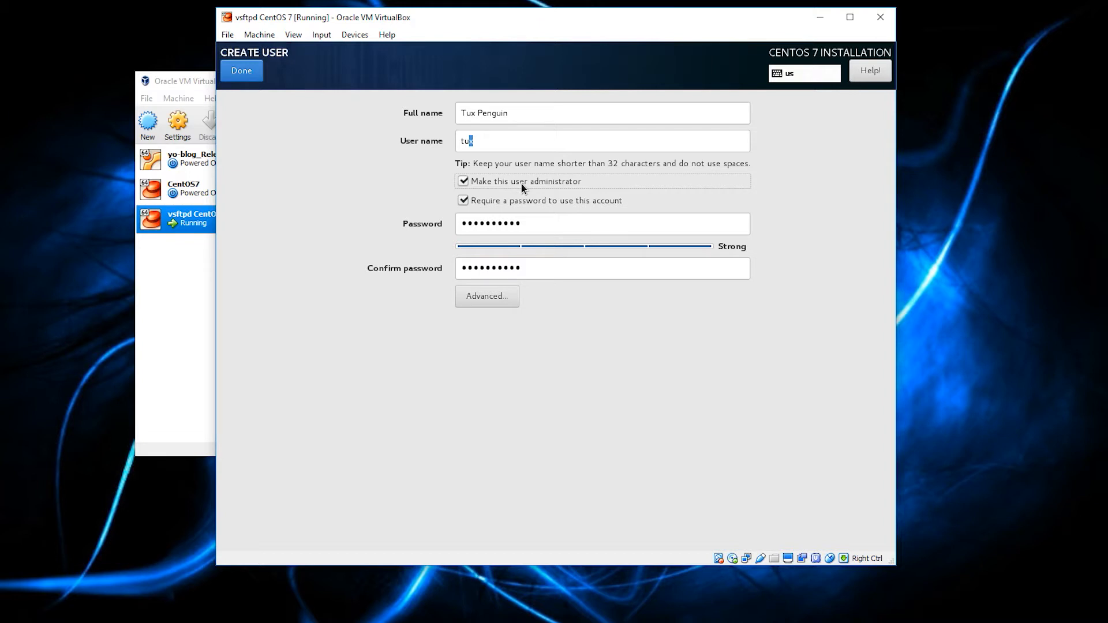
{"action": "left_click", "coordinate": [464, 182]}
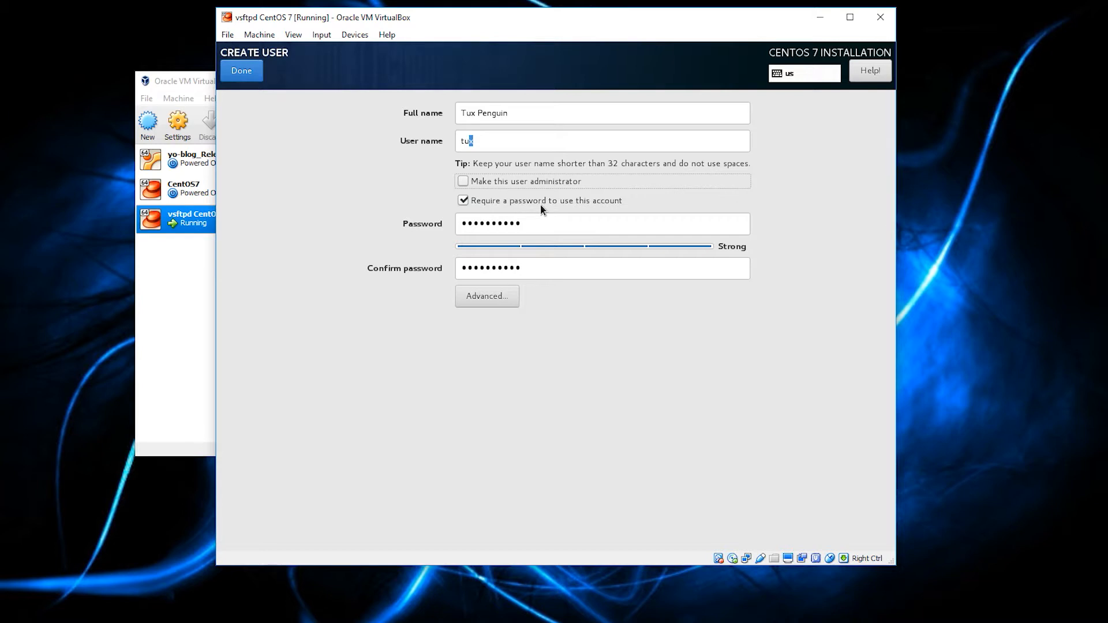
{"action": "mouse_move", "coordinate": [534, 215]}
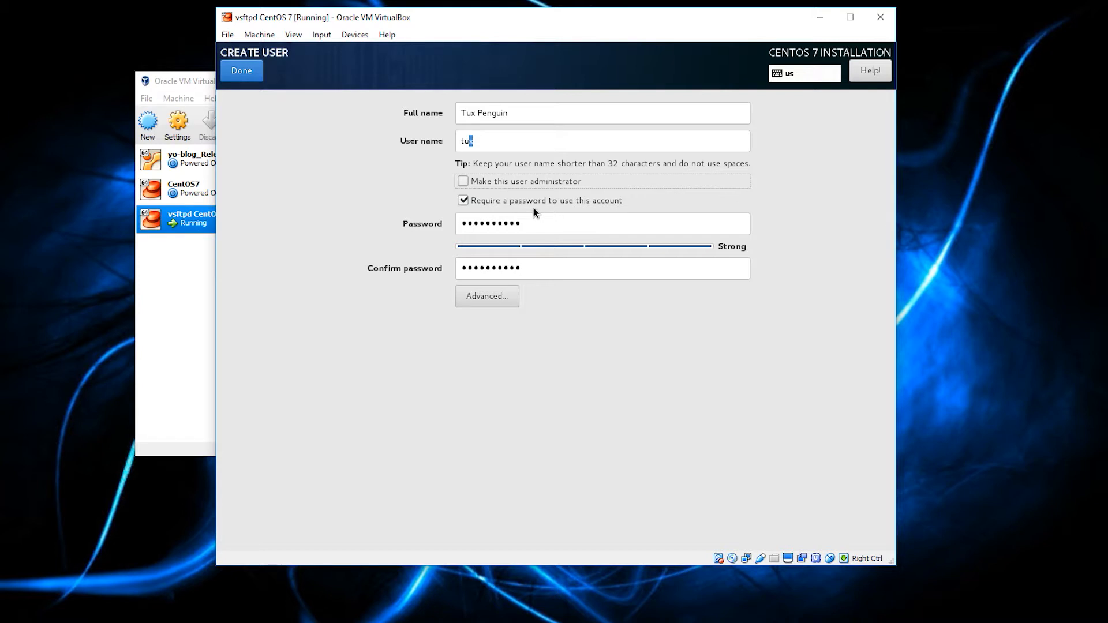
{"action": "mouse_move", "coordinate": [542, 201]}
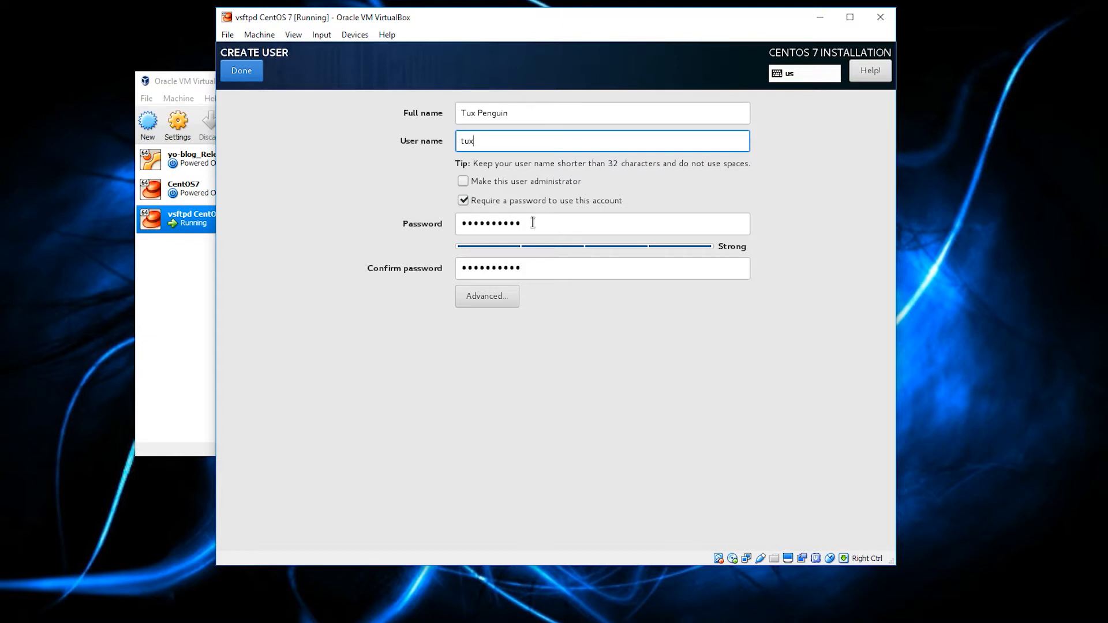
{"action": "left_click", "coordinate": [242, 70]}
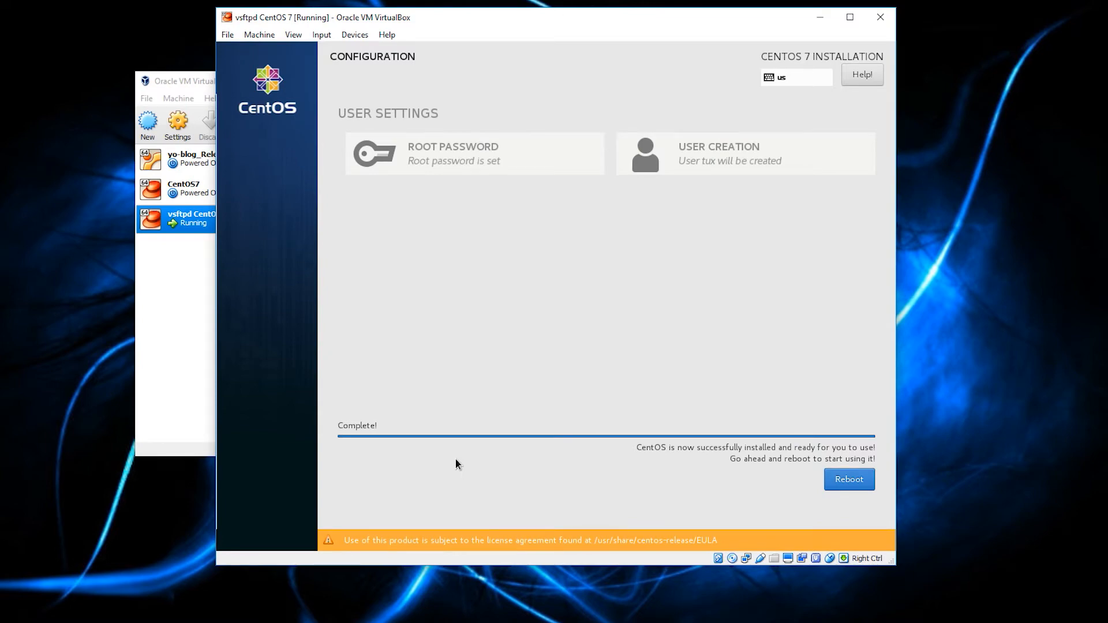
{"action": "mouse_move", "coordinate": [725, 408]}
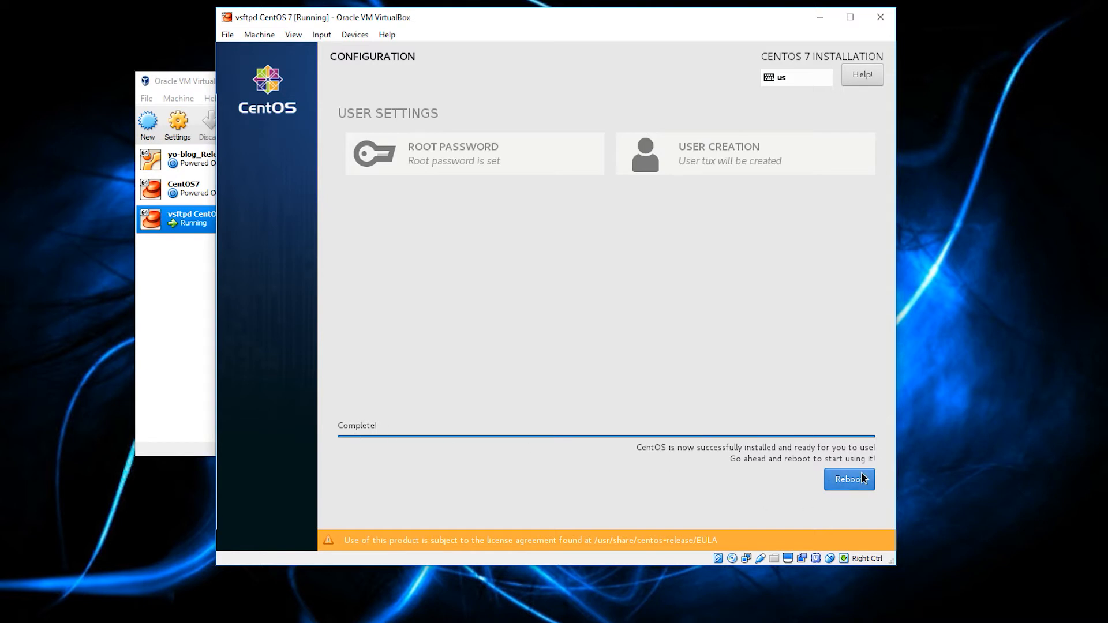
Step: Reboot the newly installed CentOS and wait for Initial Setup to load
{"action": "left_click", "coordinate": [849, 479]}
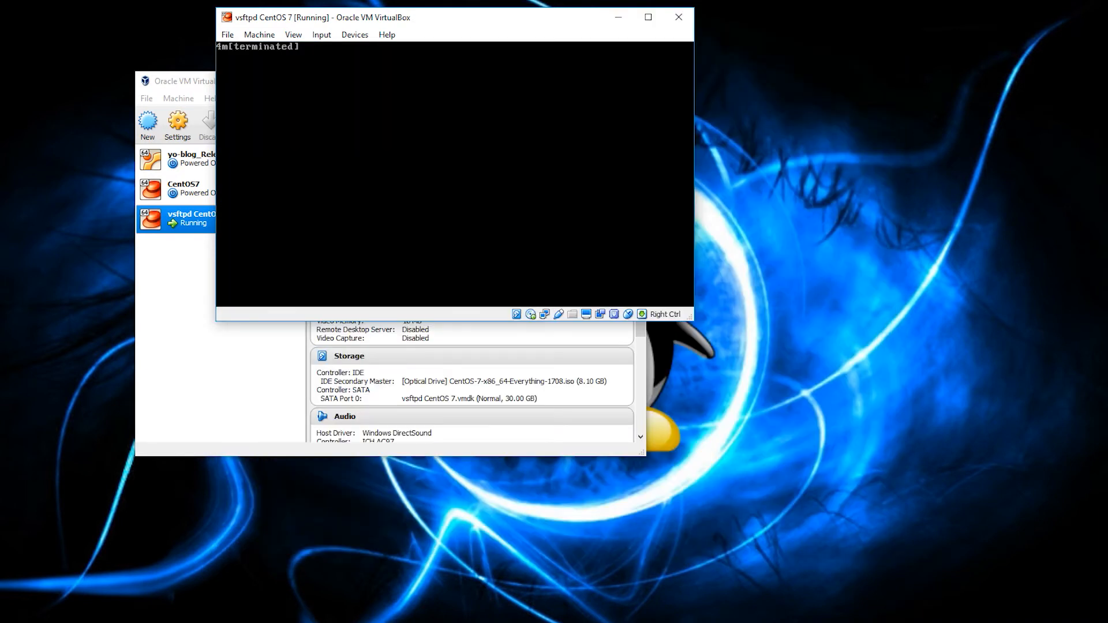
{"action": "scroll", "scroll_direction": "down", "scroll_amount": 3}
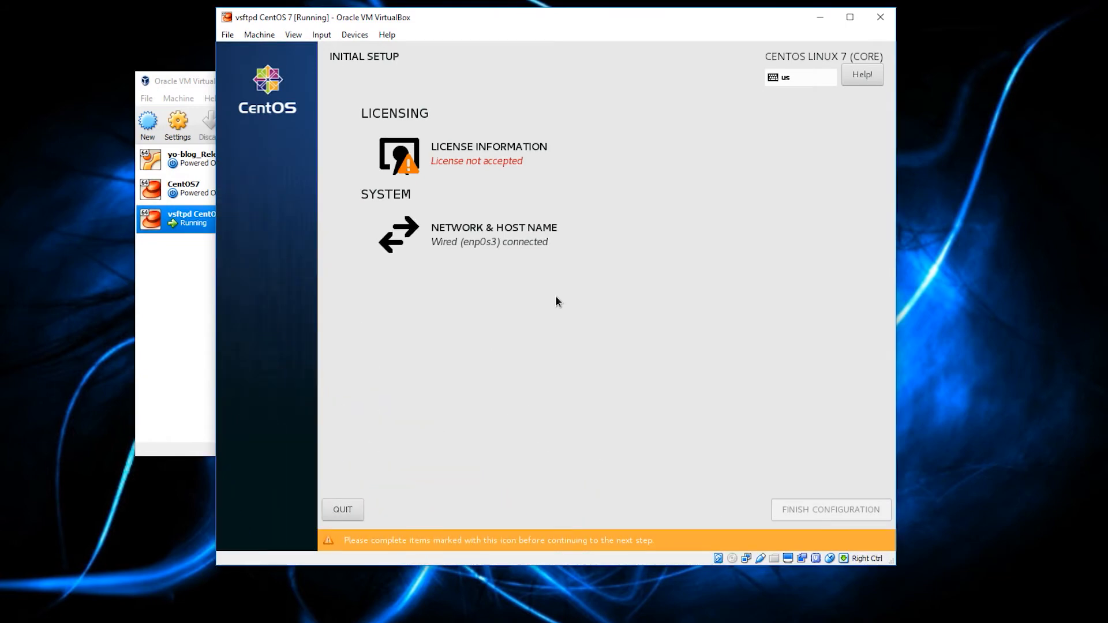
{"action": "mouse_move", "coordinate": [418, 154]}
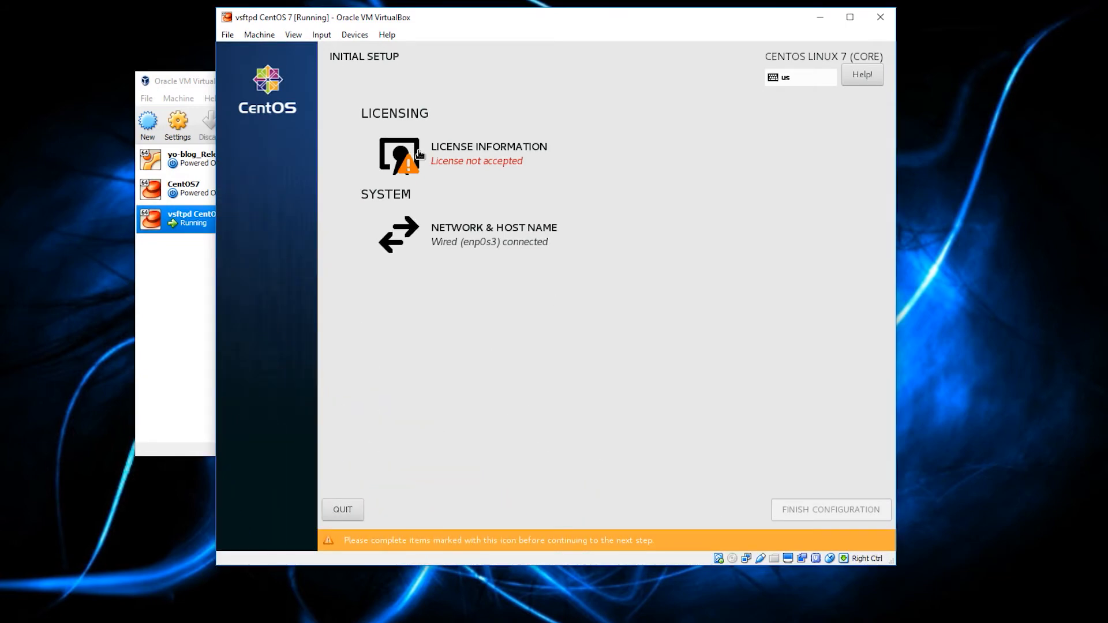
{"action": "mouse_move", "coordinate": [481, 153]}
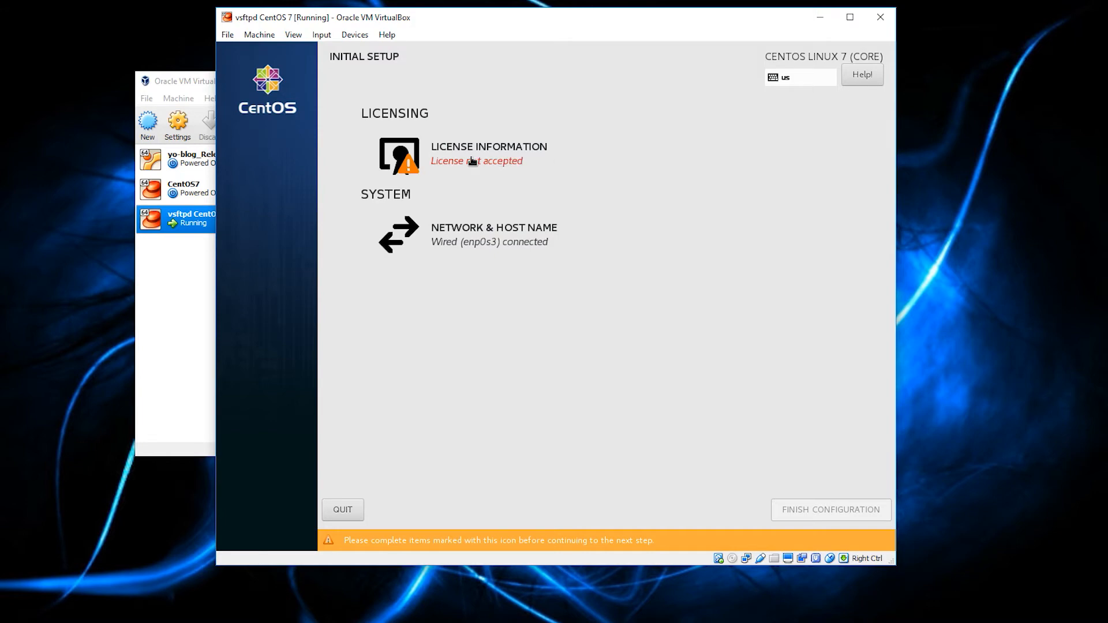
Step: Accept the license agreement under License Information and finish the configuration
{"action": "left_click", "coordinate": [488, 153]}
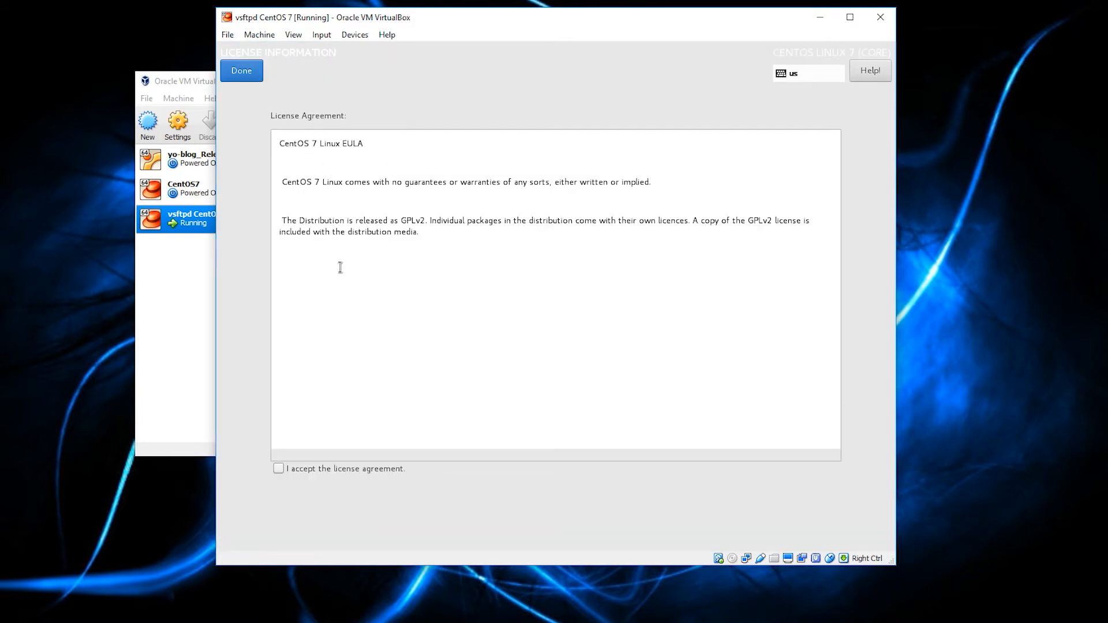
{"action": "mouse_move", "coordinate": [223, 523]}
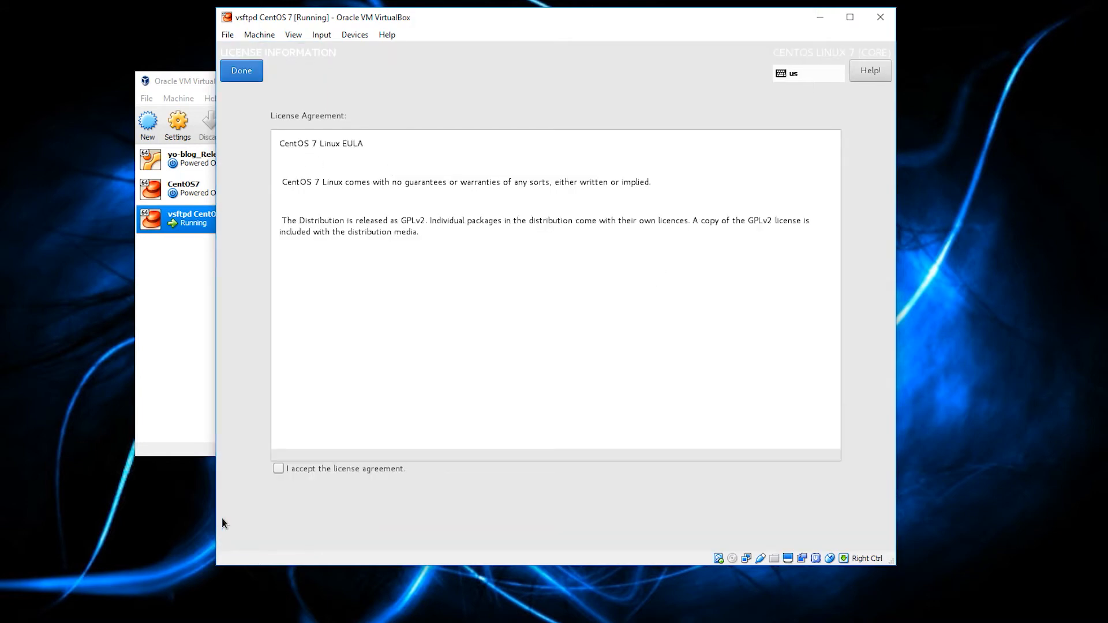
{"action": "left_click", "coordinate": [278, 469]}
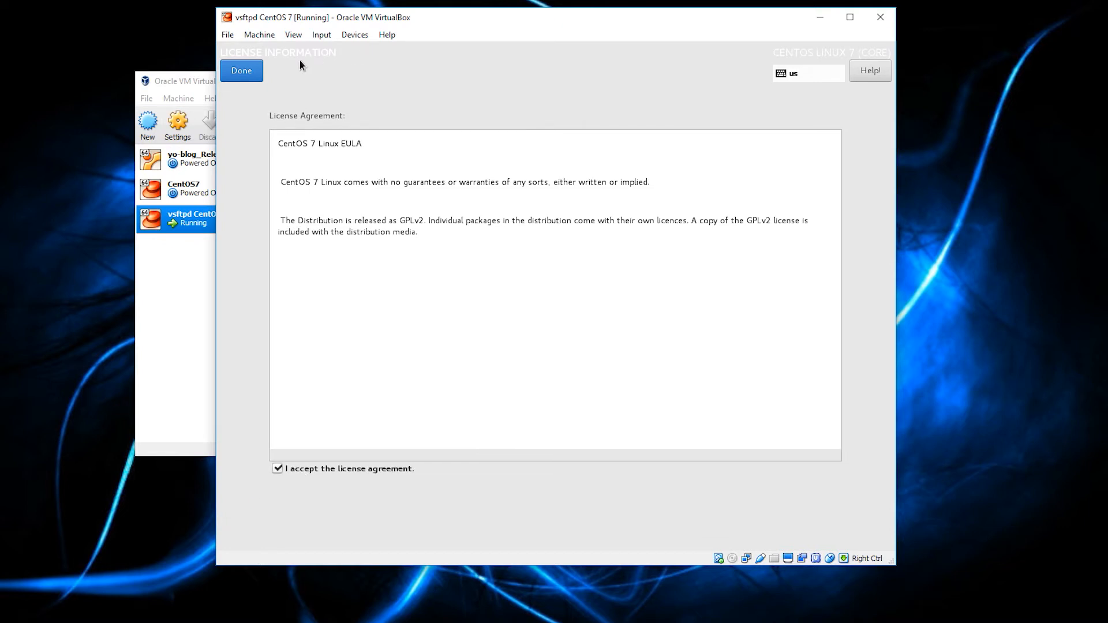
{"action": "left_click", "coordinate": [241, 70]}
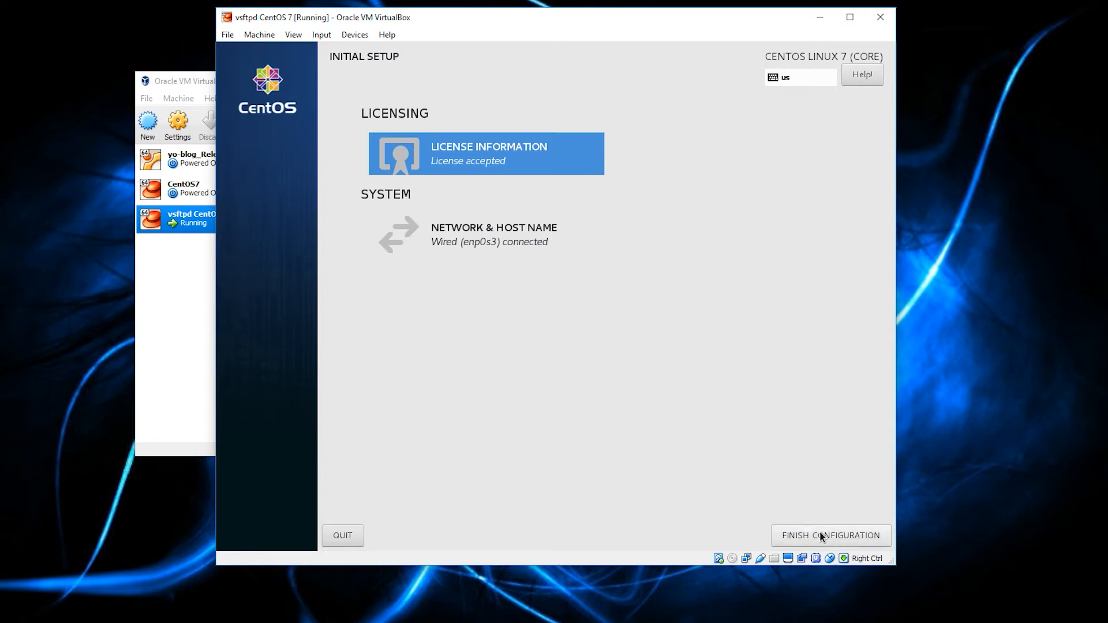
{"action": "left_click", "coordinate": [830, 535]}
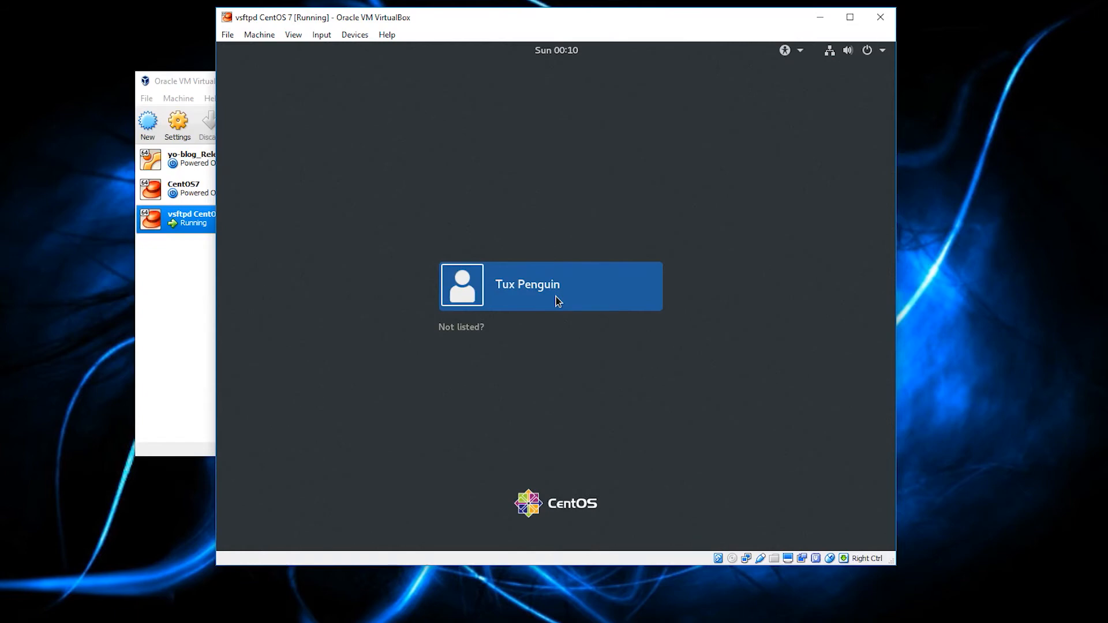
Step: Sign in as Tux Penguin with that account's password
{"action": "left_click", "coordinate": [550, 285]}
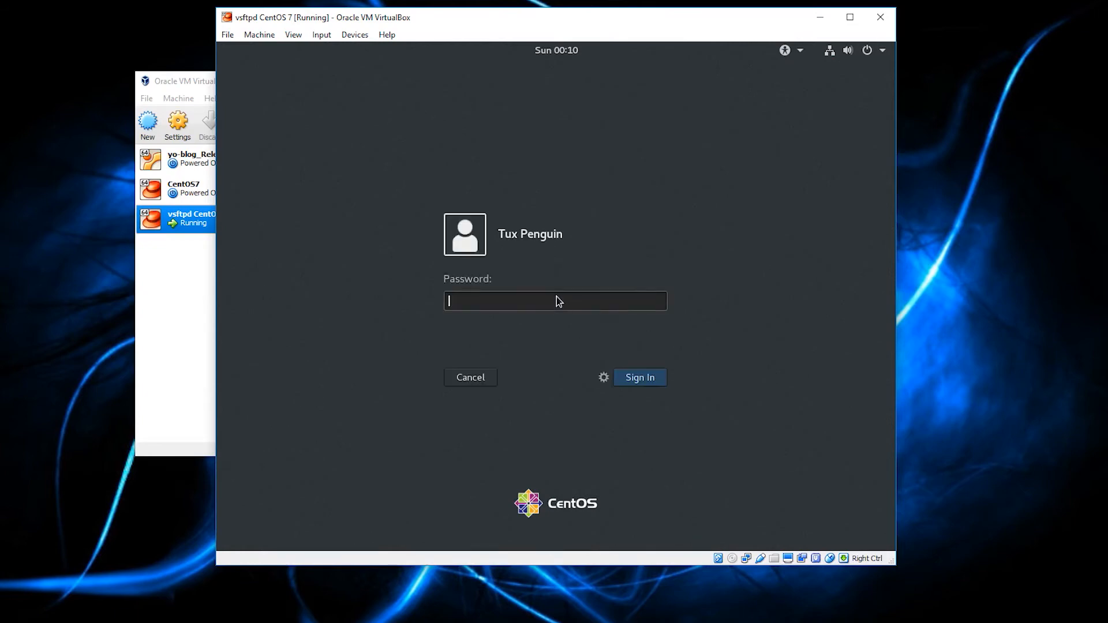
{"action": "type", "text": "•"}
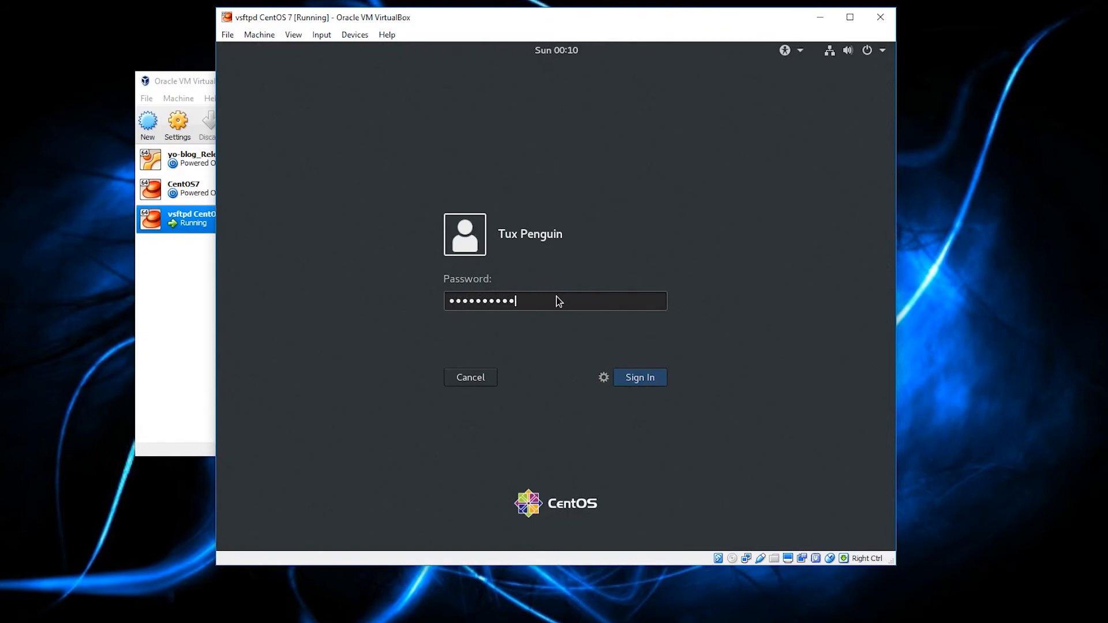
{"action": "left_click", "coordinate": [639, 378]}
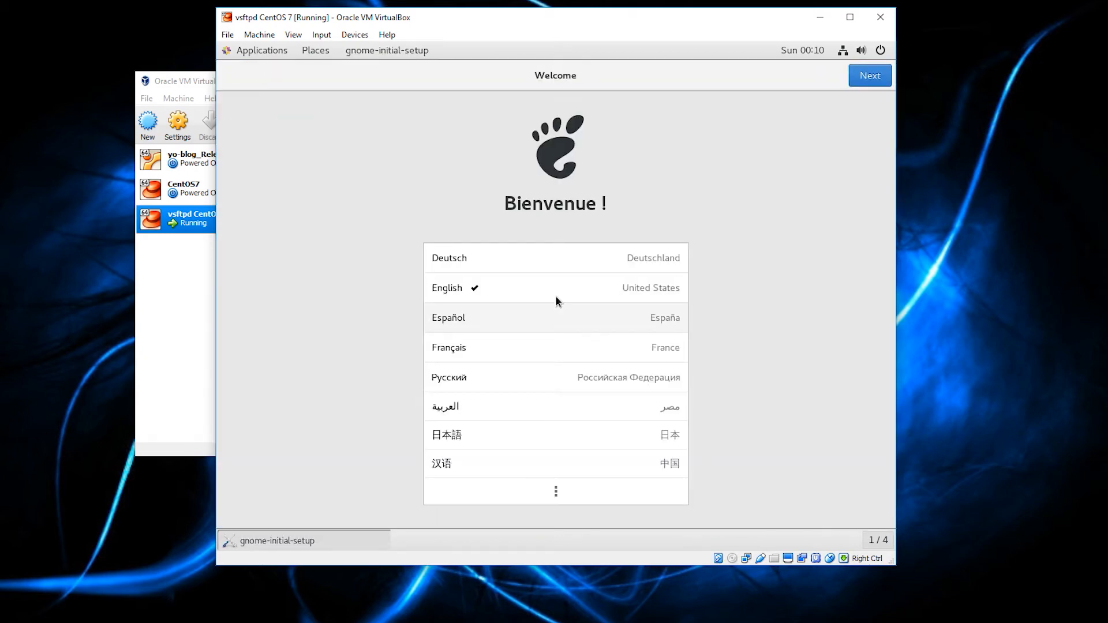
Step: Keep English and the US keyboard, start using CentOS Linux, and close Getting Started
{"action": "left_click", "coordinate": [871, 77]}
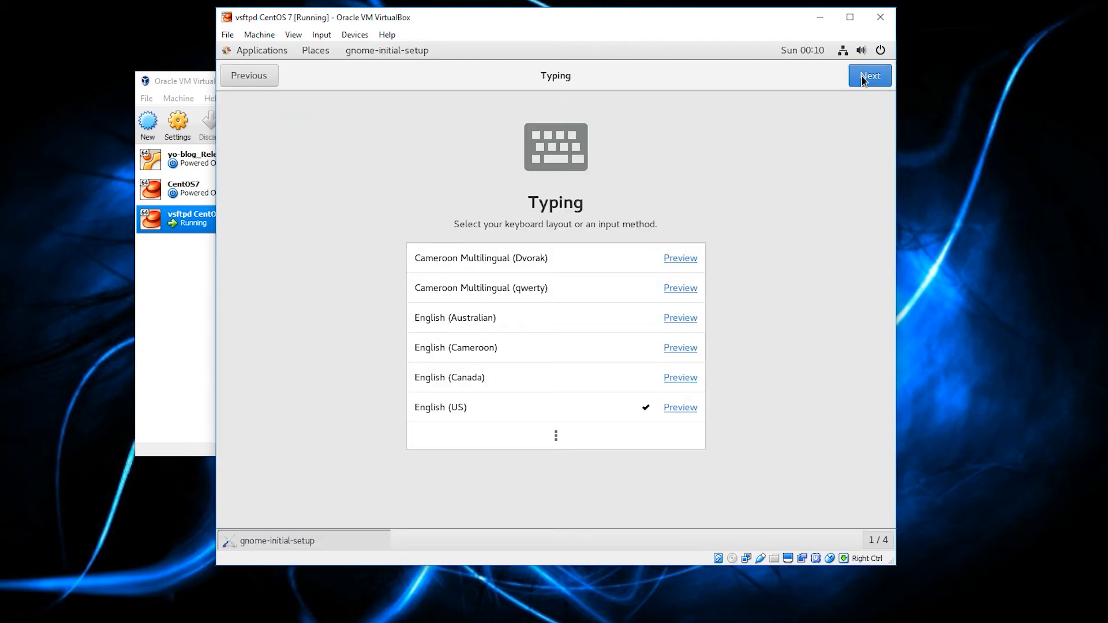
{"action": "left_click", "coordinate": [870, 76]}
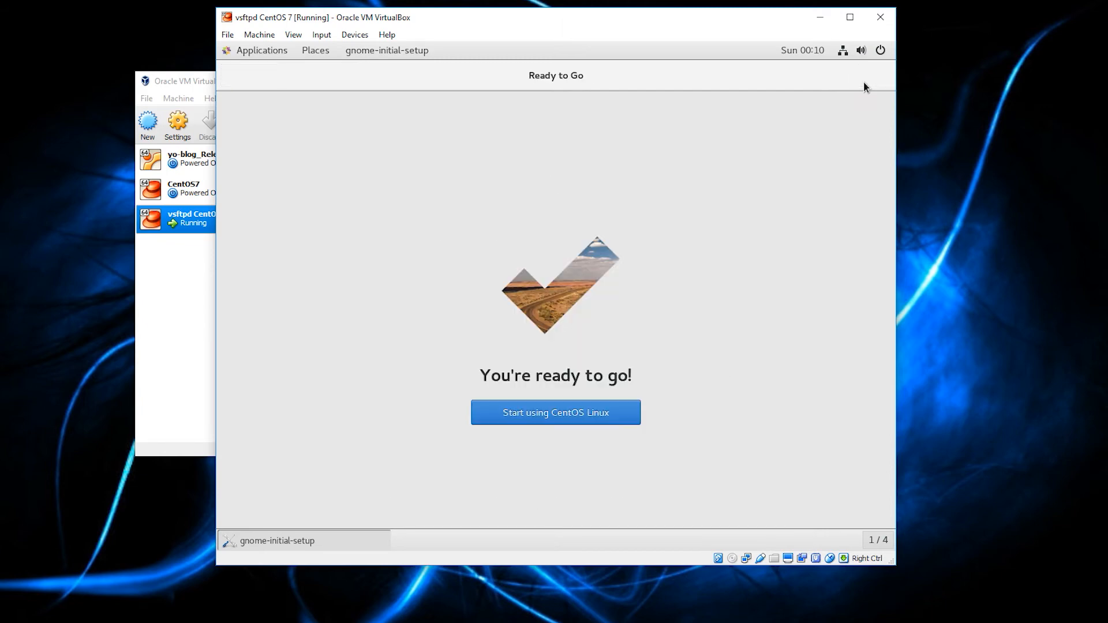
{"action": "left_click", "coordinate": [556, 414]}
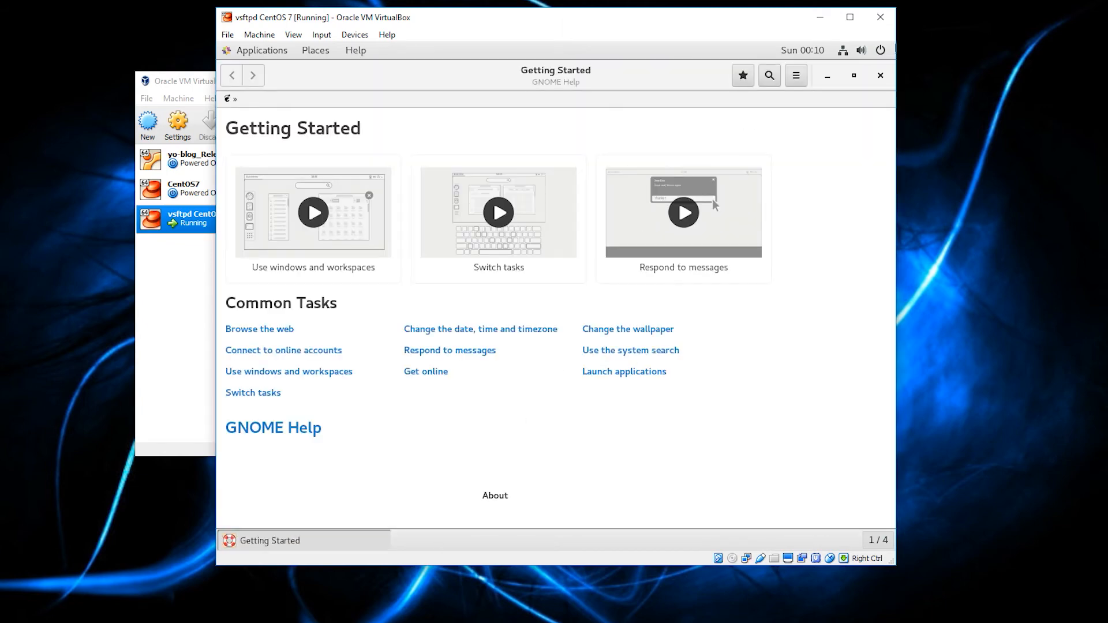
{"action": "left_click", "coordinate": [881, 75]}
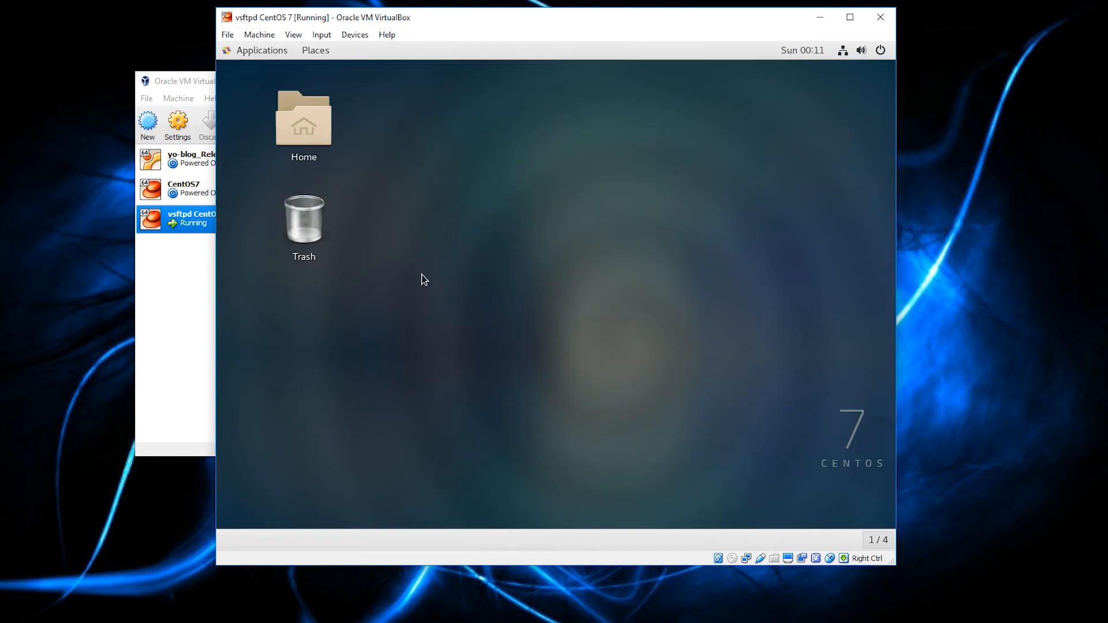
{"action": "mouse_move", "coordinate": [454, 289]}
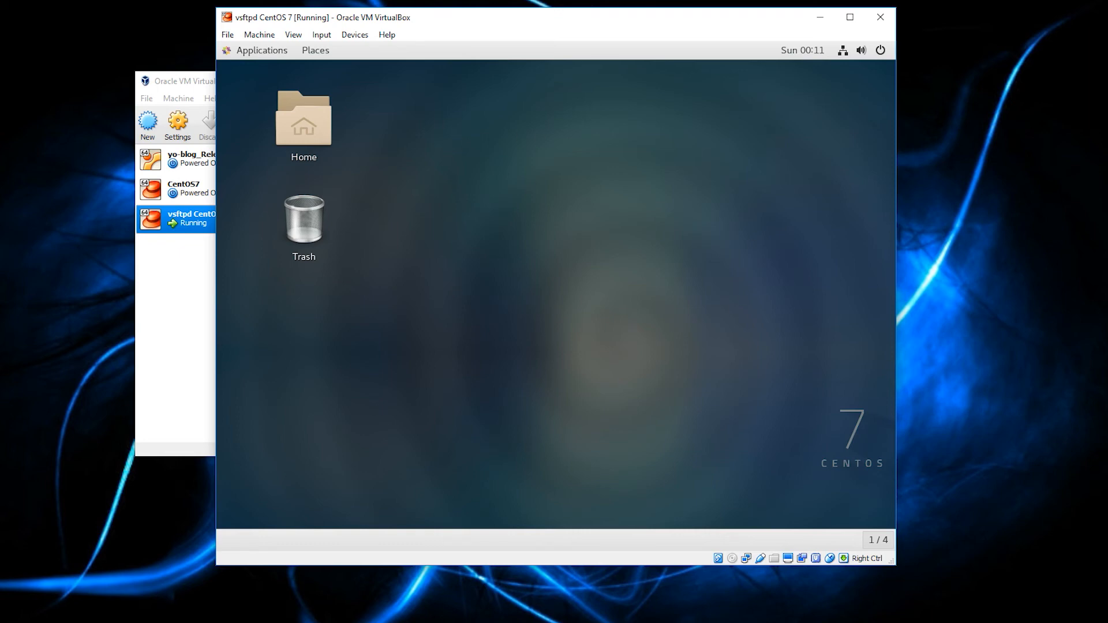
{"action": "mouse_move", "coordinate": [522, 327]}
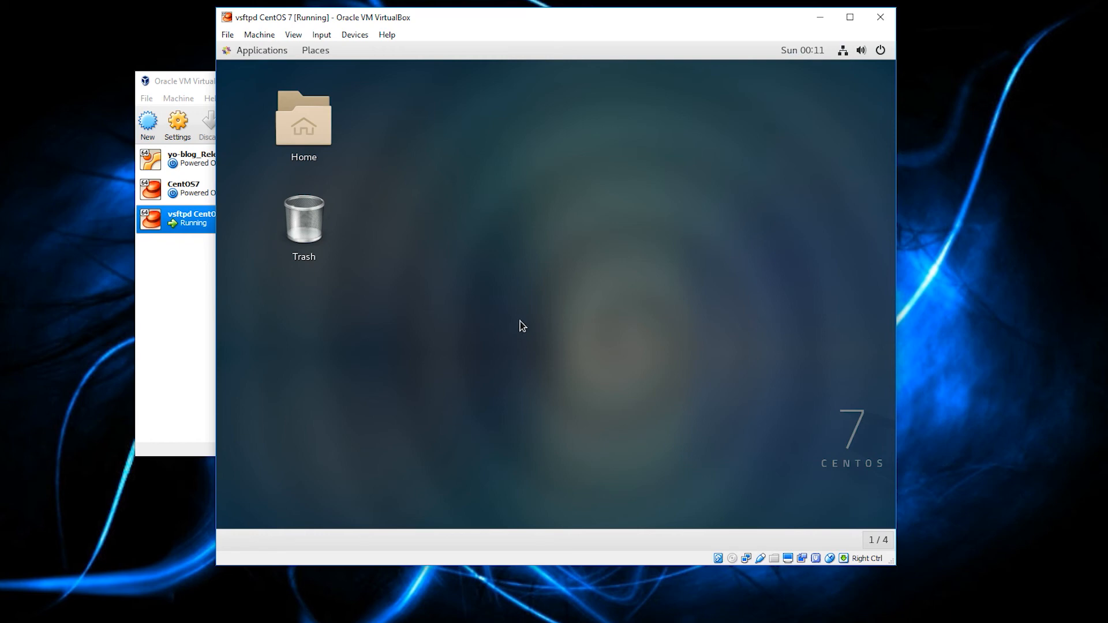
{"action": "mouse_move", "coordinate": [524, 327]}
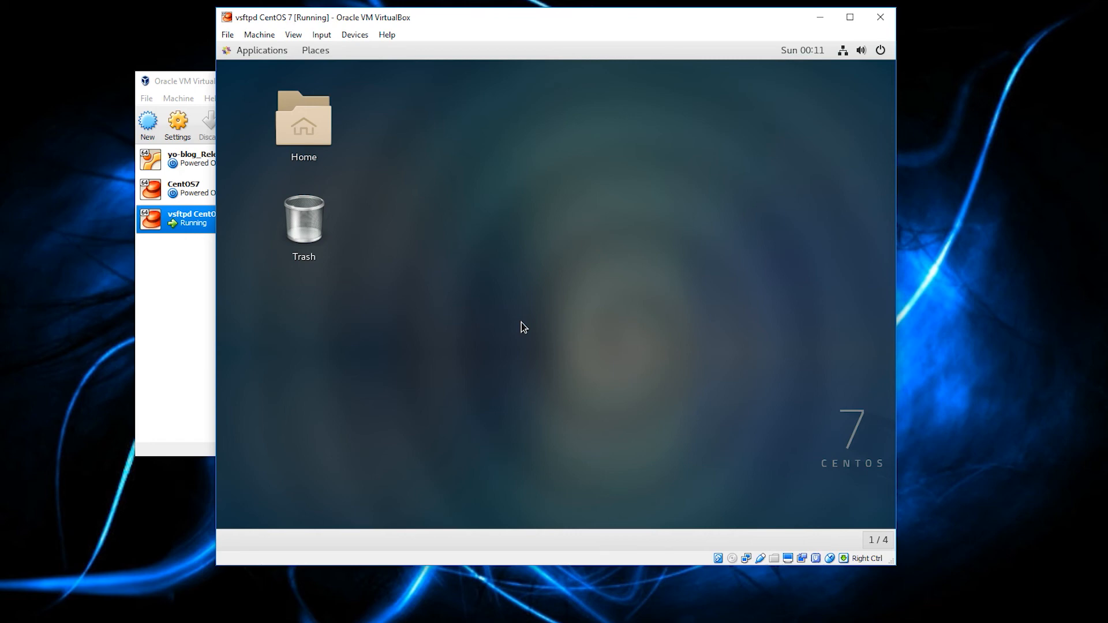
{"action": "mouse_move", "coordinate": [517, 326]}
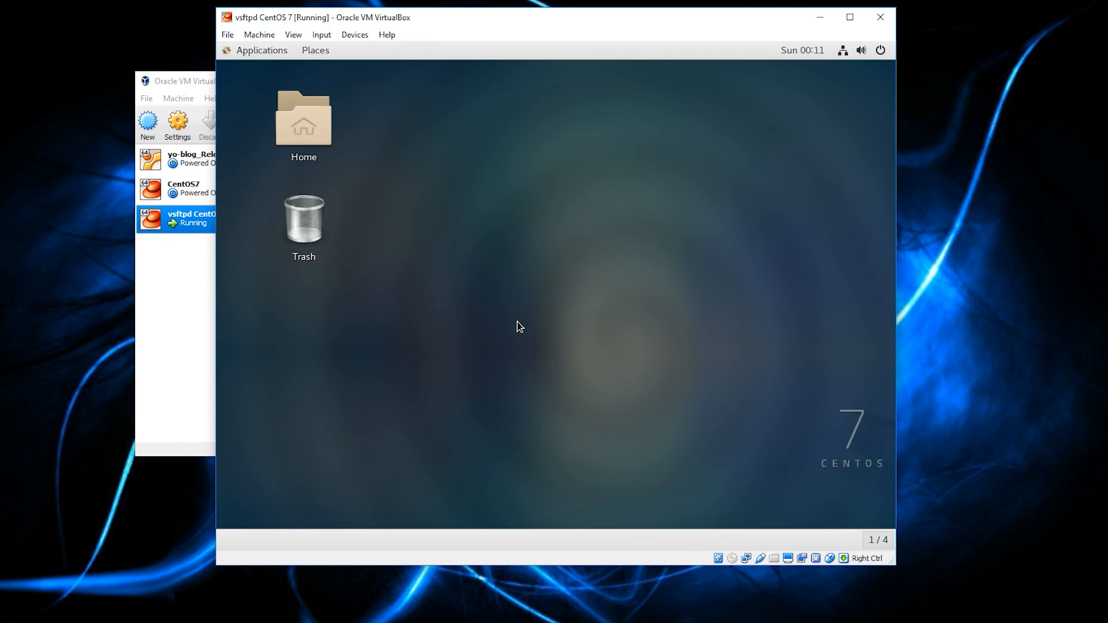
{"action": "mouse_move", "coordinate": [515, 335]}
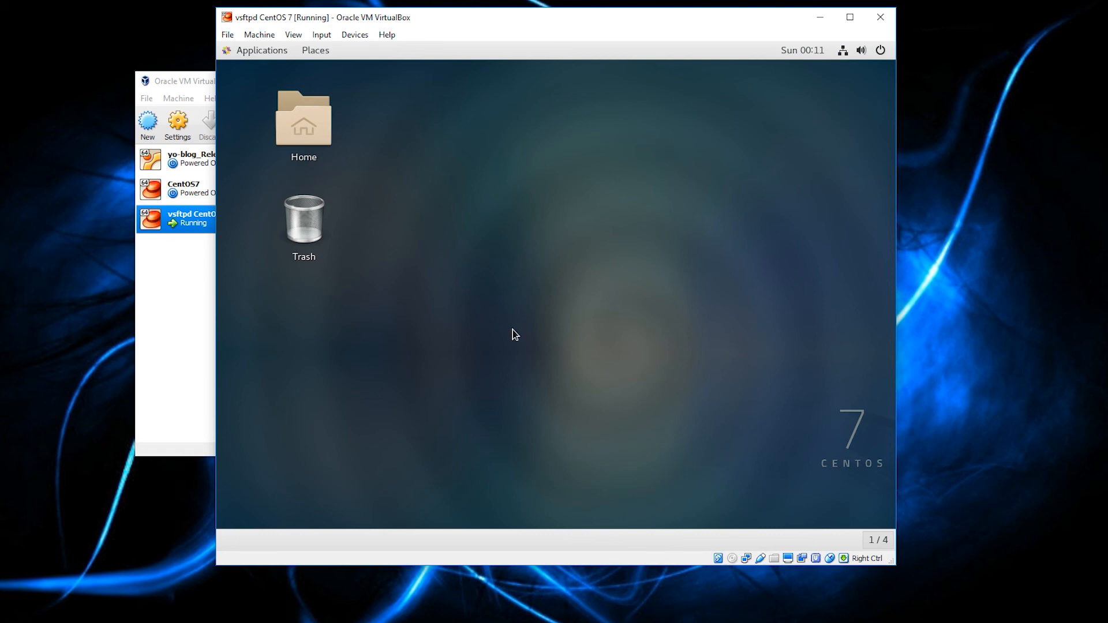